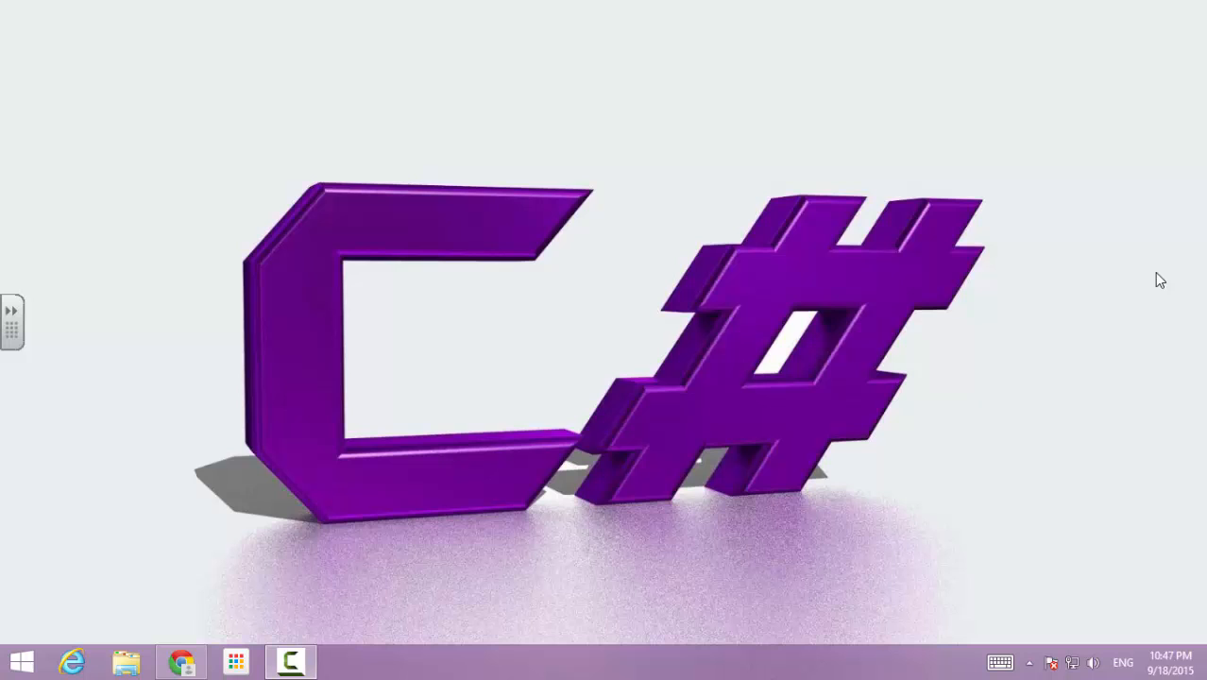
mouse_move(3, 579)
type("c")
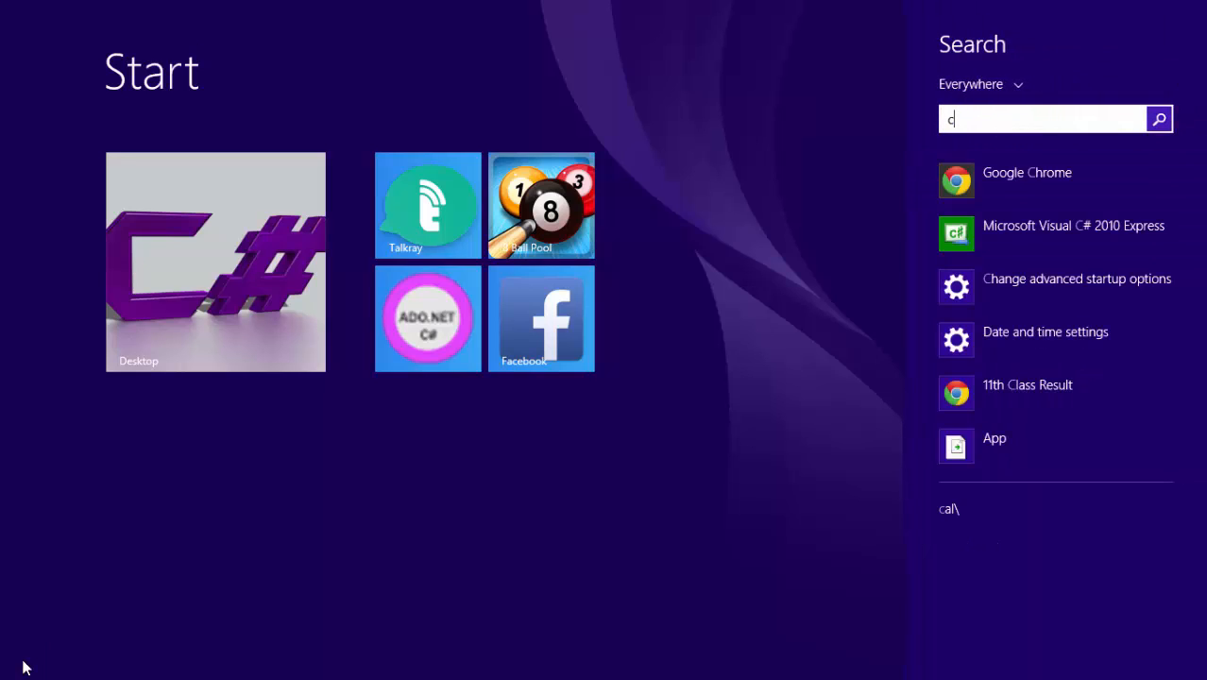
- Launch Microsoft Visual C# 2010 Express and show its Start Page with recent projects
left_click(1073, 227)
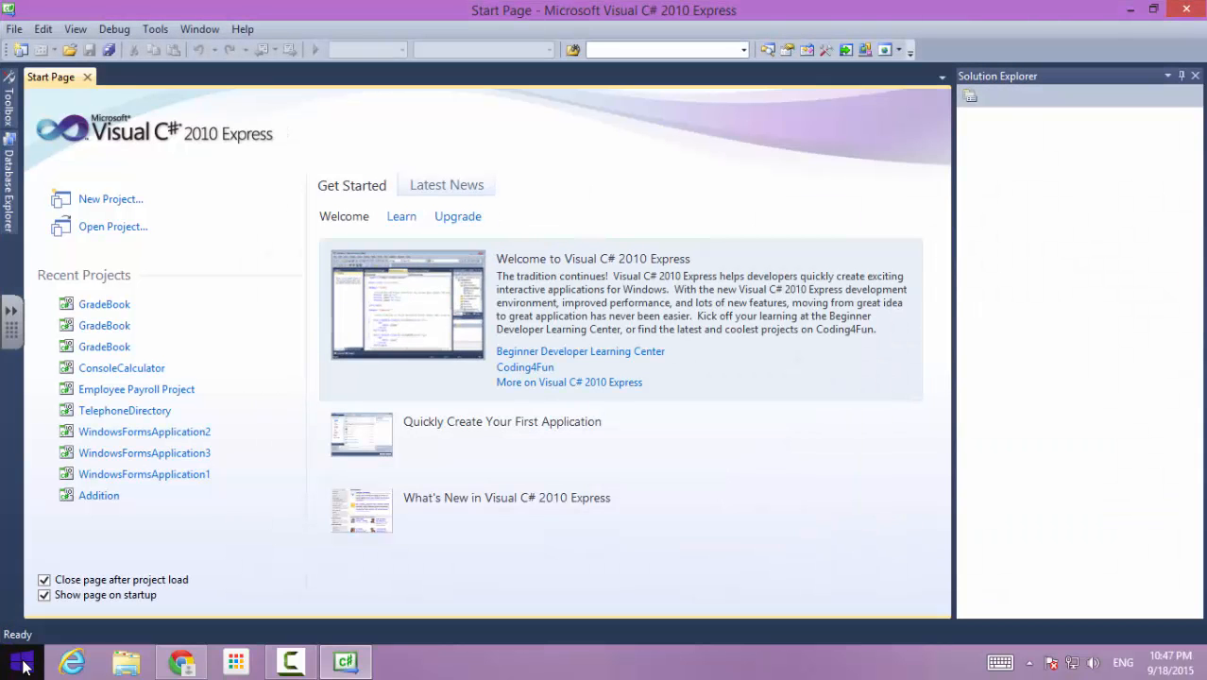
mouse_move(447, 219)
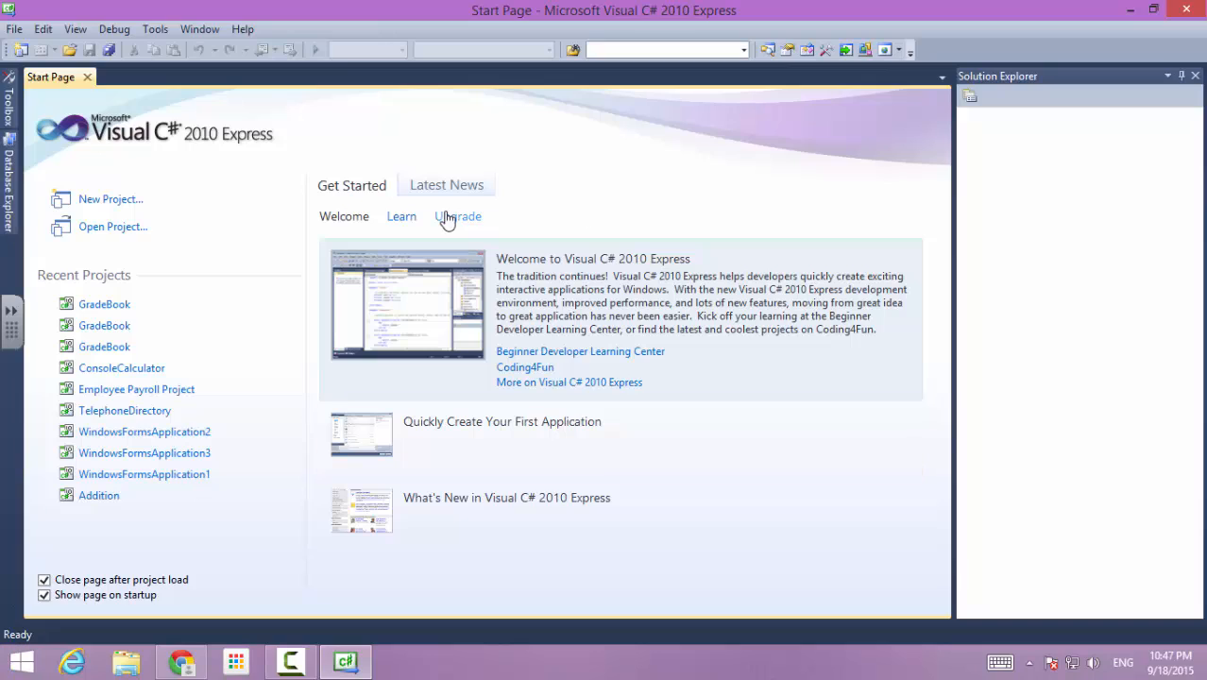
mouse_move(245, 225)
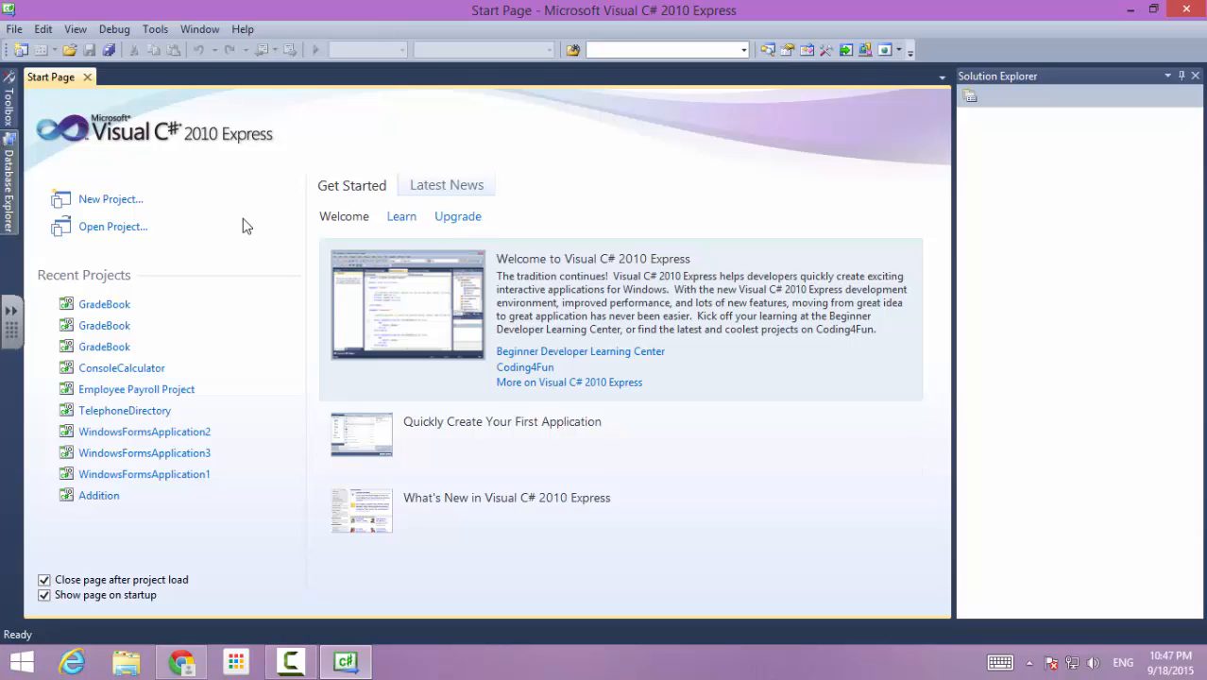
mouse_move(174, 147)
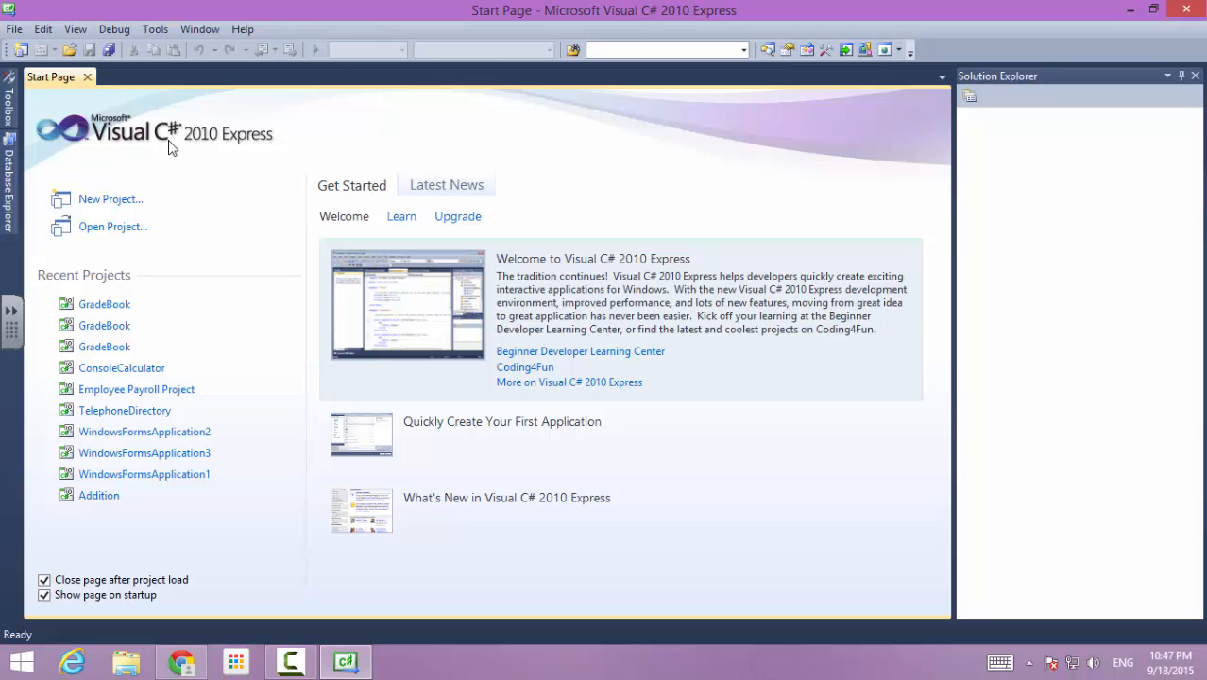
mouse_move(185, 206)
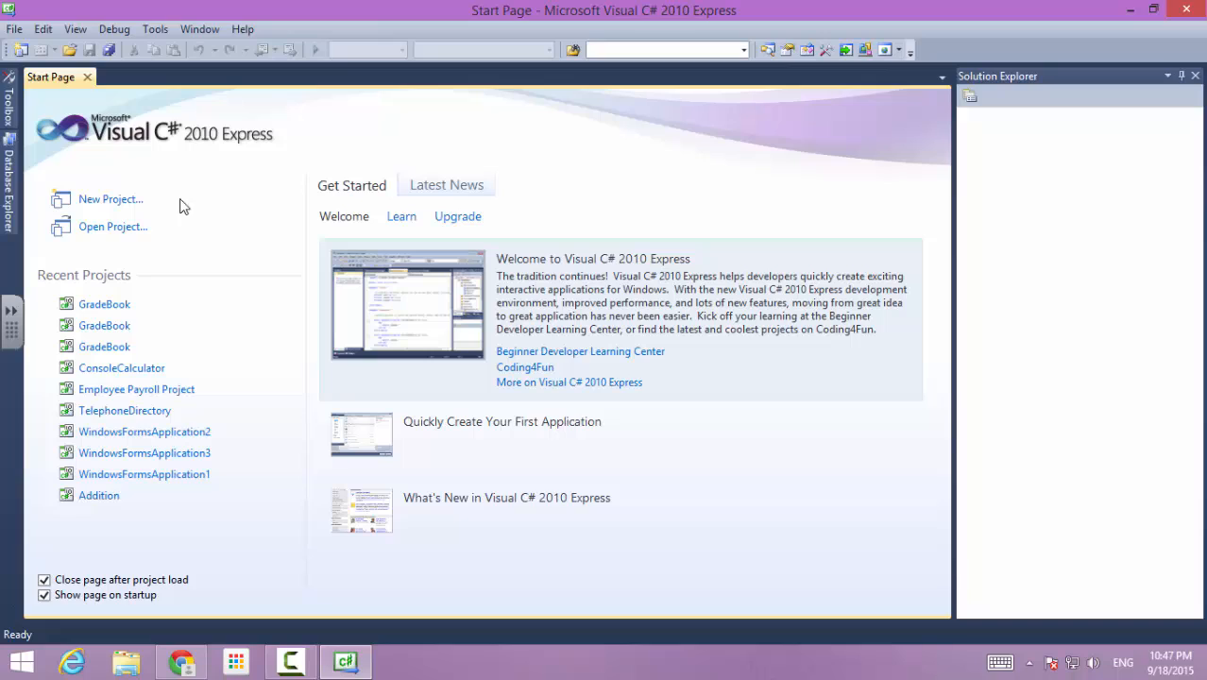
mouse_move(124, 153)
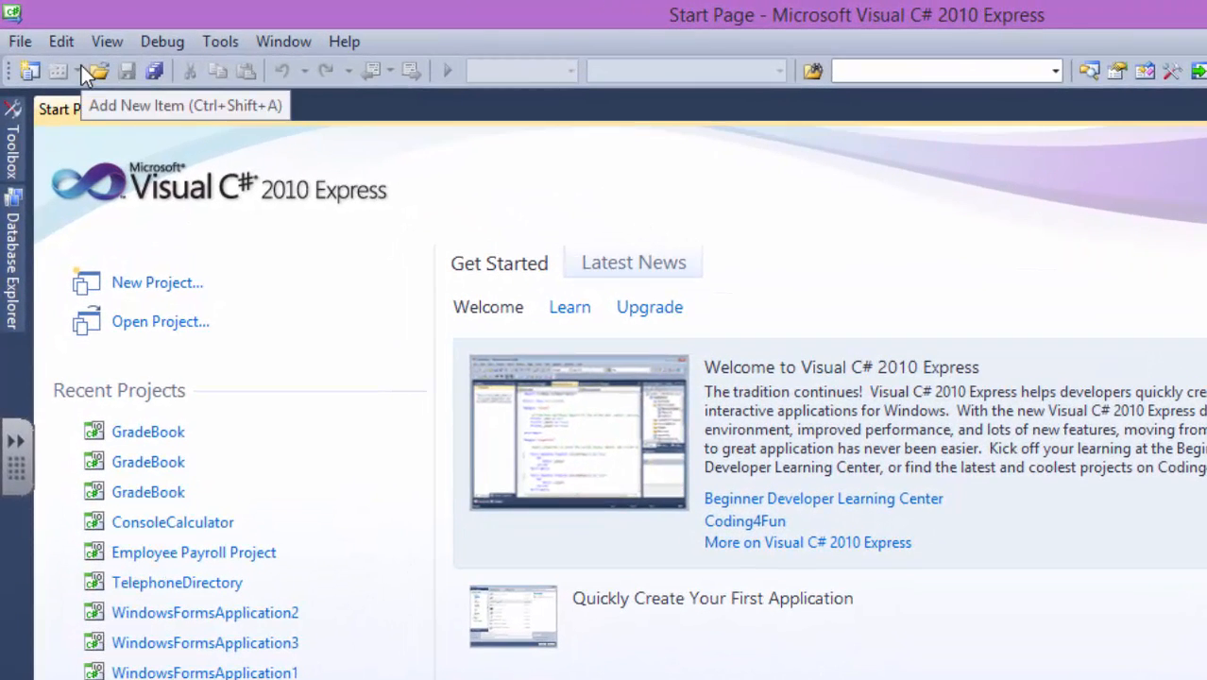
mouse_move(755, 492)
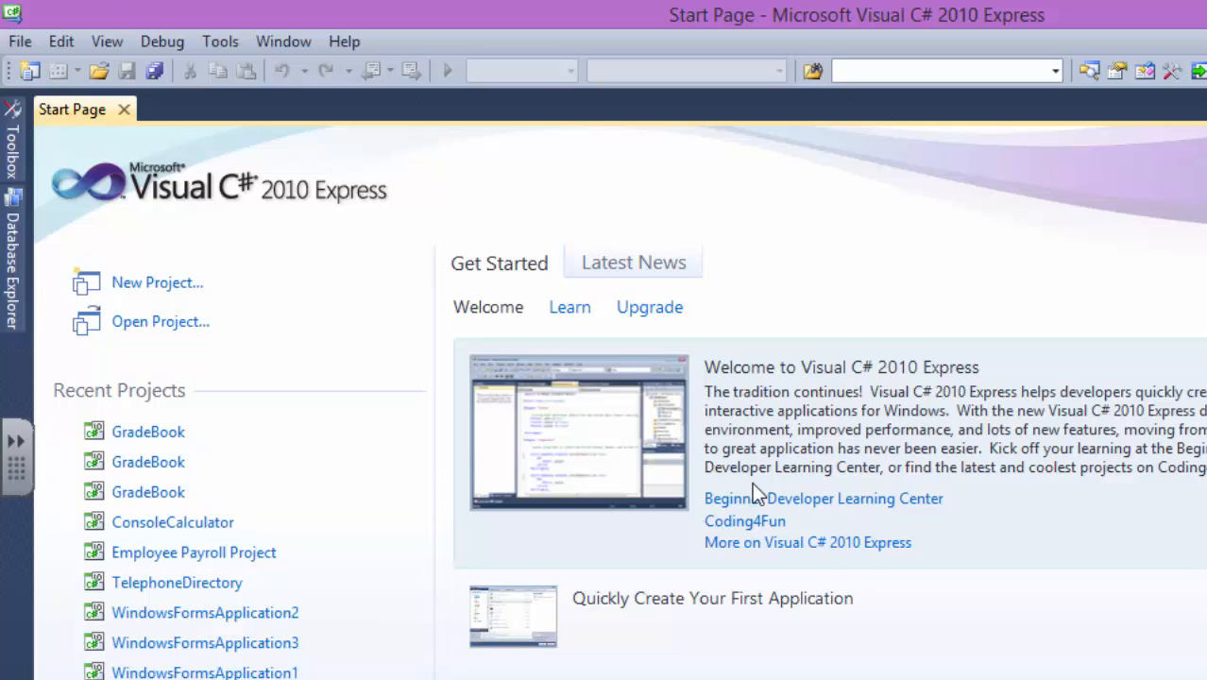
mouse_move(94, 298)
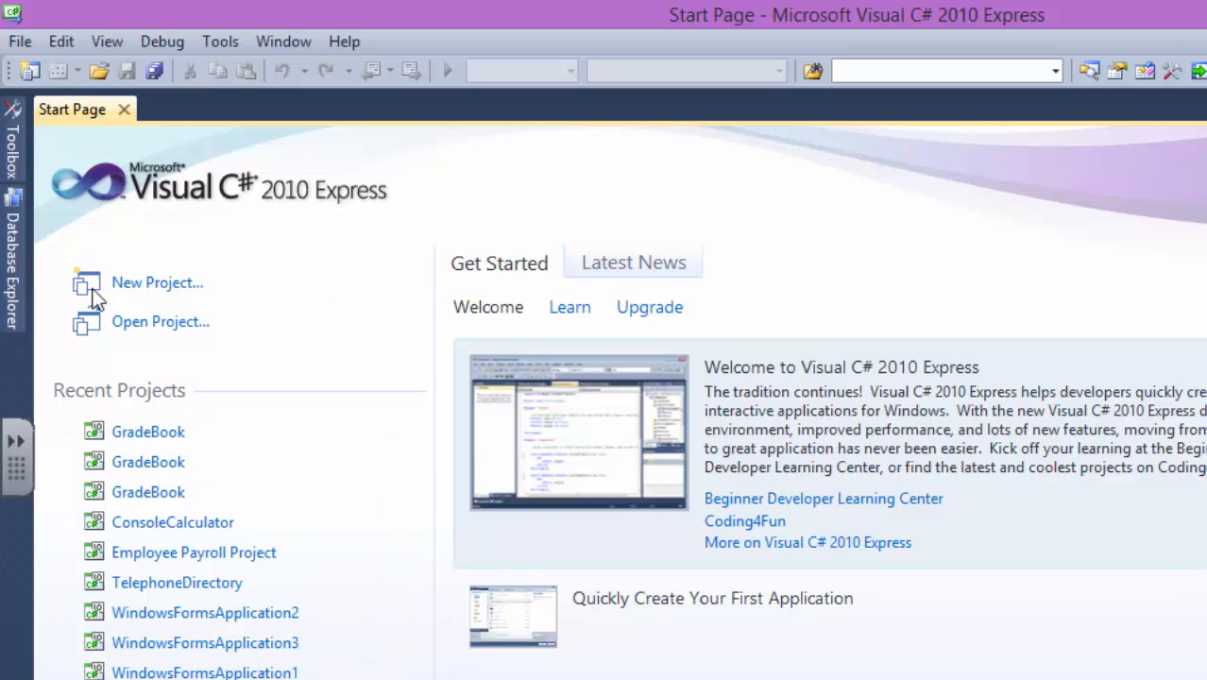
mouse_move(274, 231)
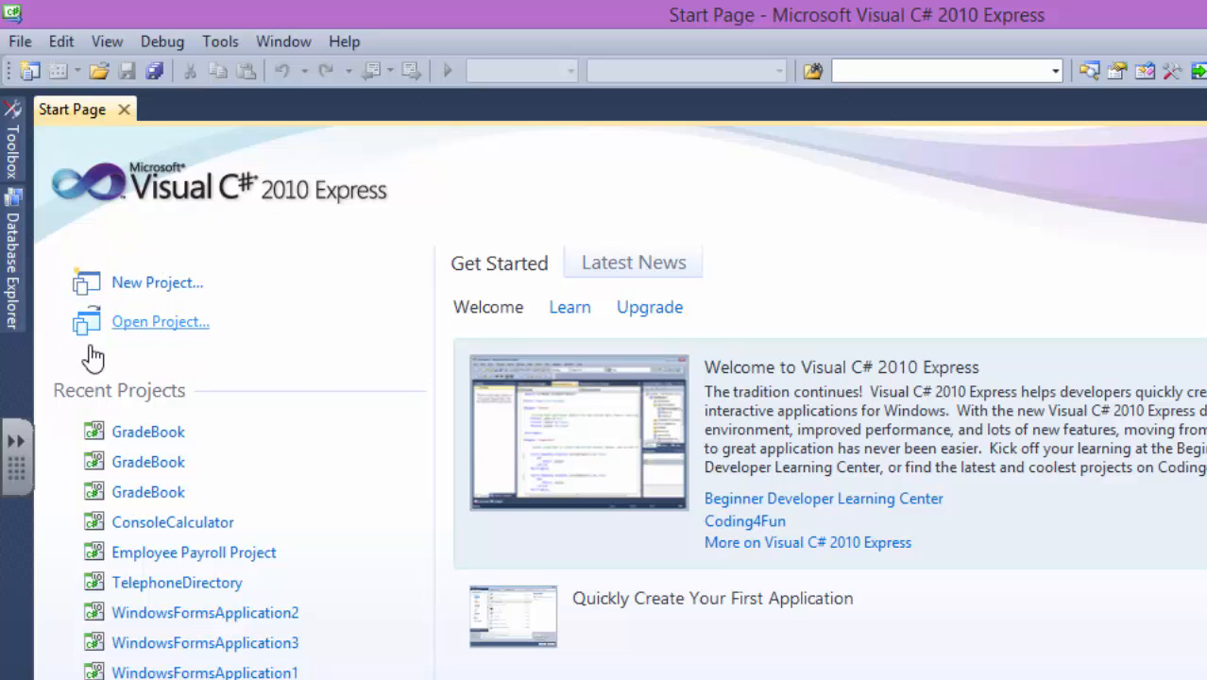
mouse_move(140, 333)
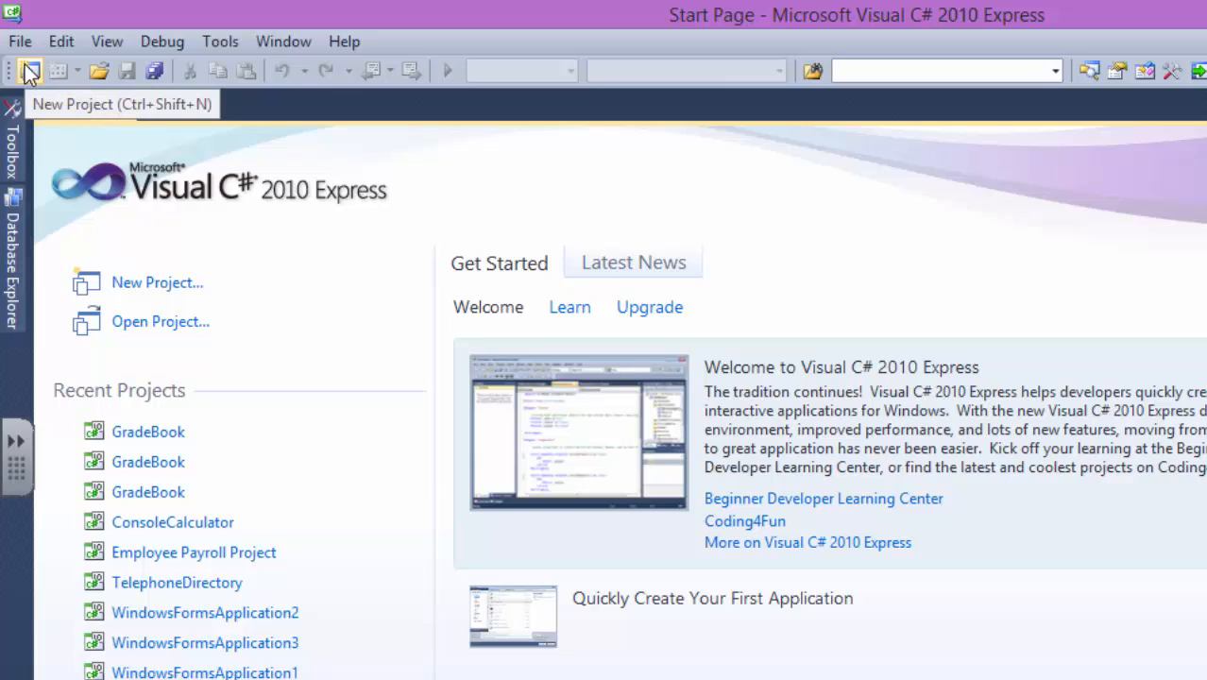
left_click(19, 42)
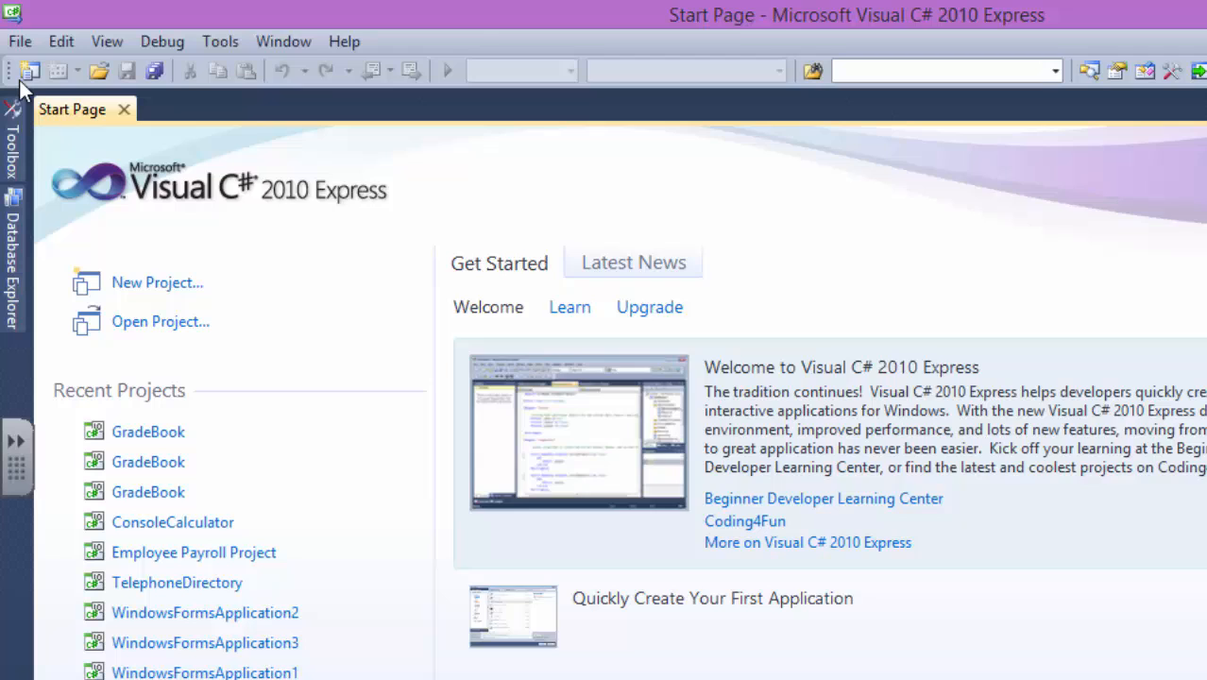
- Create a new Visual C# Console Application project named HelloWorldTut1
left_click(157, 281)
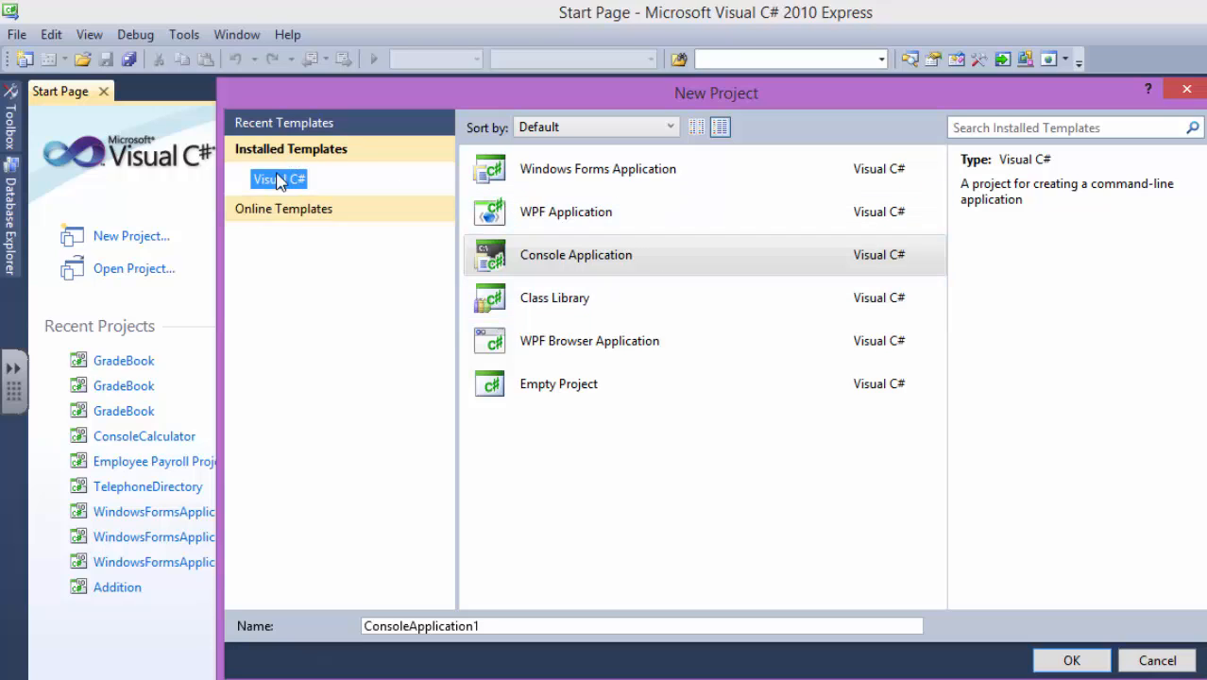
mouse_move(571, 274)
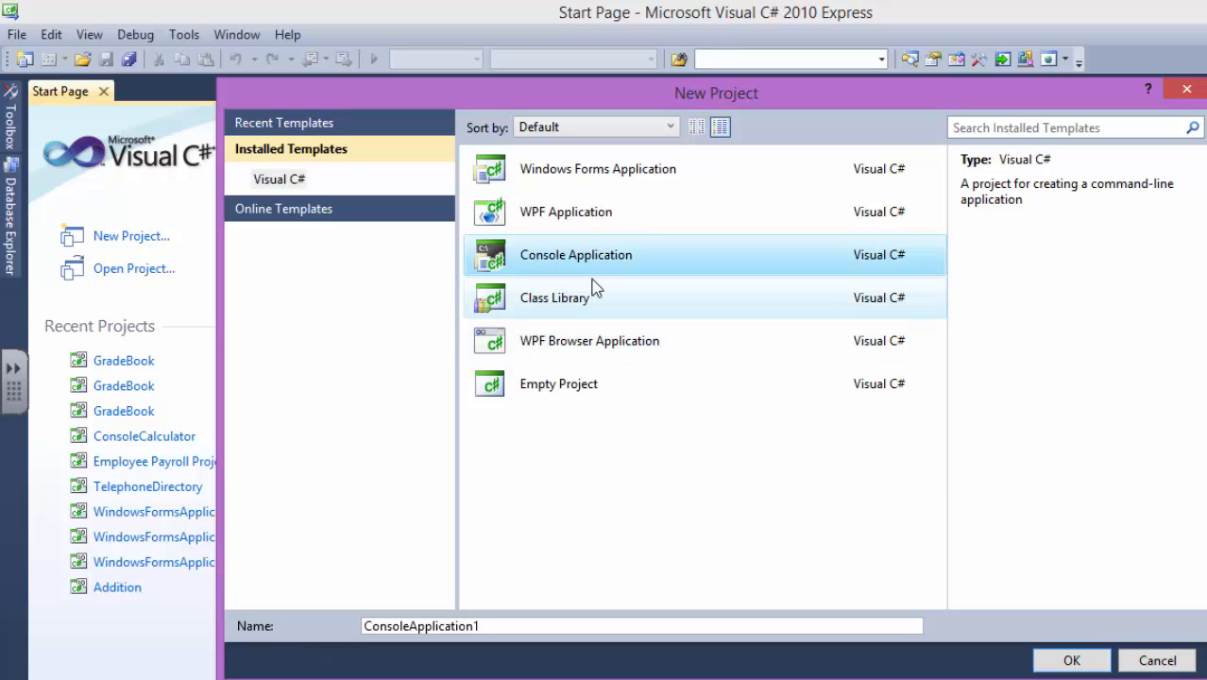
mouse_move(711, 488)
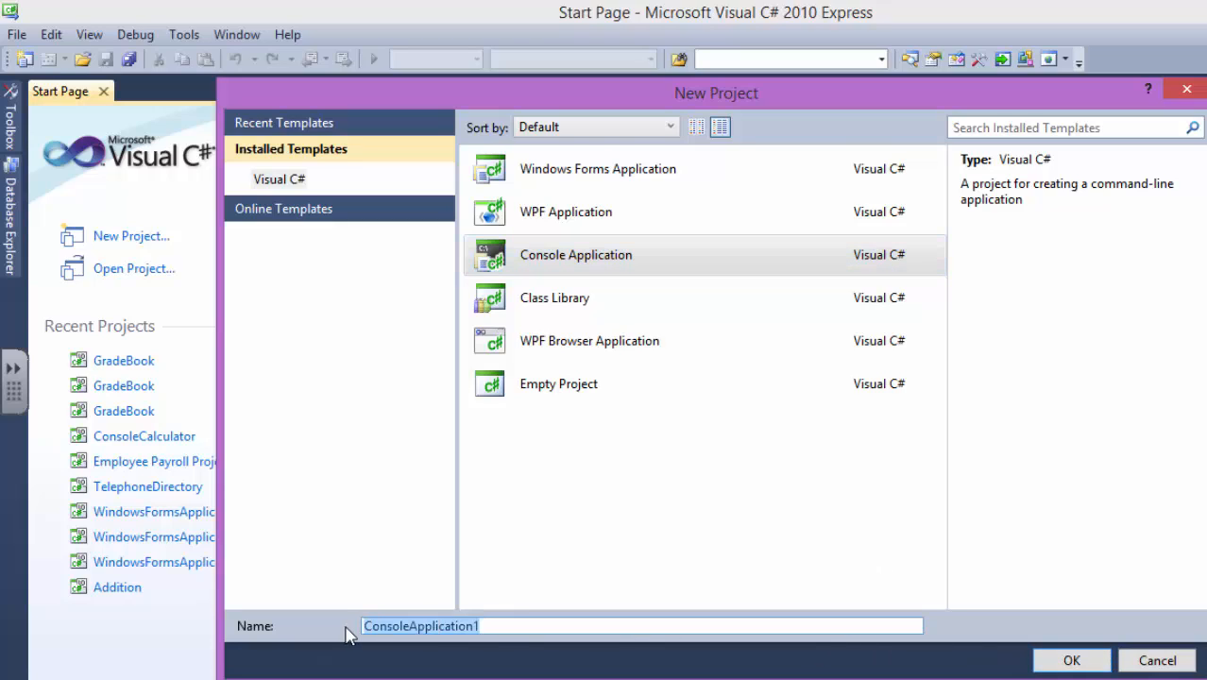
type("HelloWorldTu")
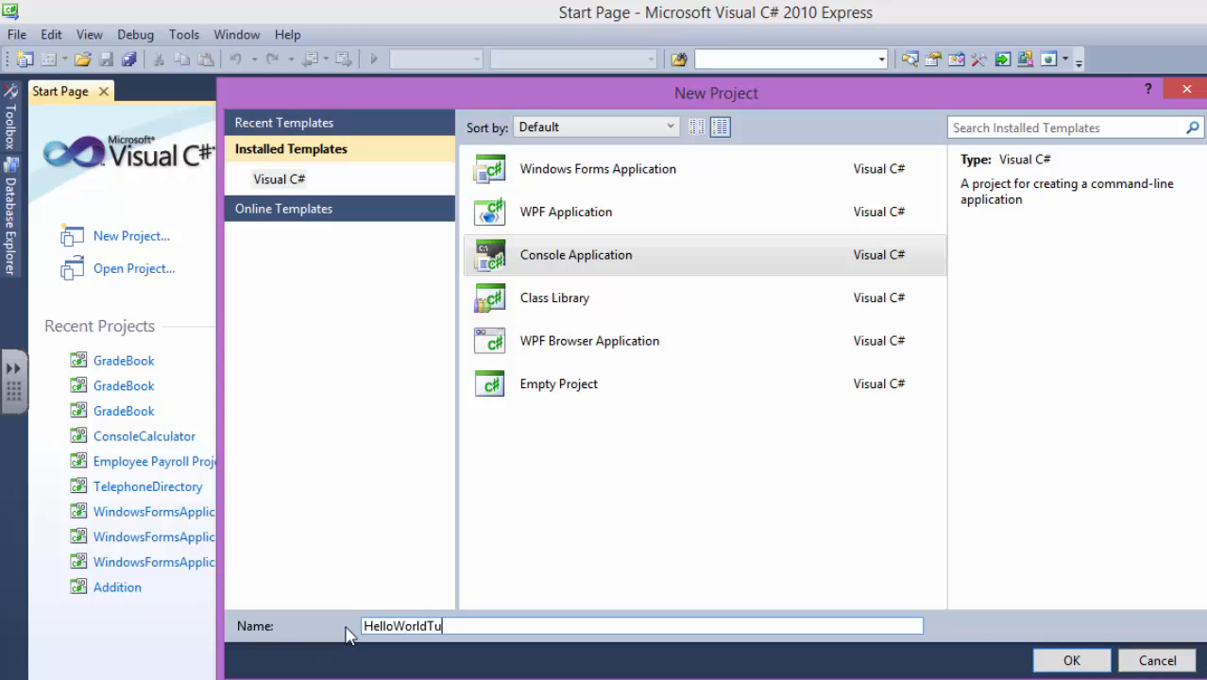
left_click(1156, 660)
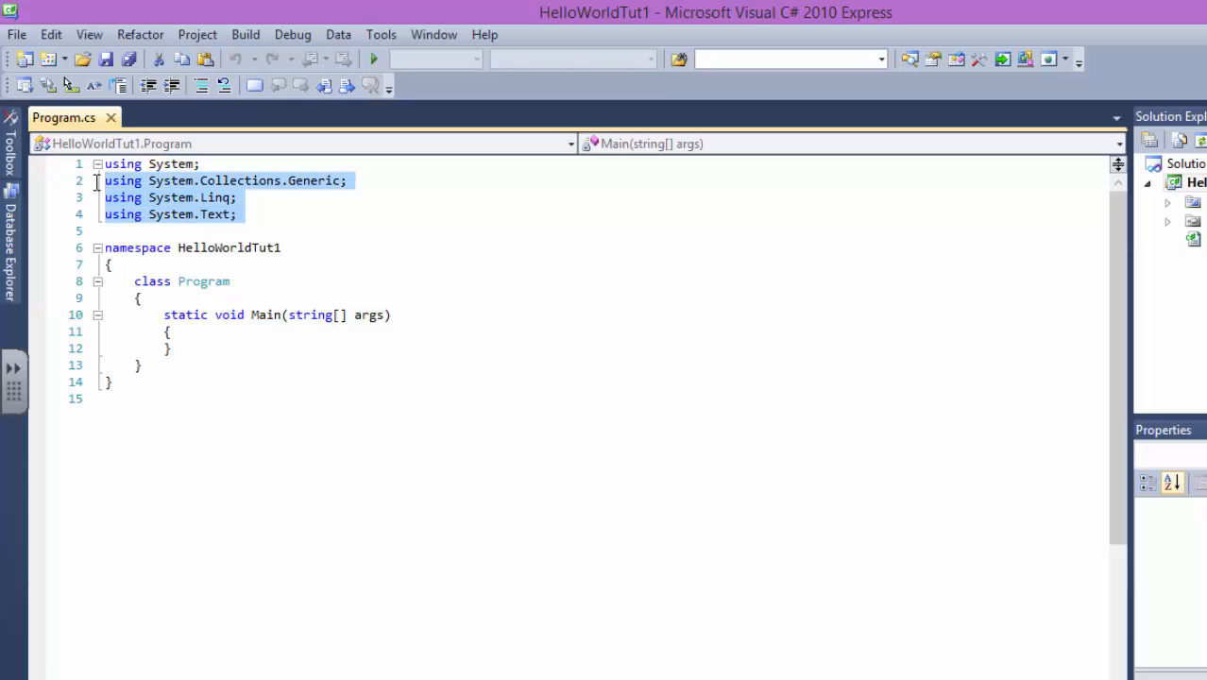
- Strip Program.cs to using System, class Program and a parameterless Main method
key("Delete")
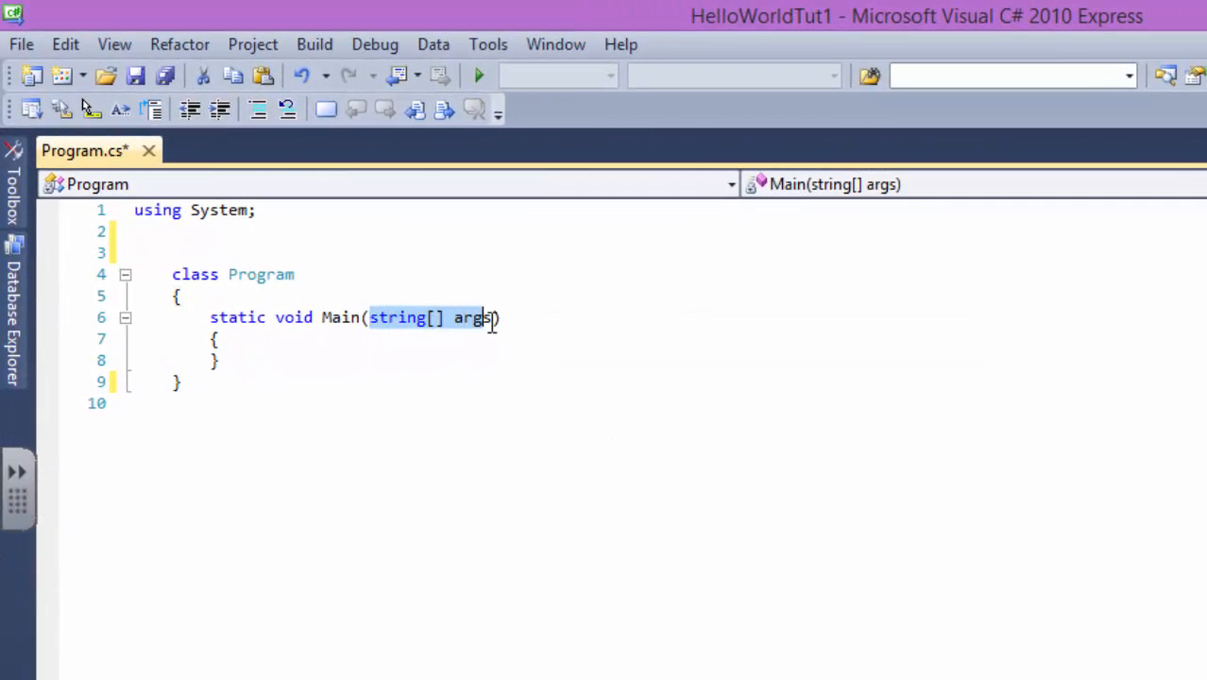
key("Delete")
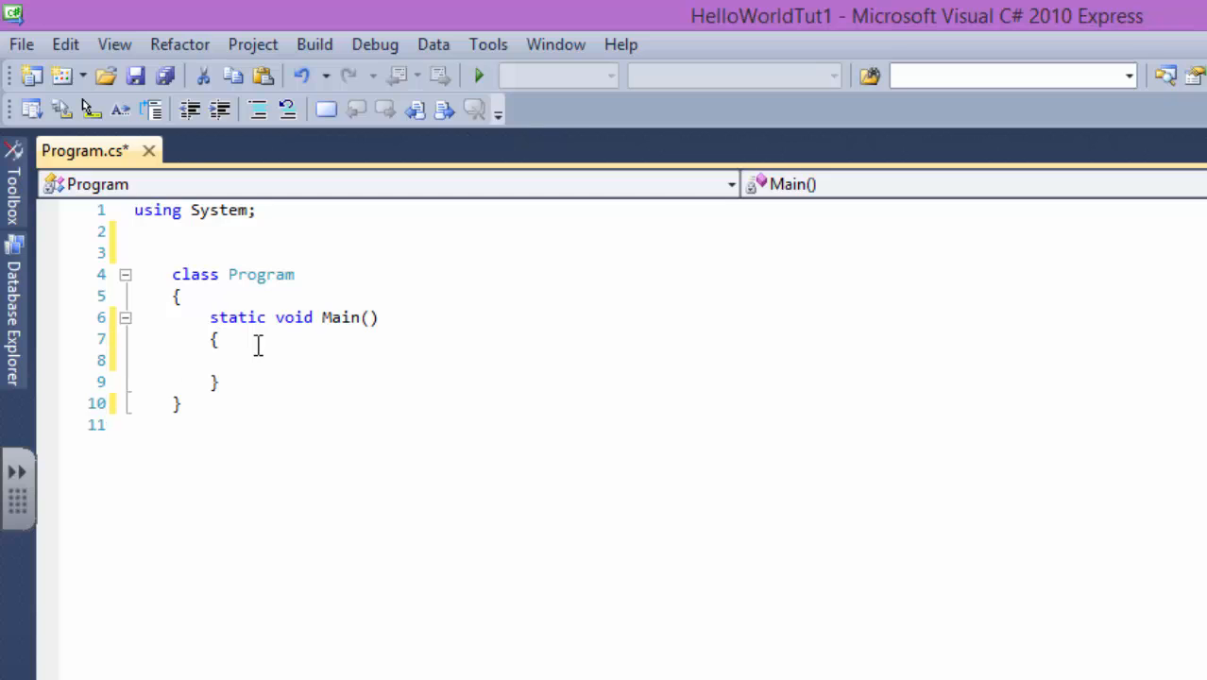
left_click(248, 359)
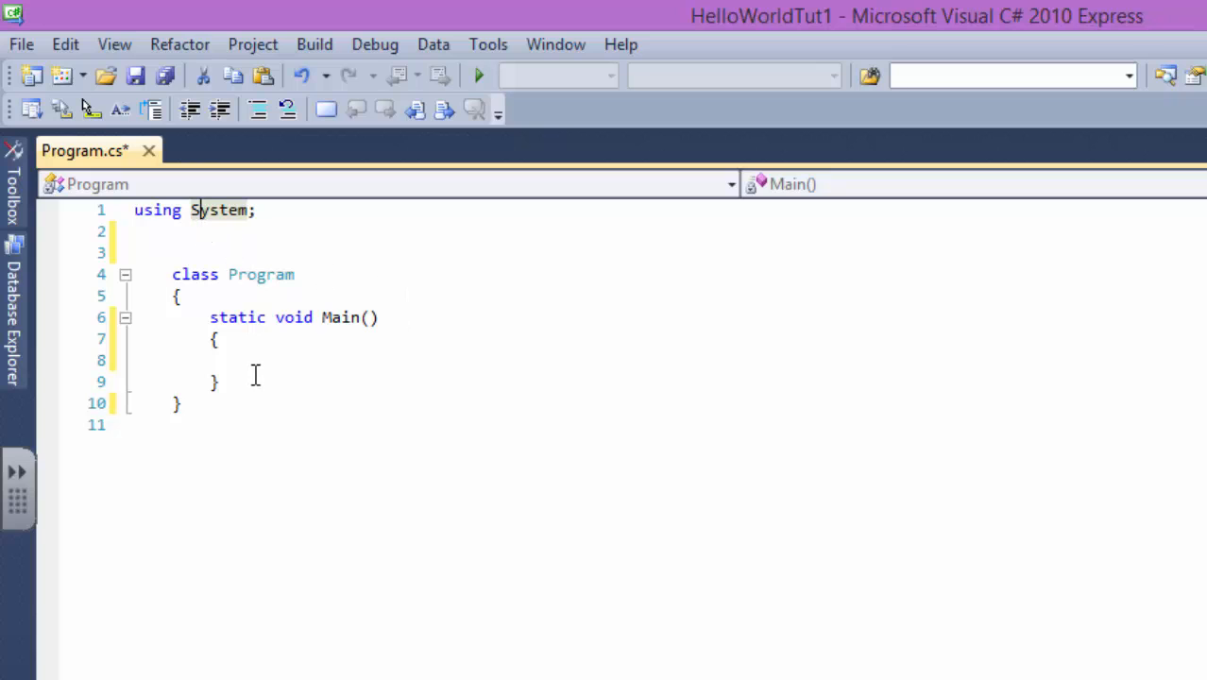
- Write Console.Write("Hello World!"); inside Main's body
left_click(210, 361)
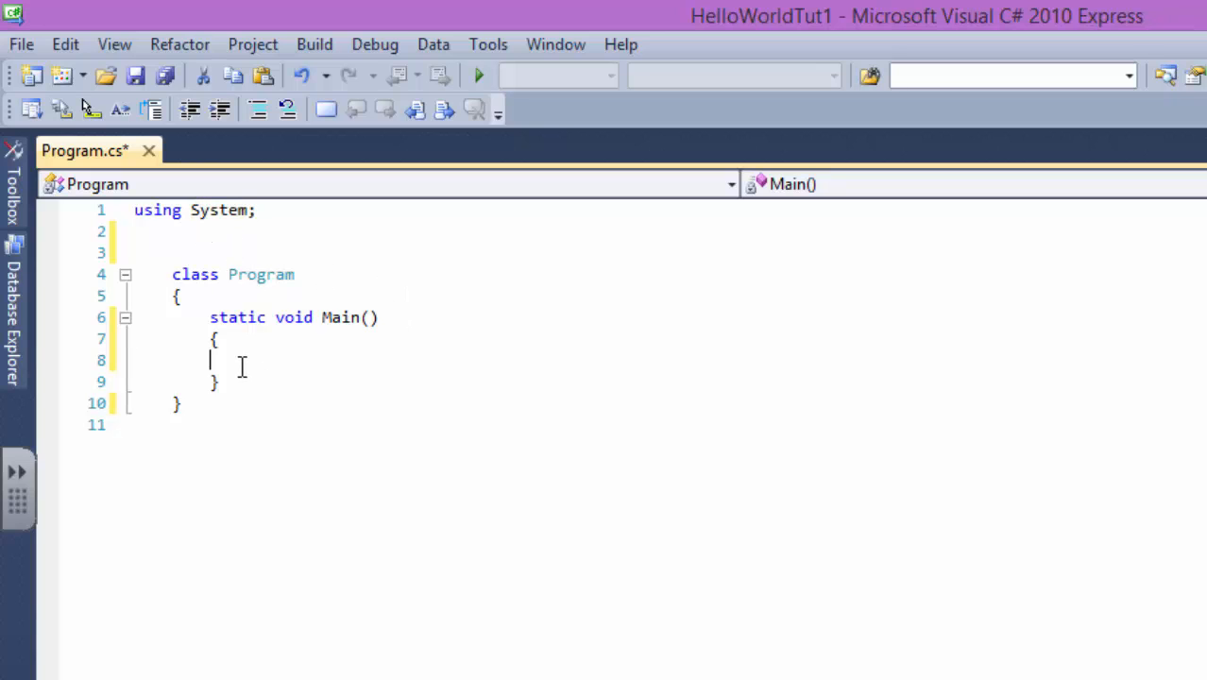
type("conson")
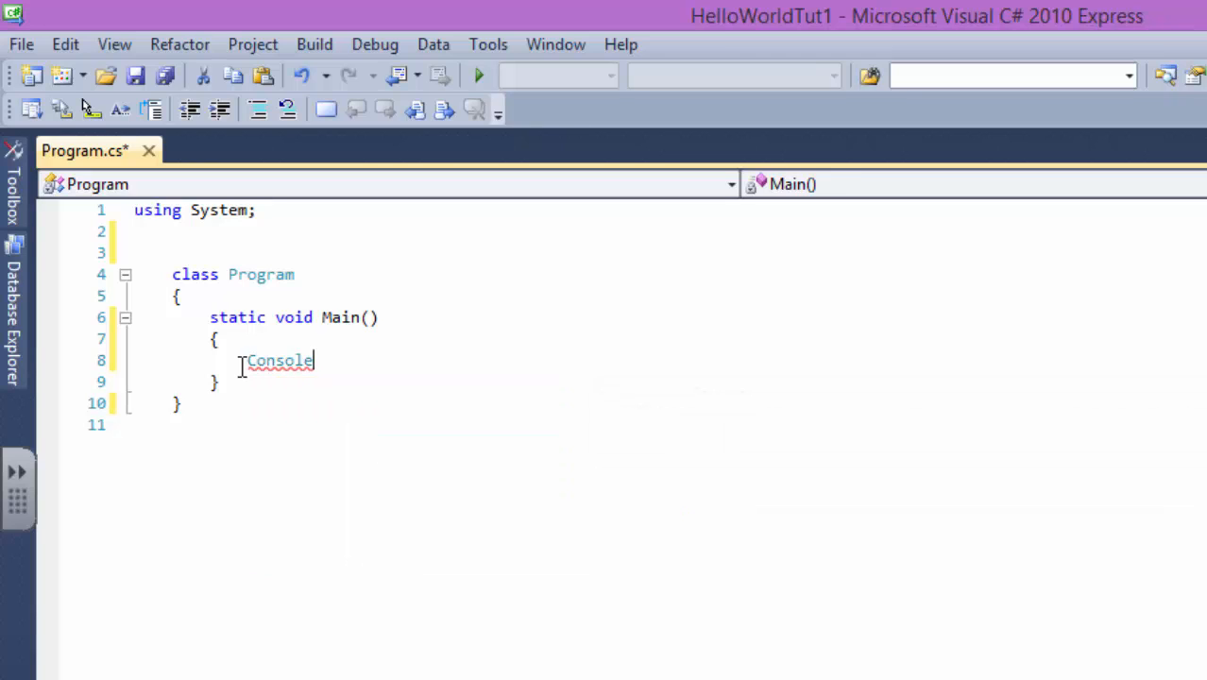
type(".wr")
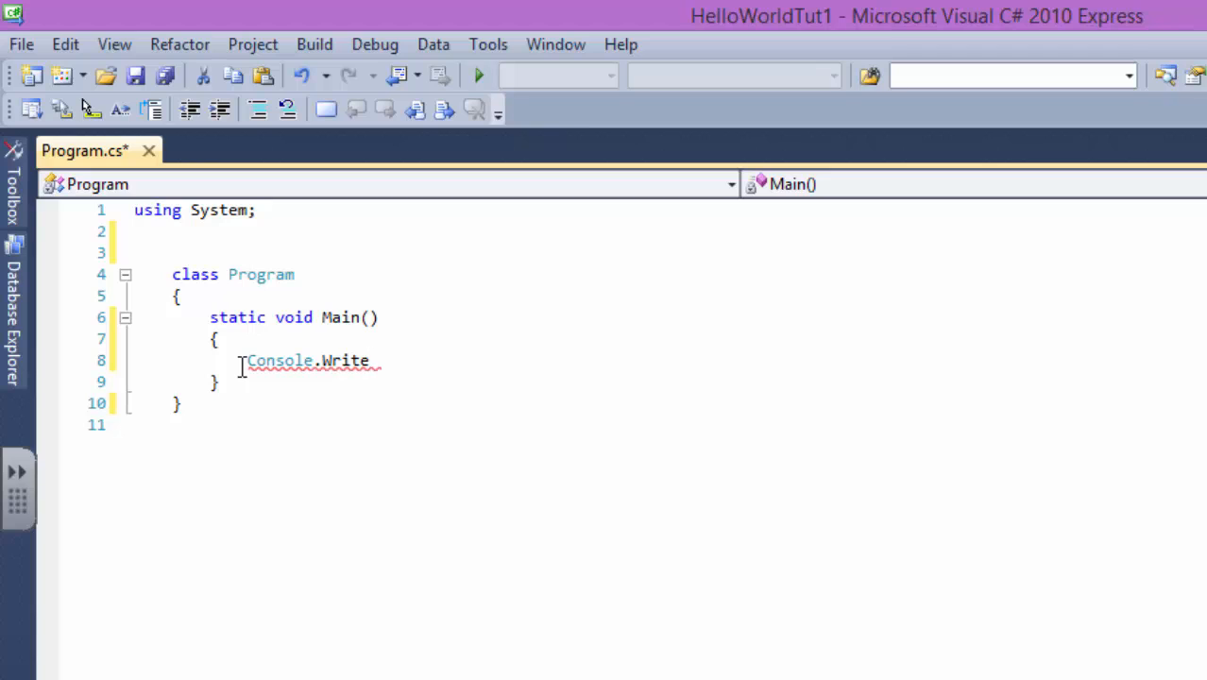
type("(\"")
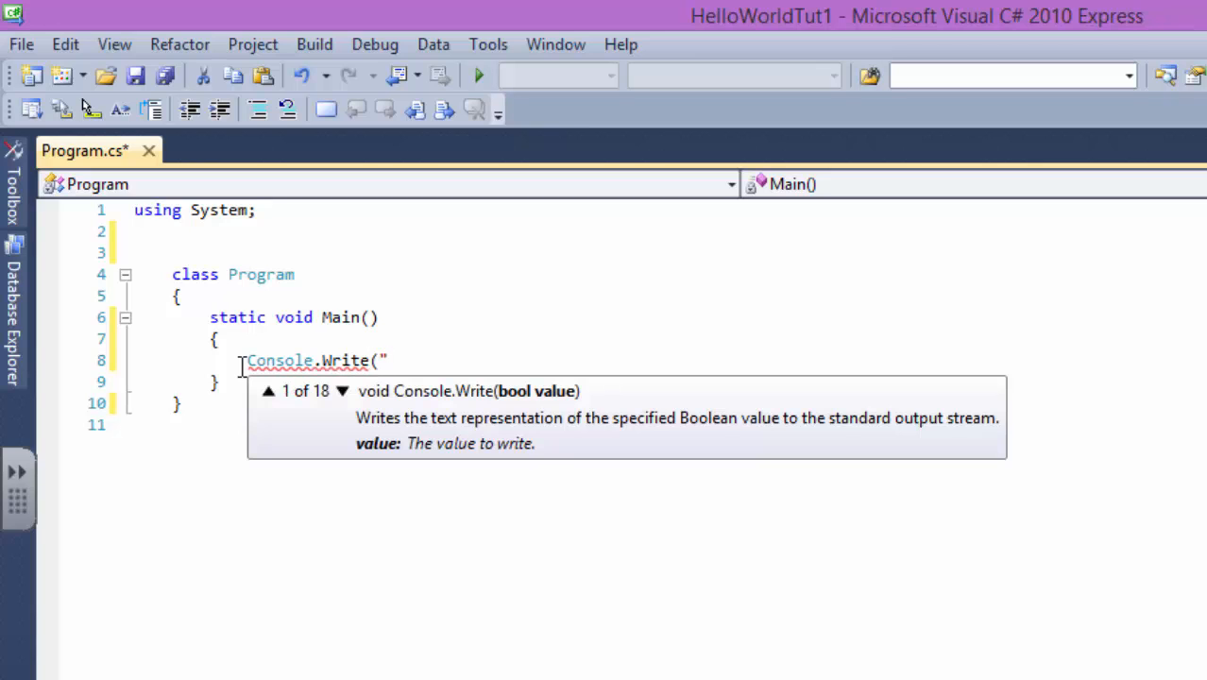
type("\"")
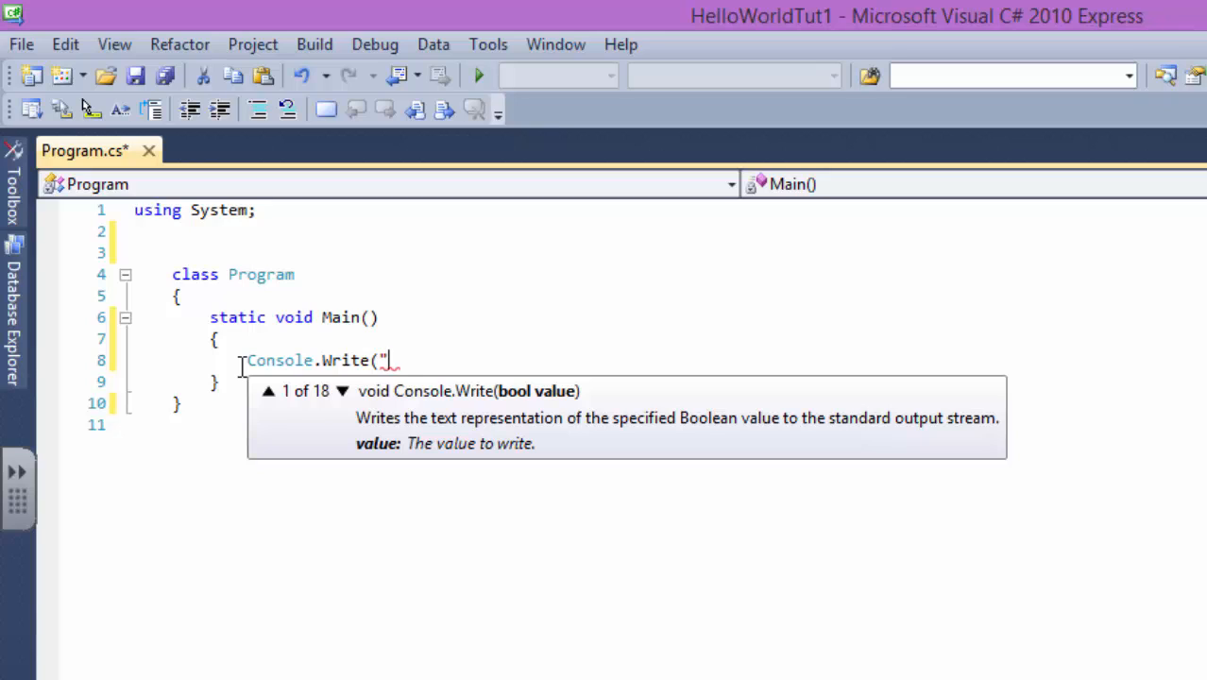
type("Hello Wor")
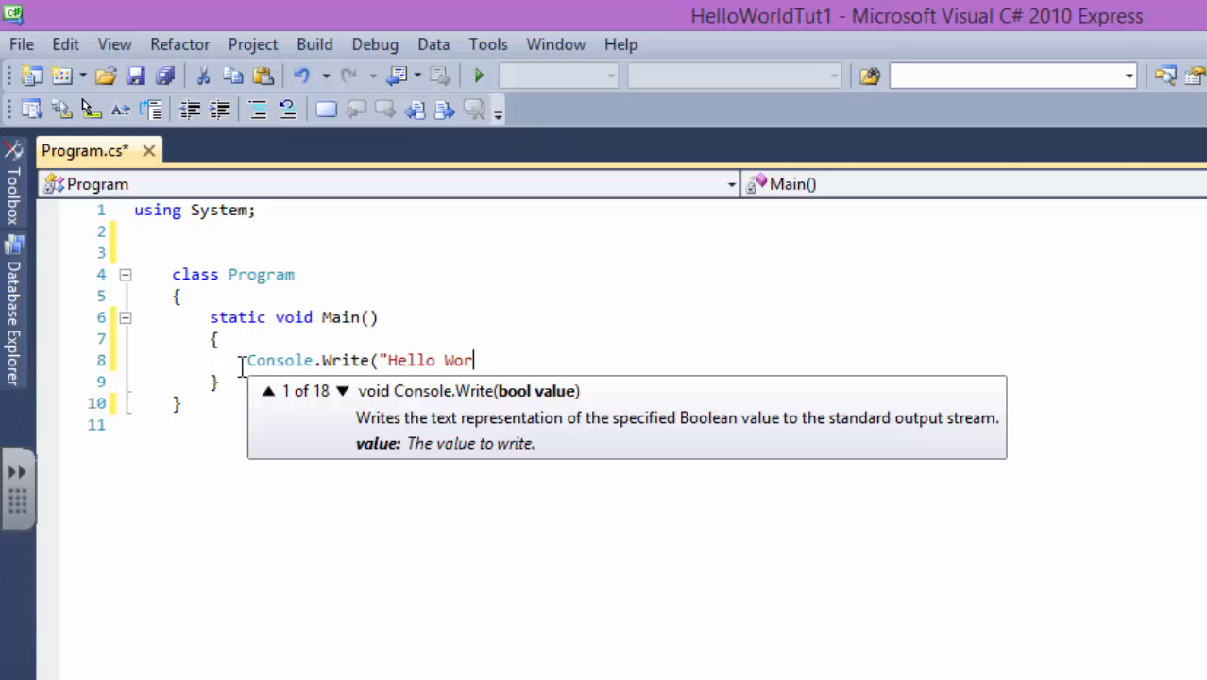
type("ld!")
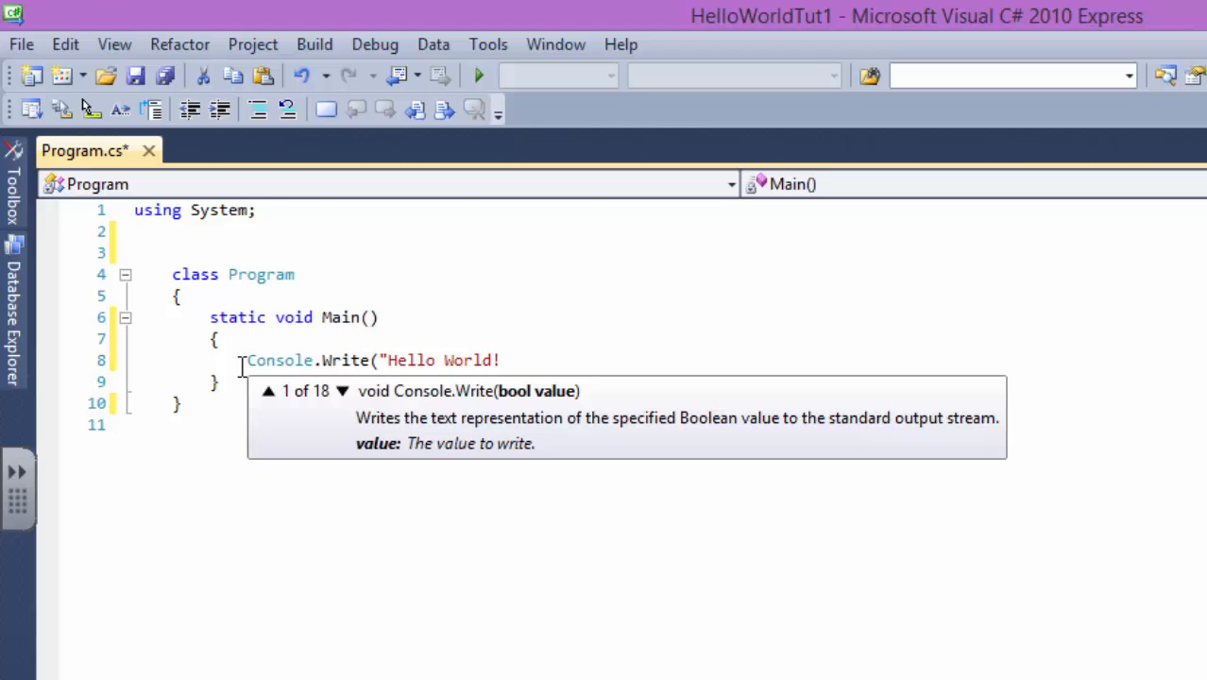
type("\");")
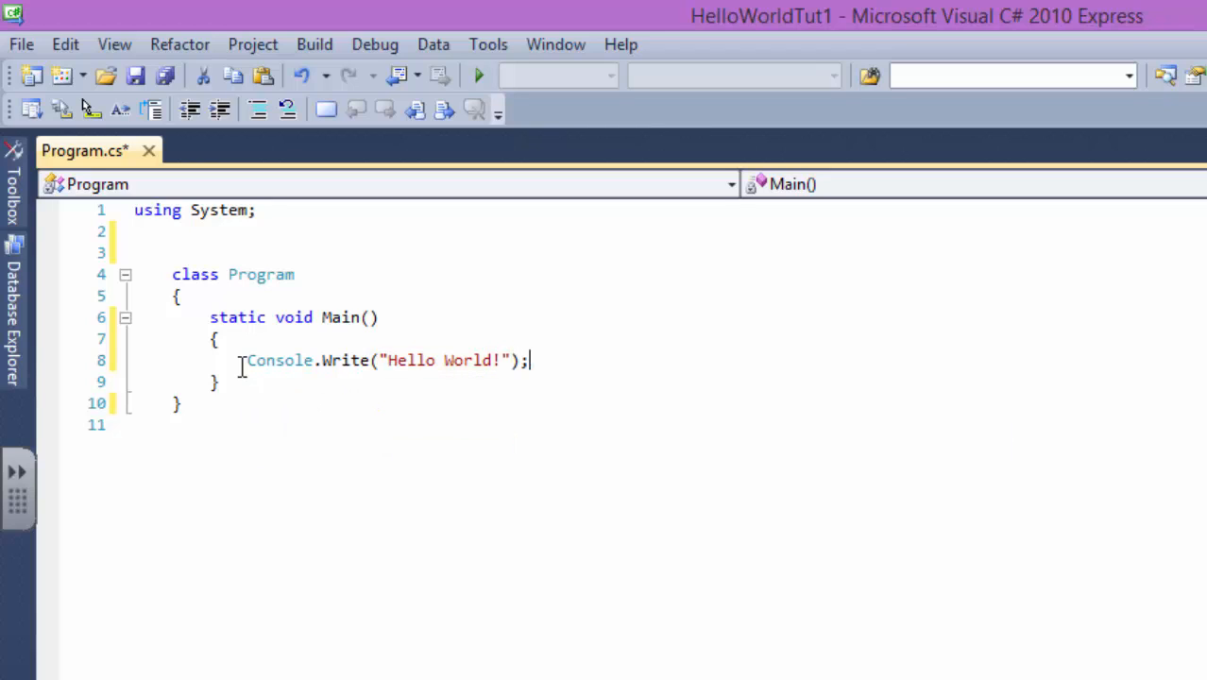
- Save Program.cs and highlight the Console.Write statement
left_click_drag(246, 359, 221, 382)
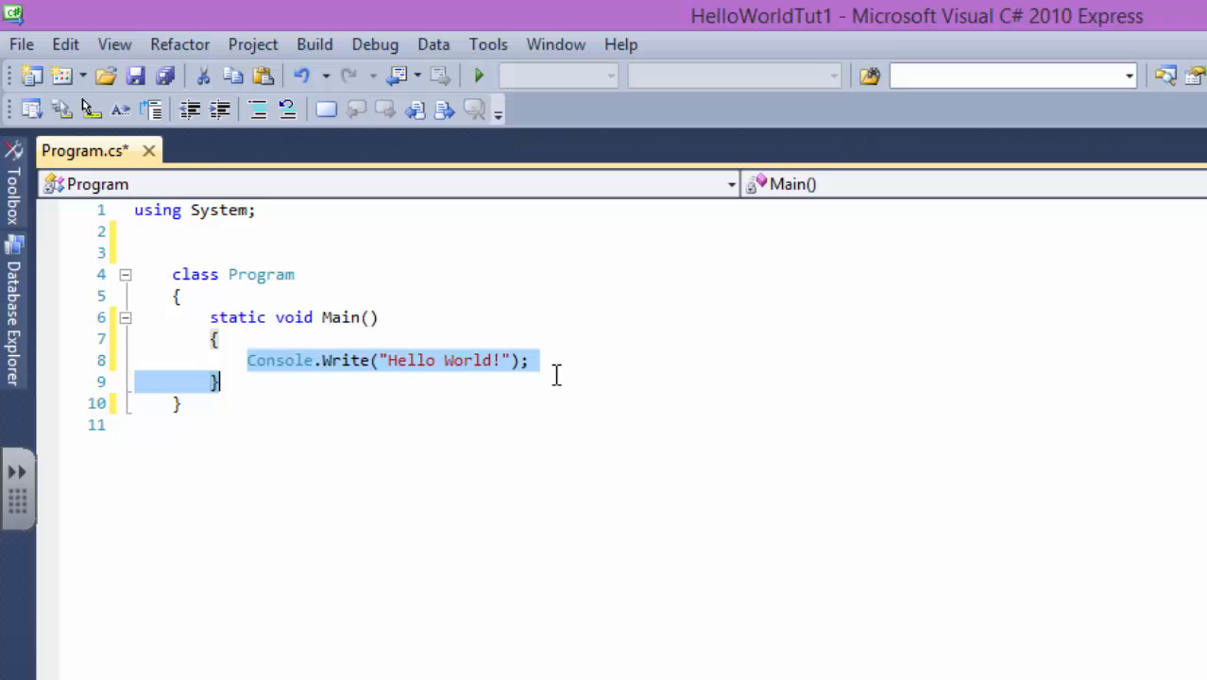
mouse_move(474, 110)
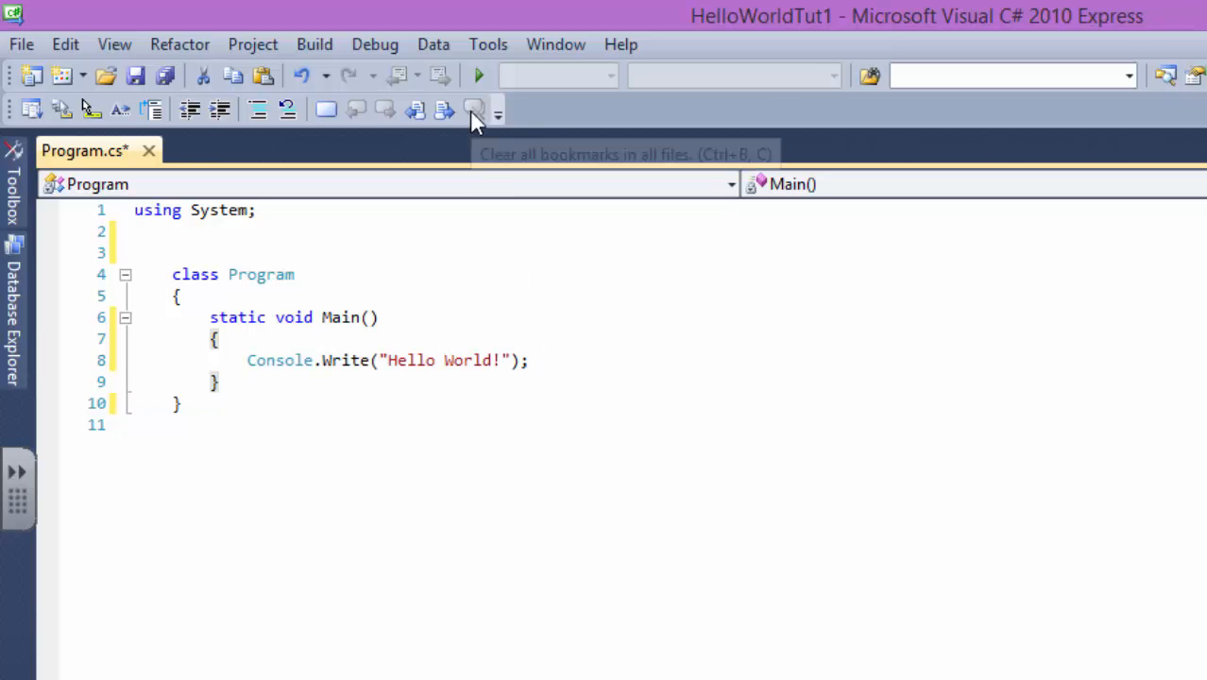
left_click(478, 76)
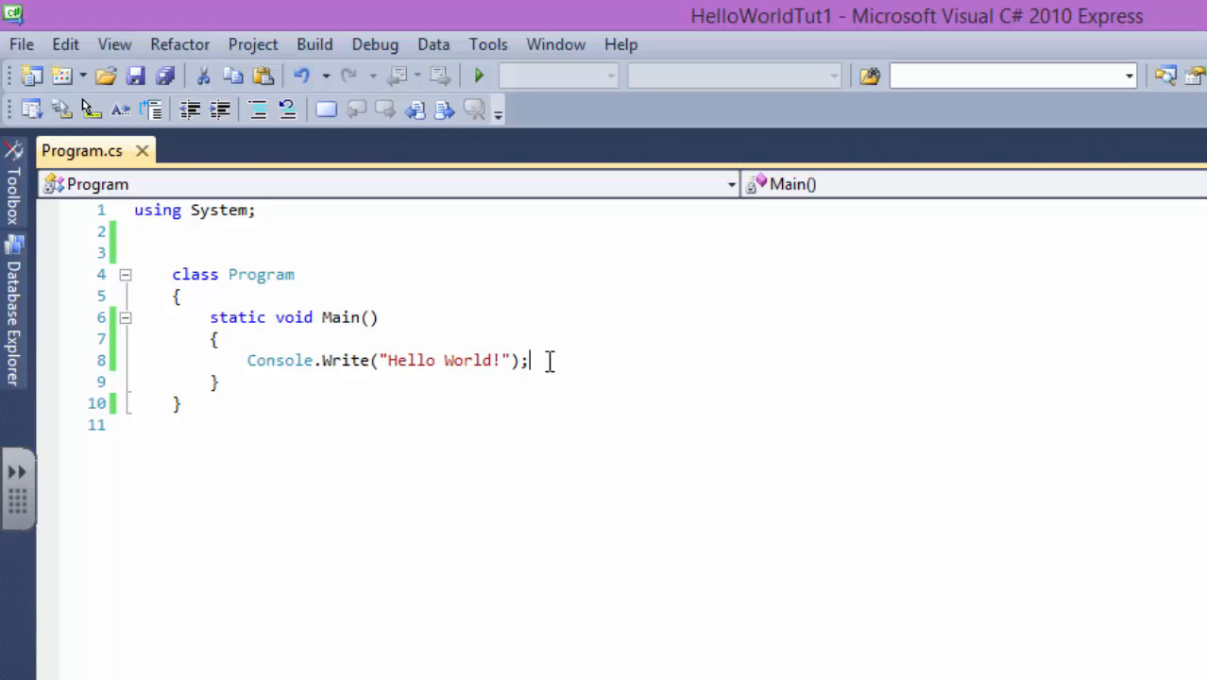
left_click_drag(533, 359, 248, 359)
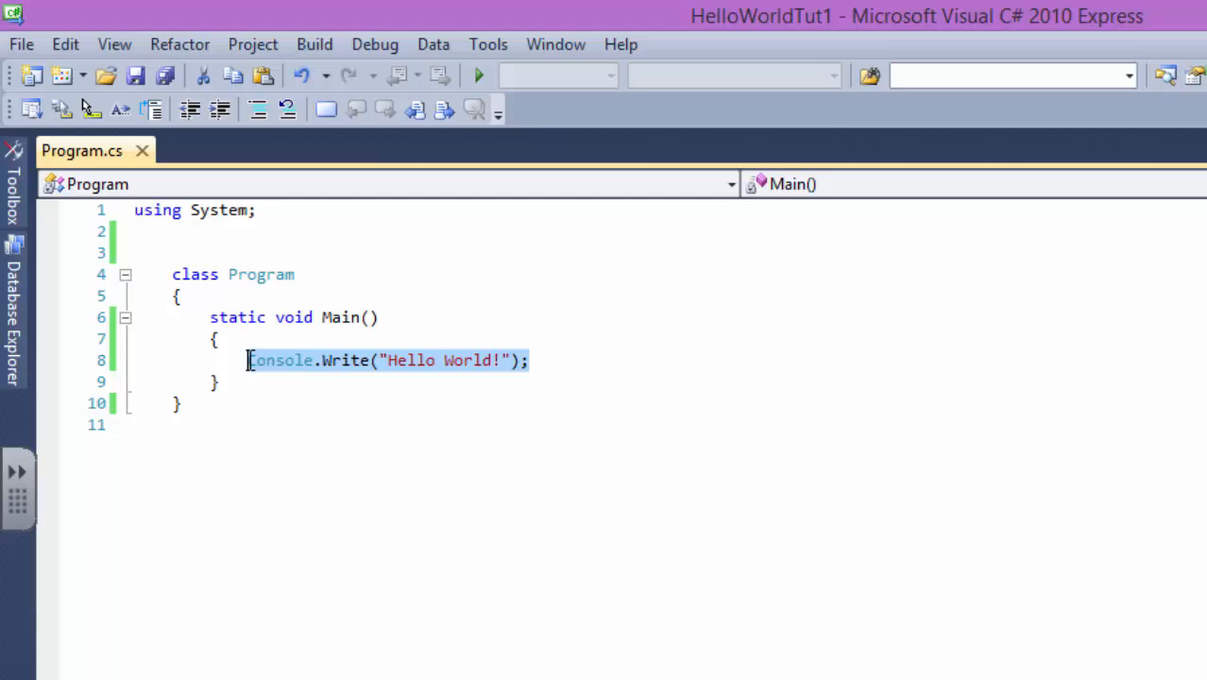
- Run the program to see Hello World! in the console, then close it
left_click(248, 359)
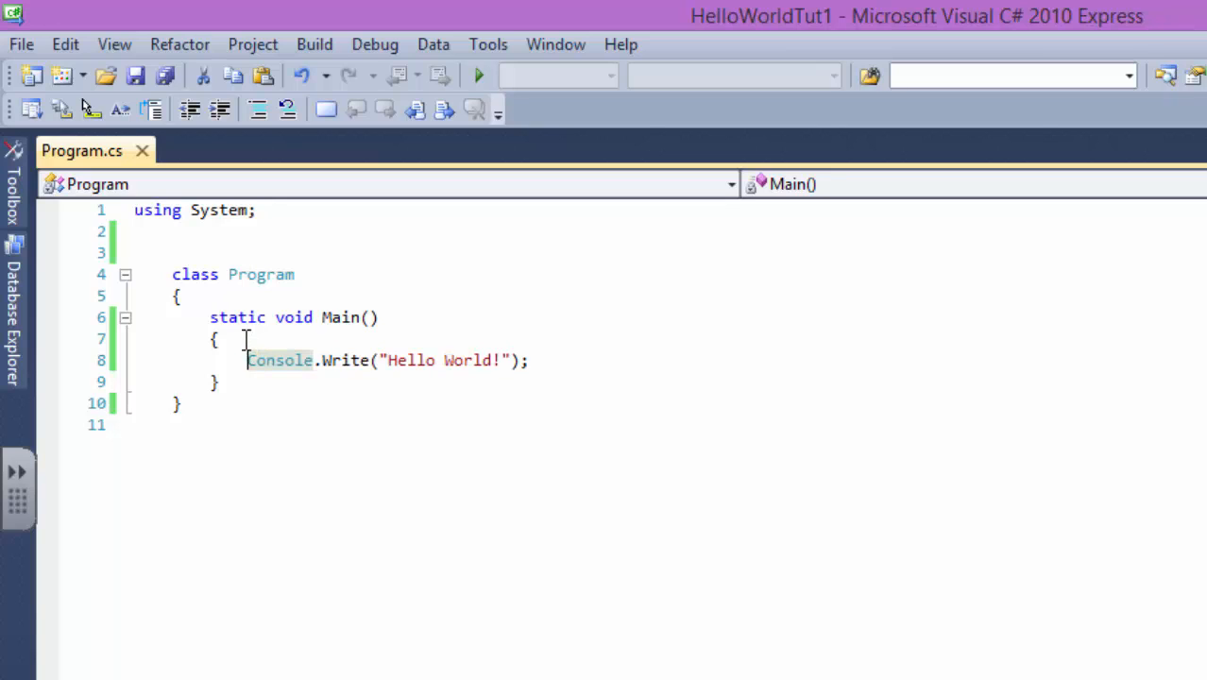
mouse_move(287, 325)
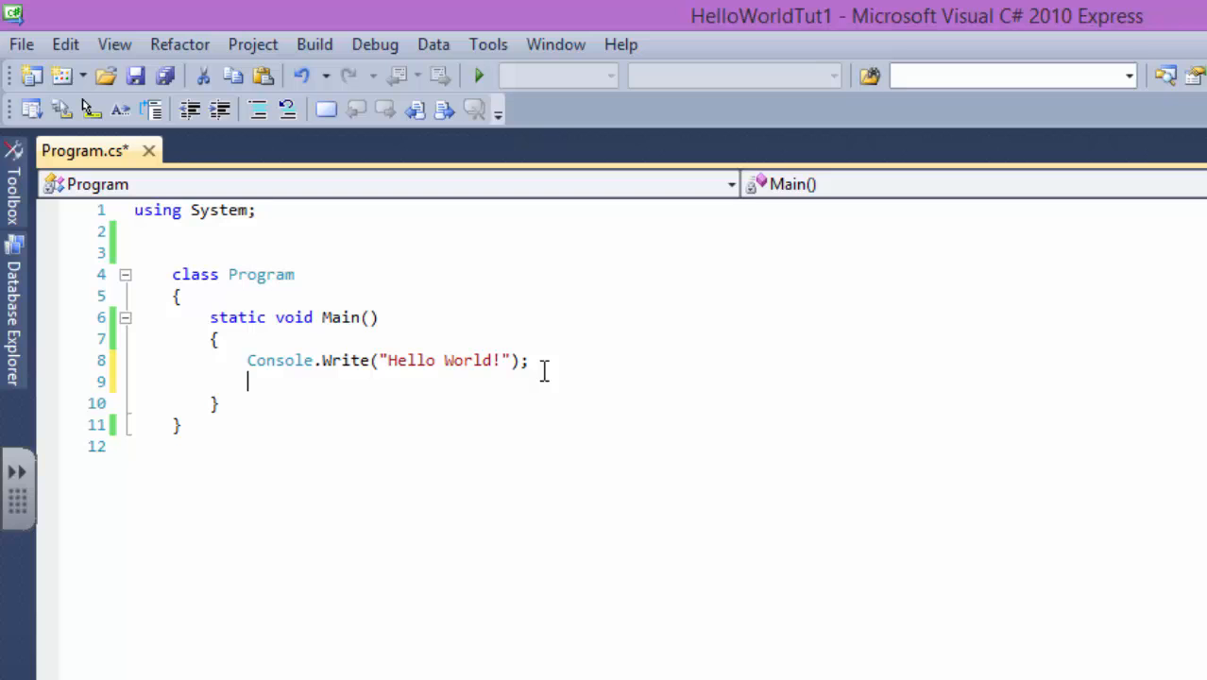
left_click(478, 75)
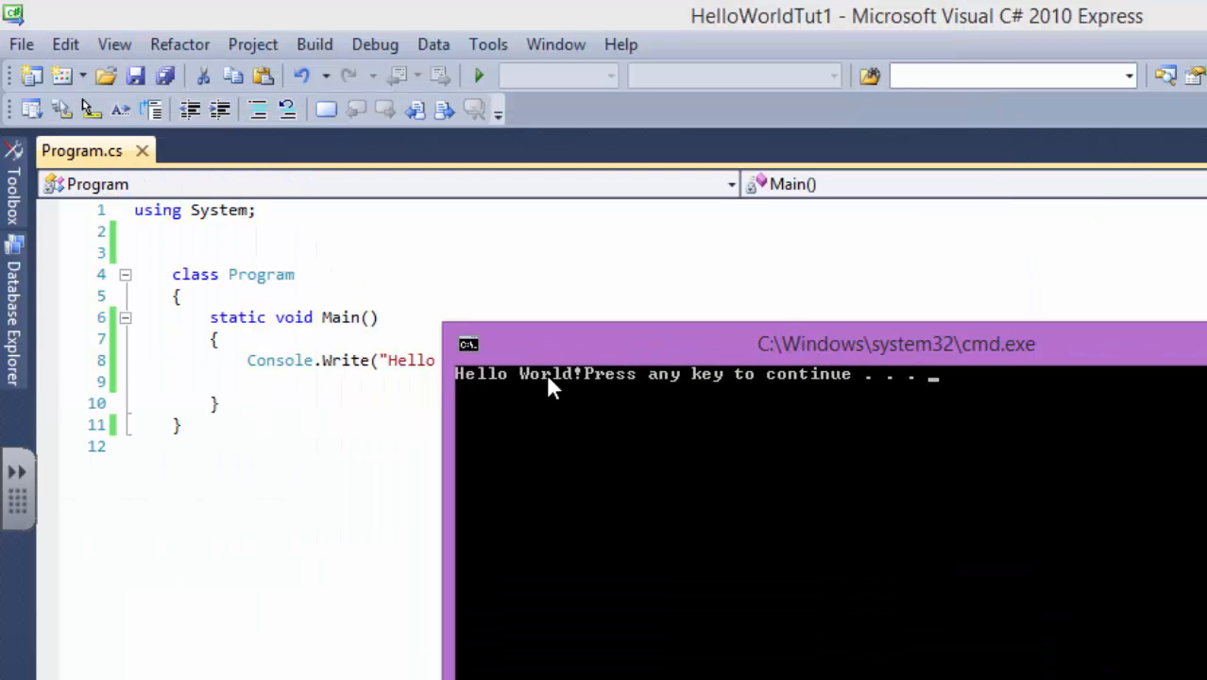
mouse_move(741, 400)
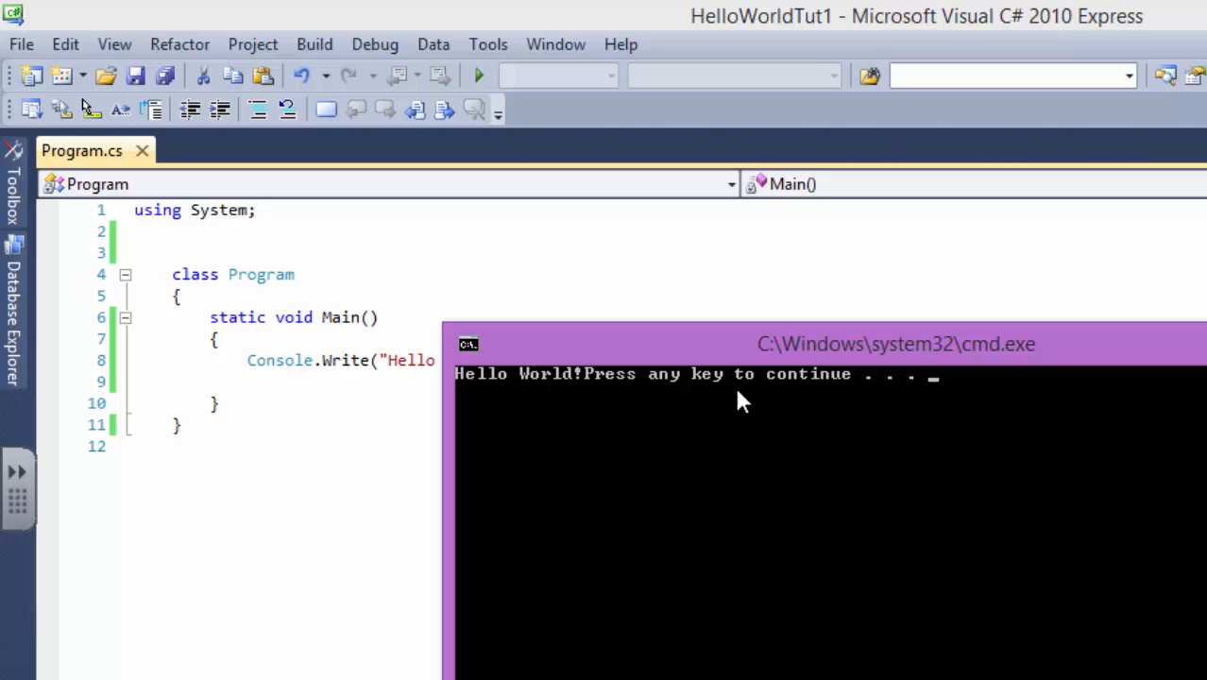
mouse_move(835, 408)
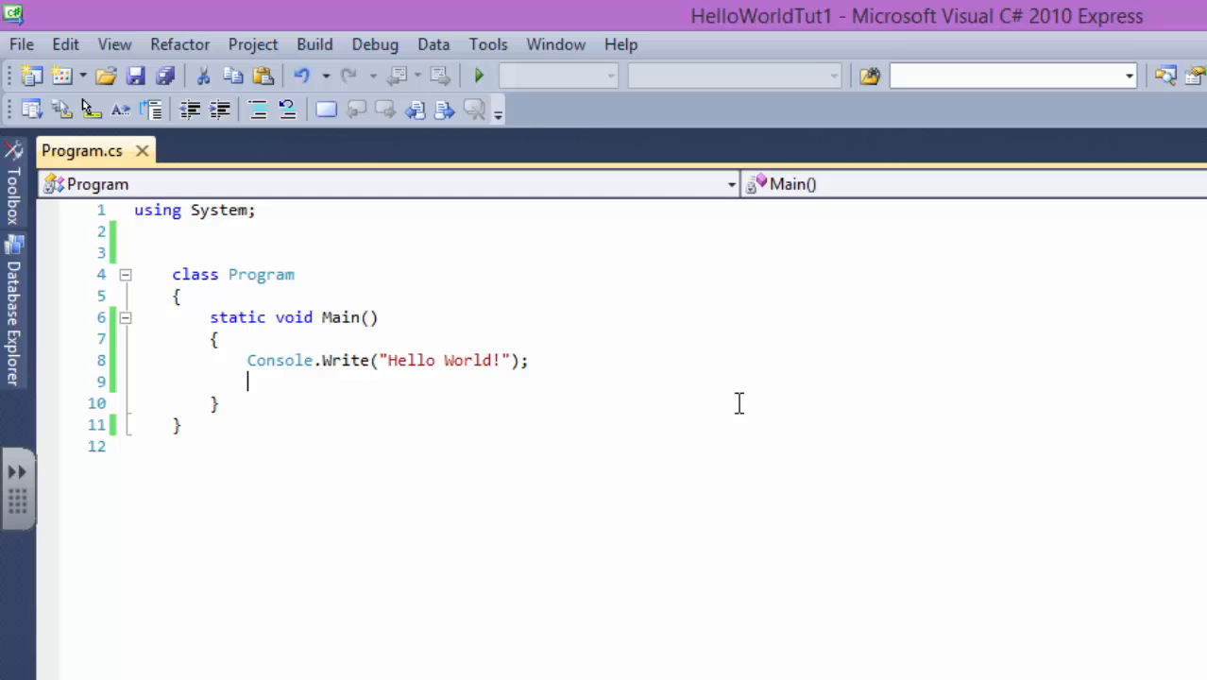
mouse_move(483, 395)
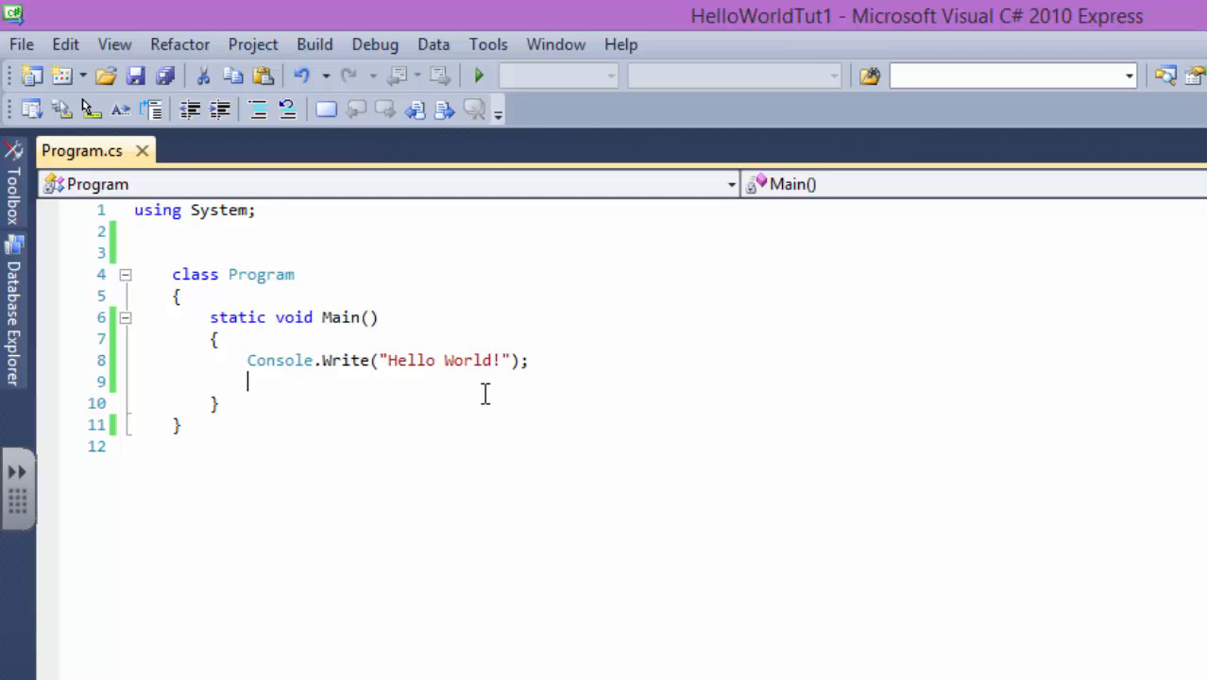
- Add Console.ReadKey(); after the Write statement so the program waits for a keypress
type("con")
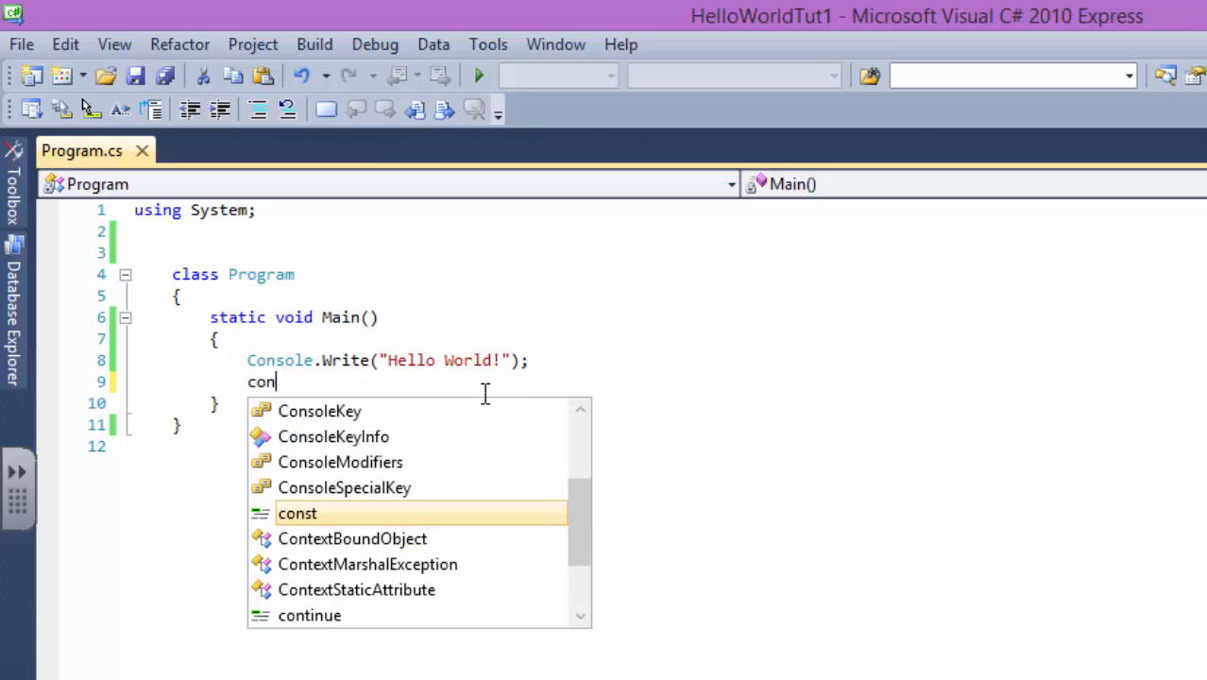
type("sole.read")
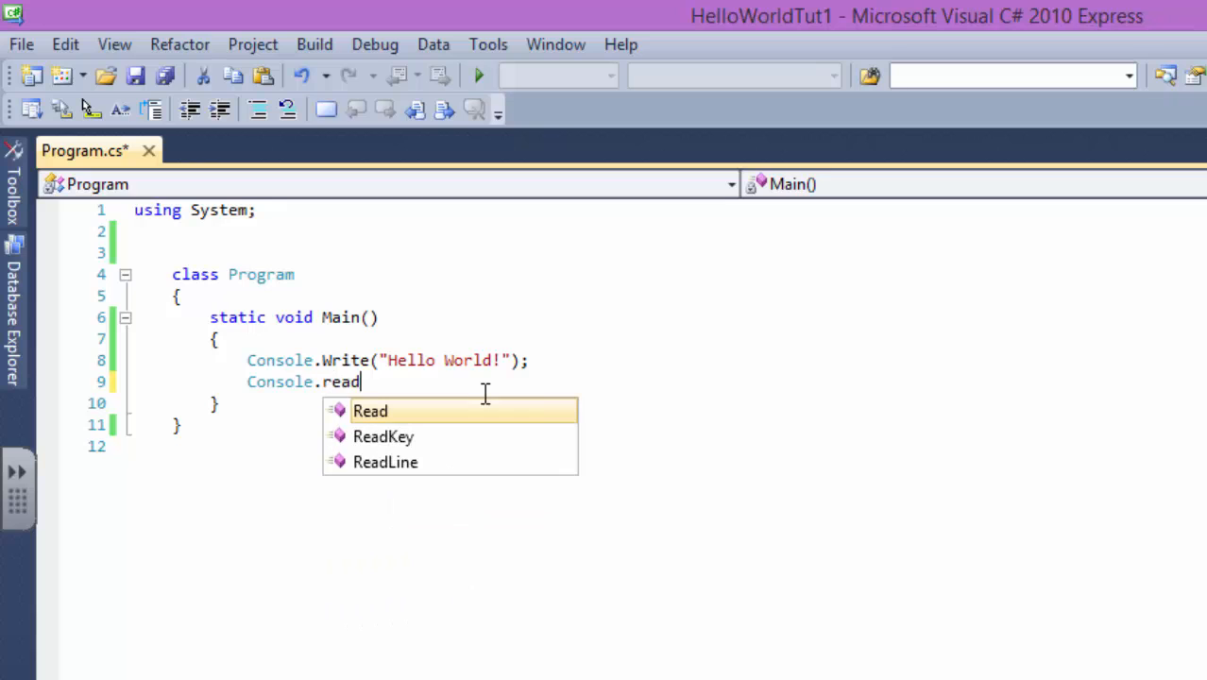
type("Key")
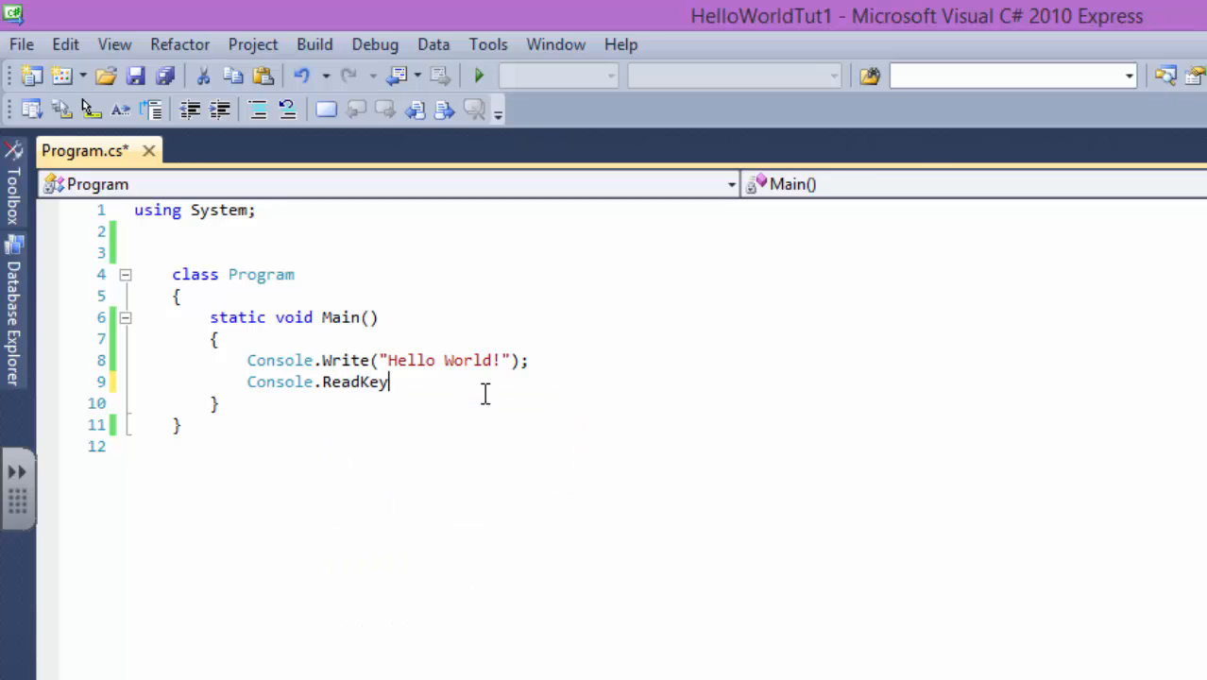
type("()")
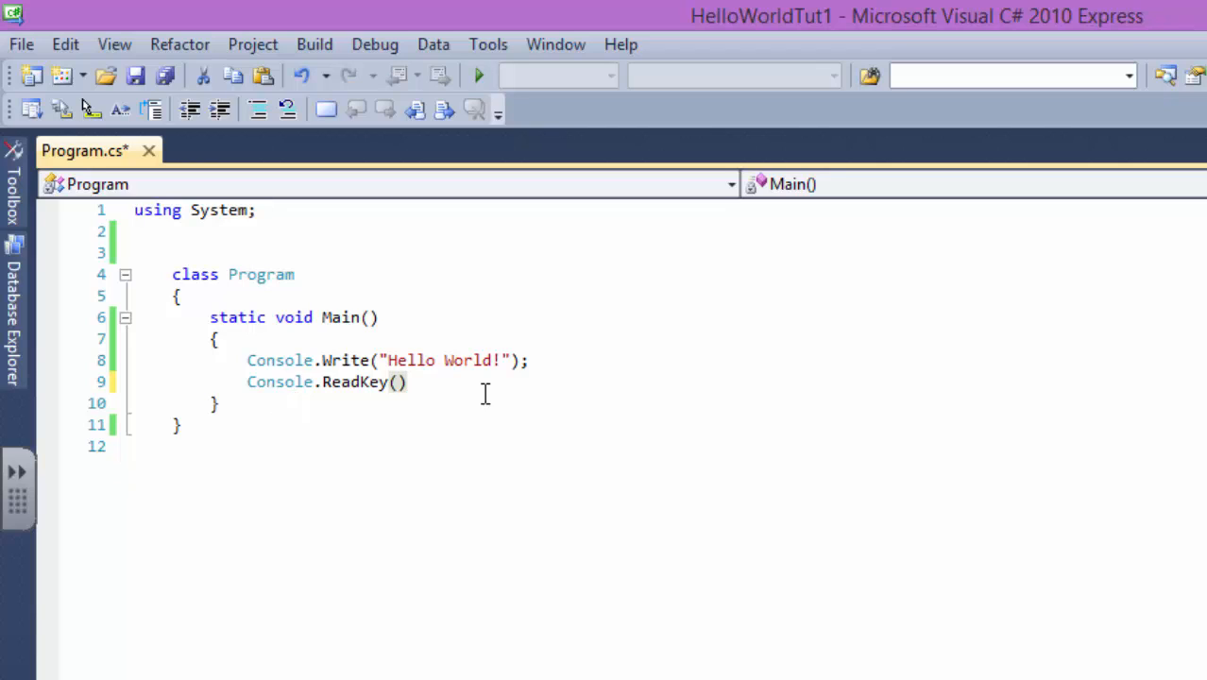
type(";")
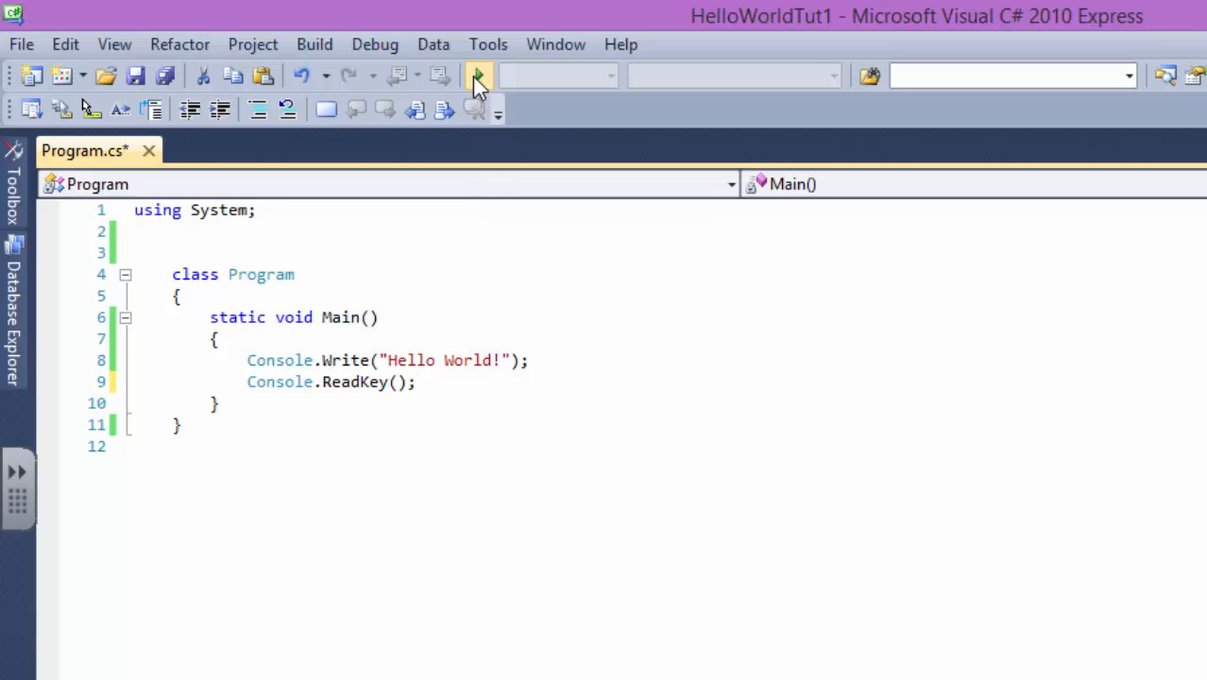
- Start debugging so the console shows Hello World! and waits for a key
left_click(478, 75)
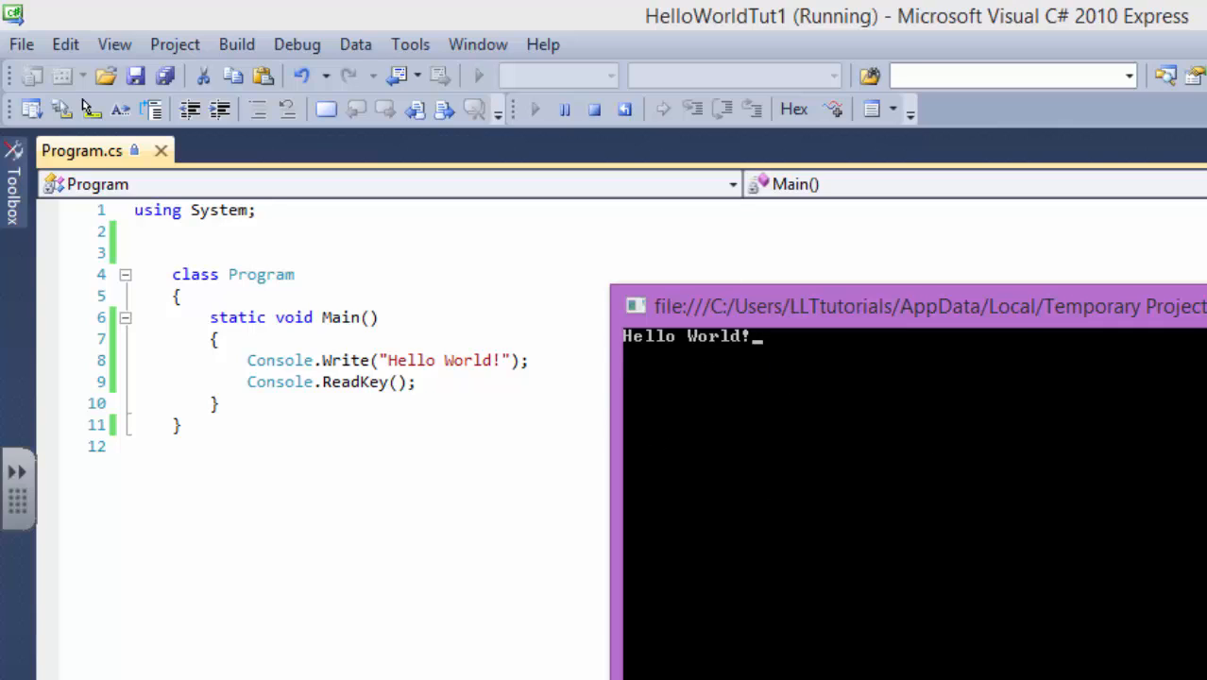
mouse_move(382, 394)
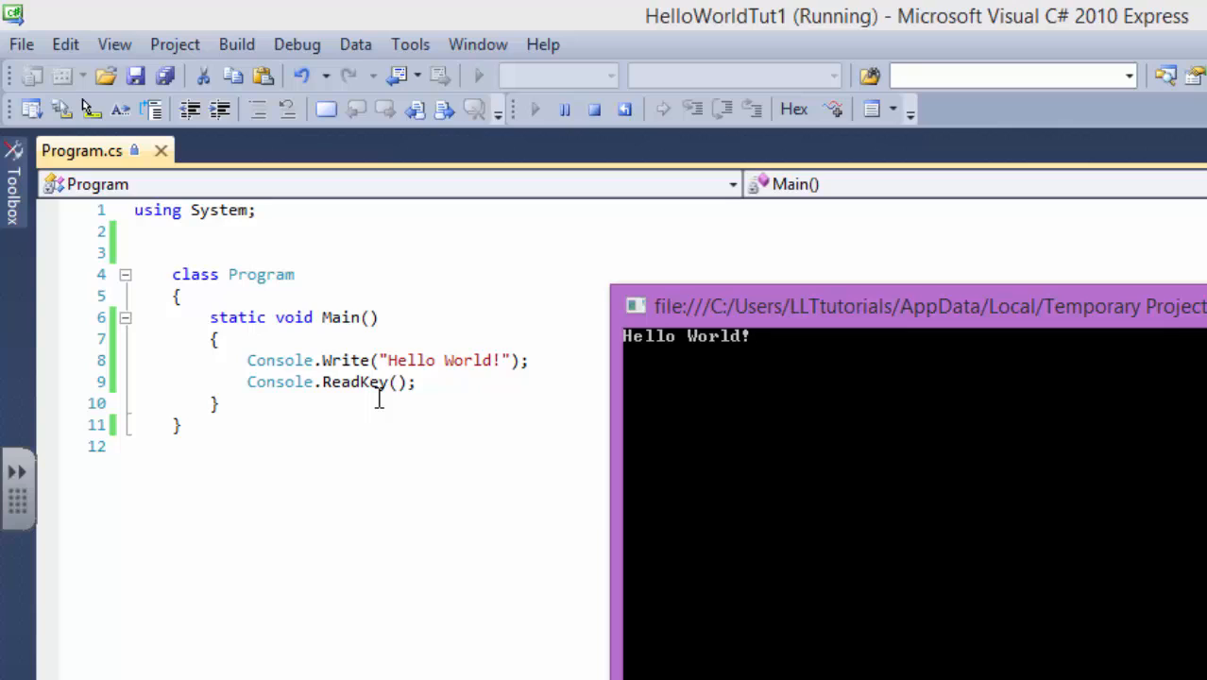
mouse_move(215, 368)
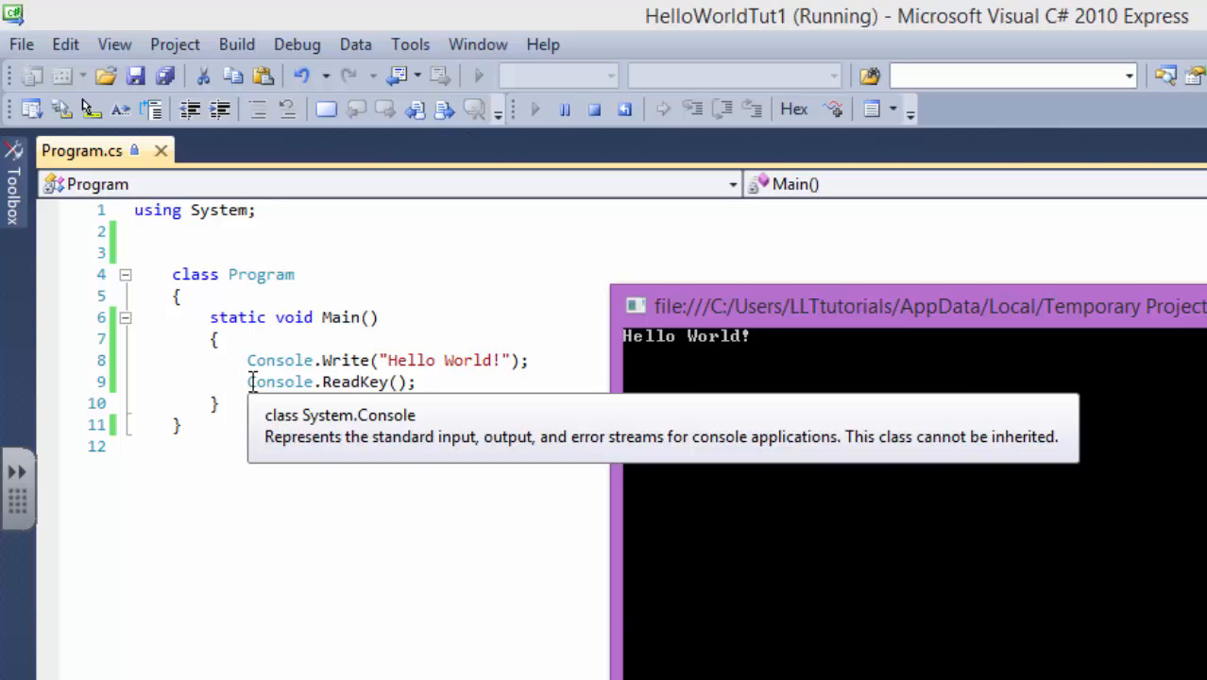
- End the running console program and close the Database Explorer pane
left_click(594, 108)
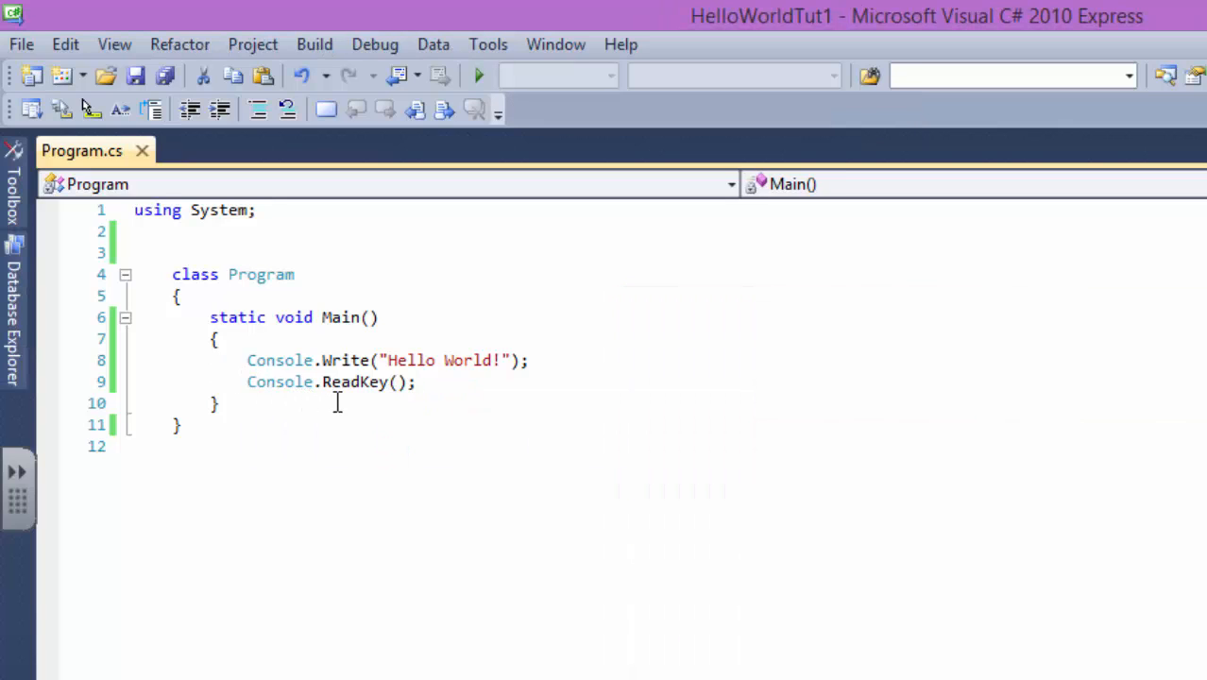
left_click_drag(246, 359, 501, 359)
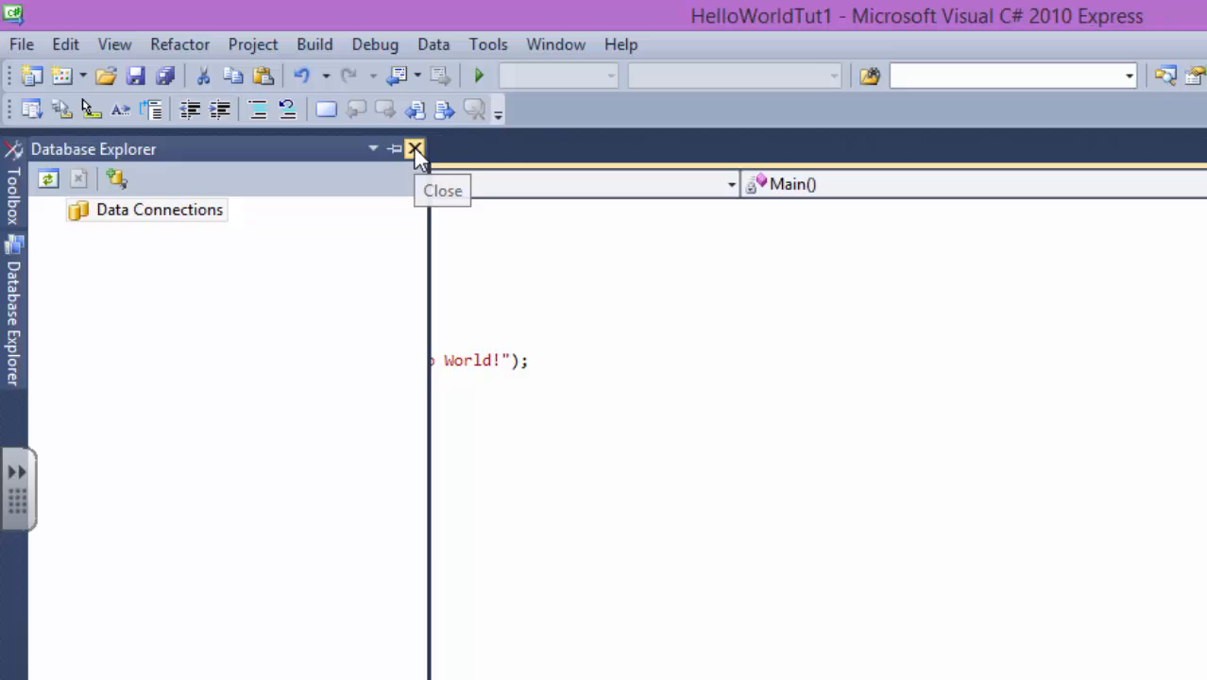
left_click(416, 149)
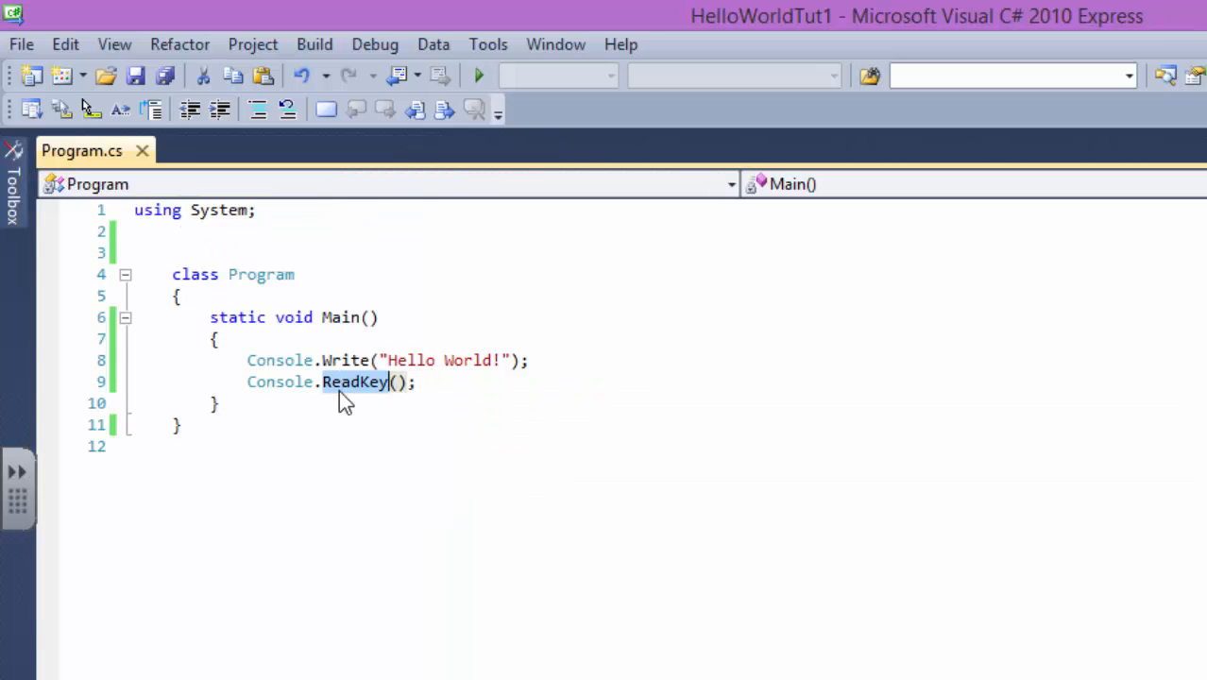
mouse_move(420, 538)
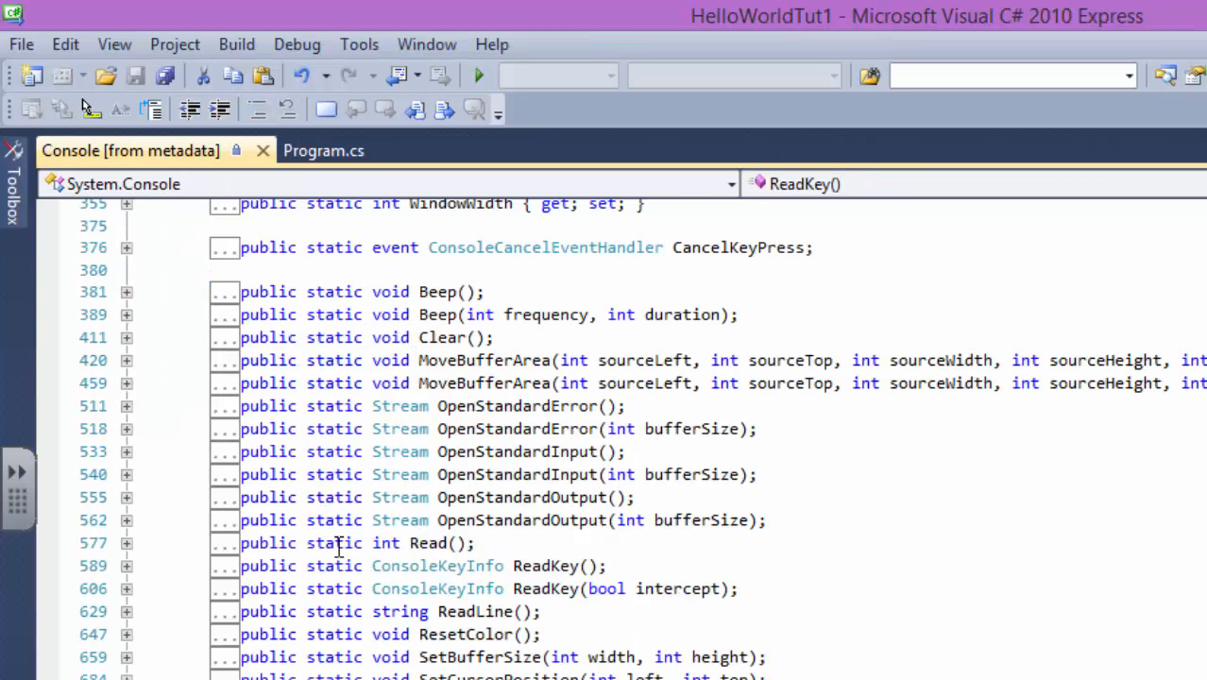
- Scroll the Console class metadata and expand WriteLine() to read its summary
scroll("down", 3)
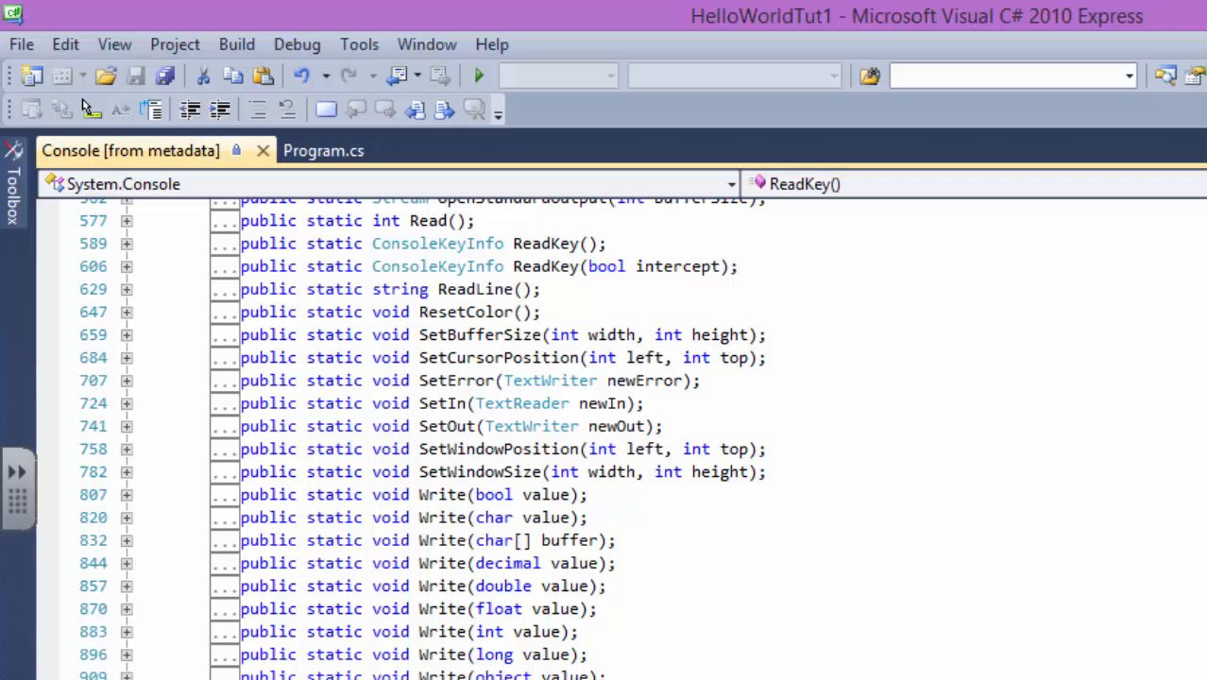
scroll("down", 3)
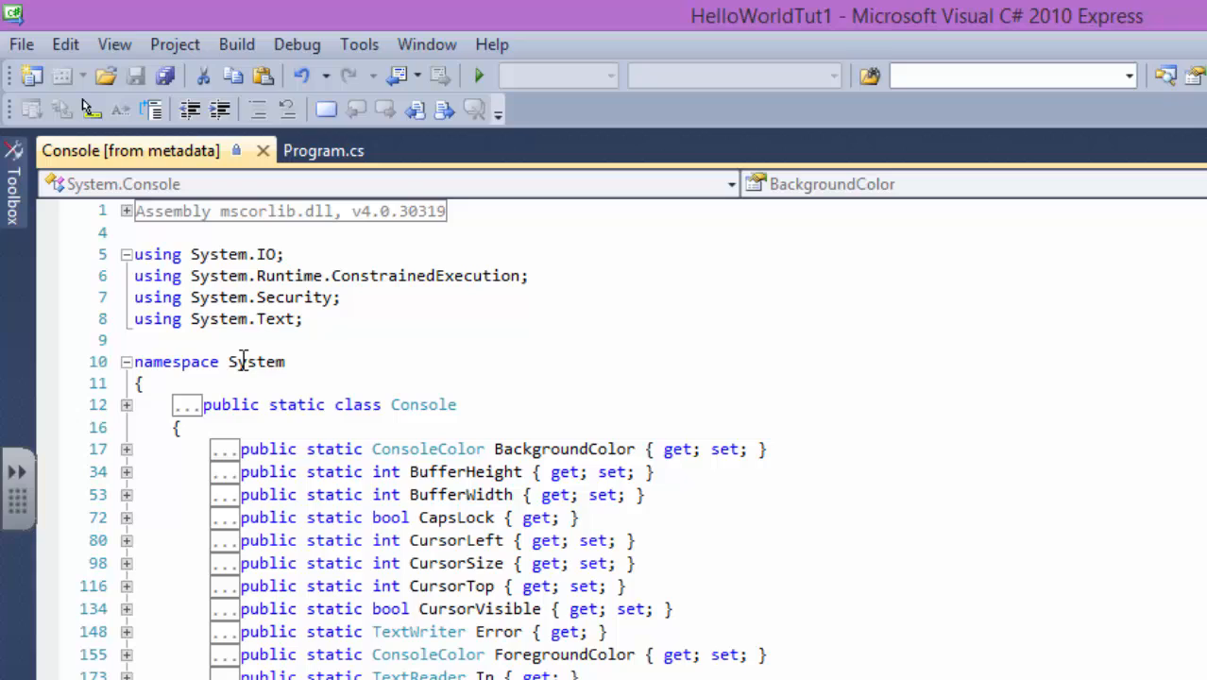
mouse_move(432, 506)
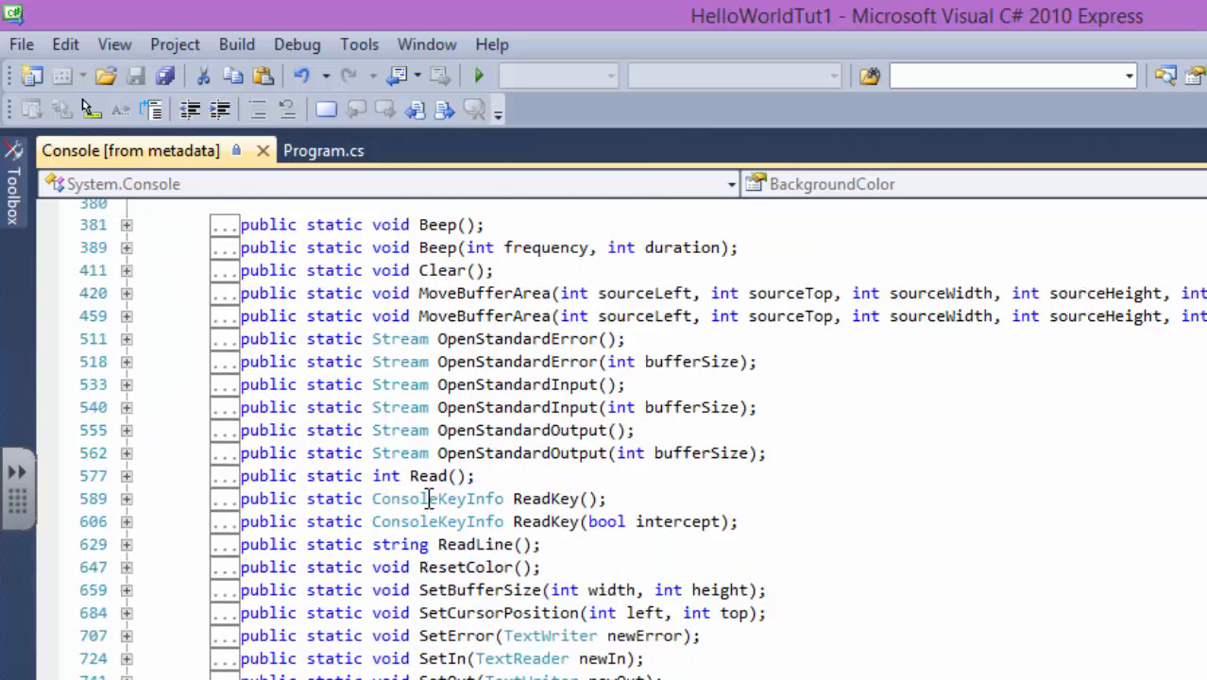
scroll("down", 3)
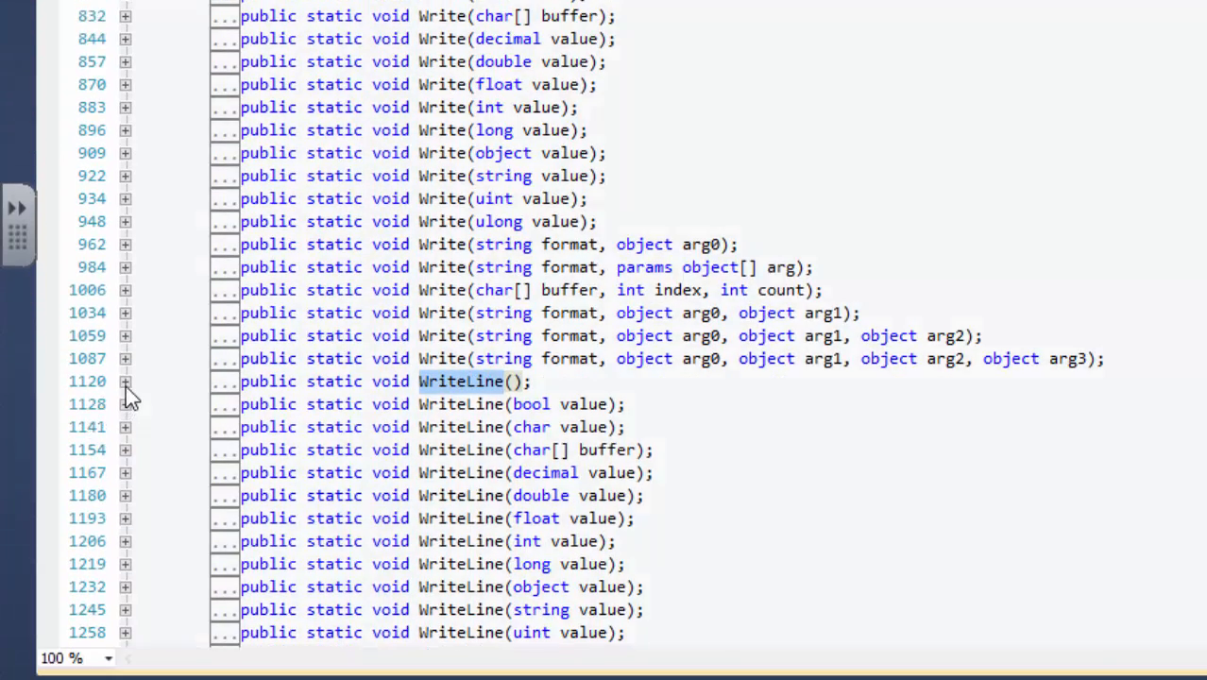
left_click(125, 382)
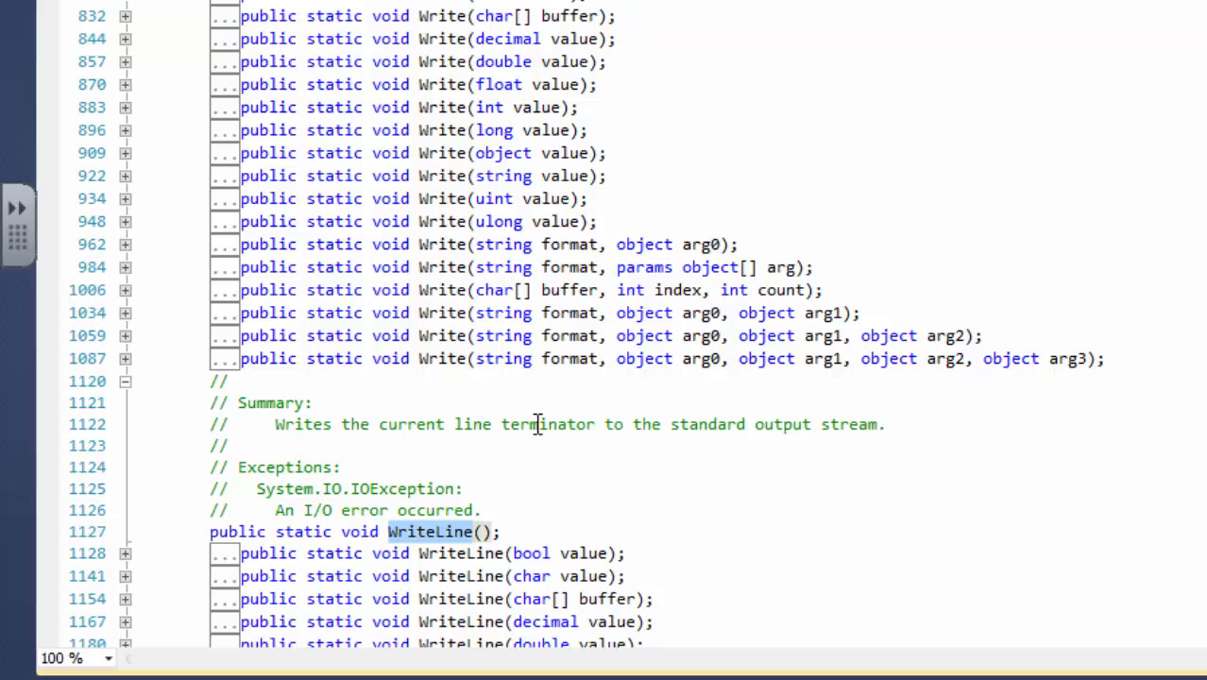
mouse_move(650, 433)
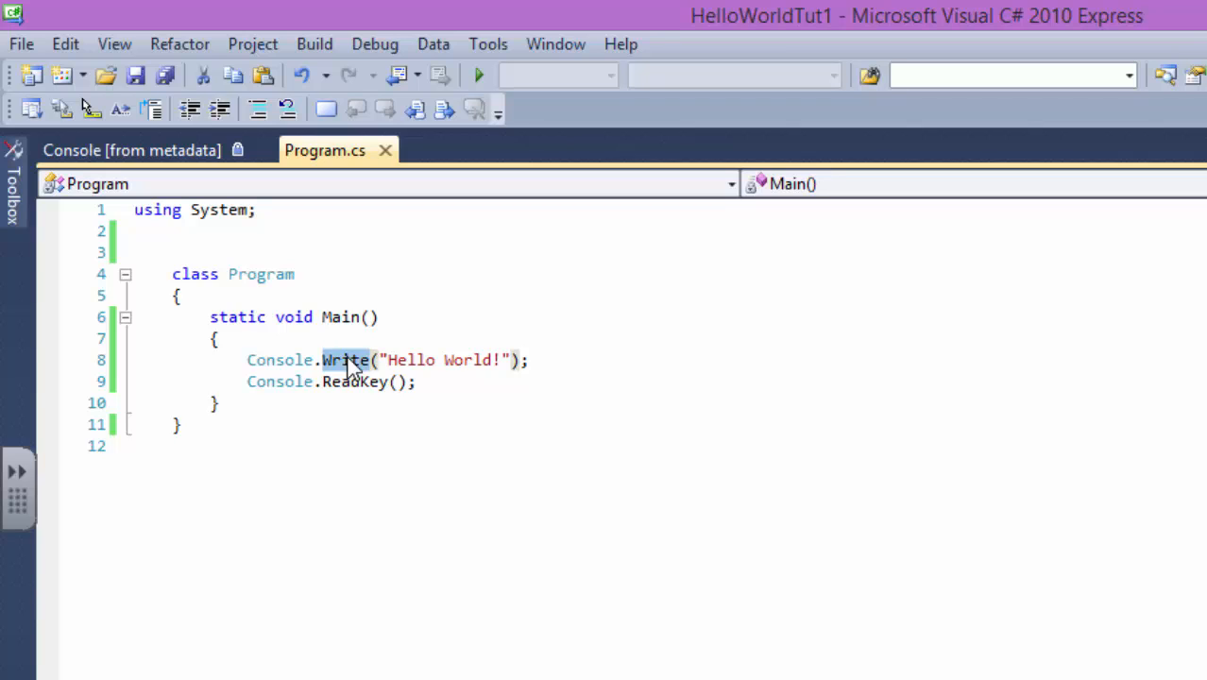
mouse_move(389, 359)
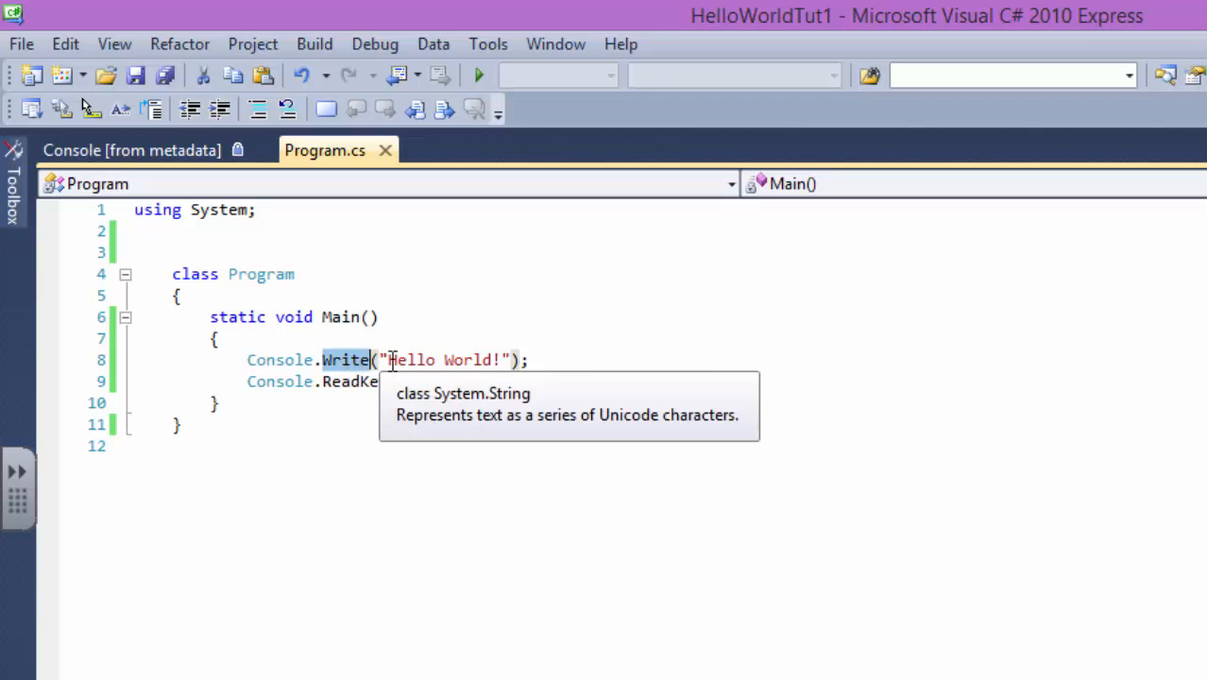
mouse_move(208, 269)
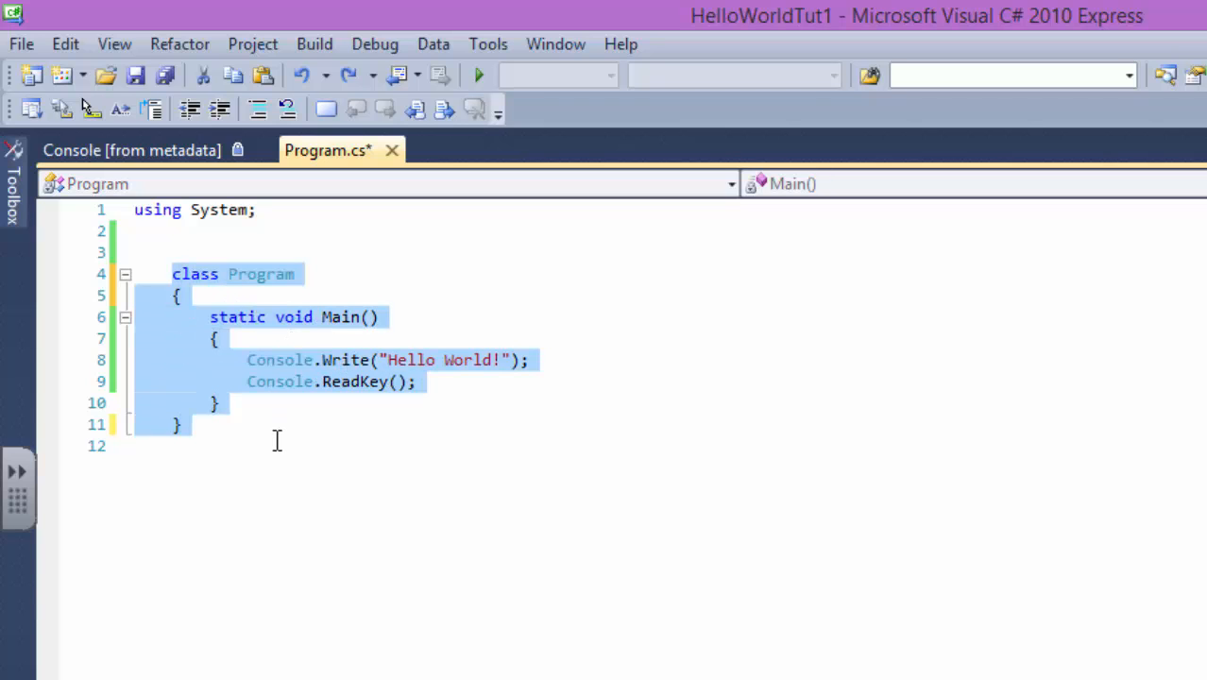
left_click(419, 382)
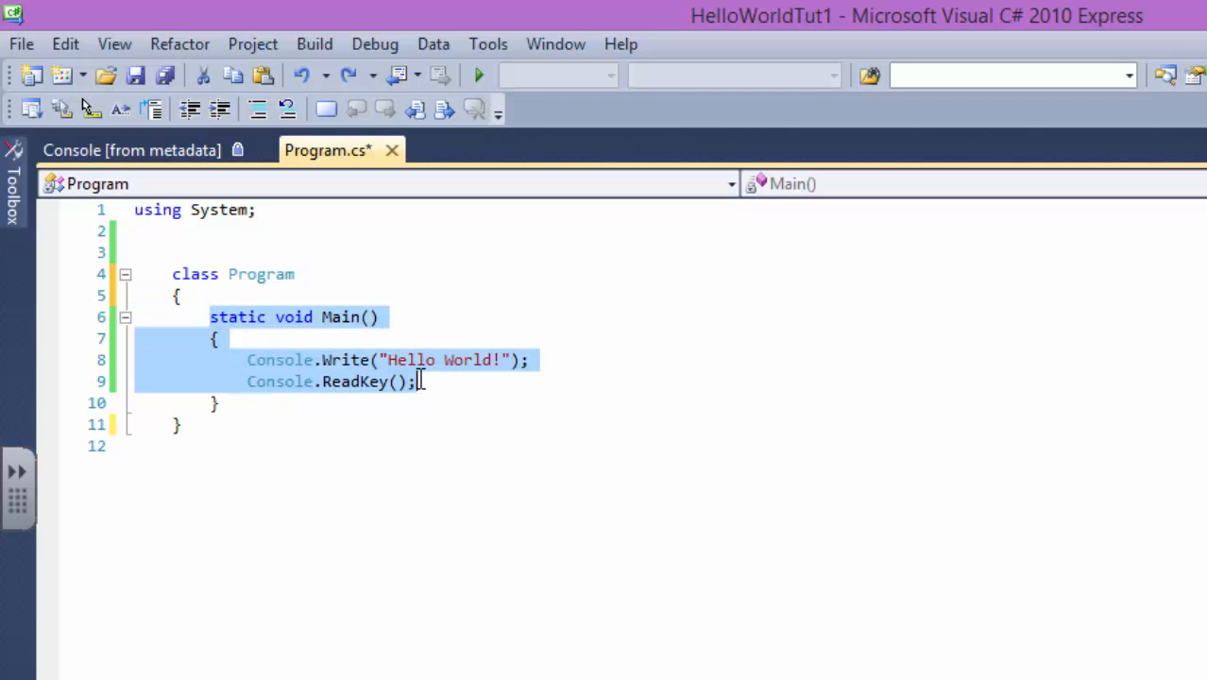
left_click(312, 405)
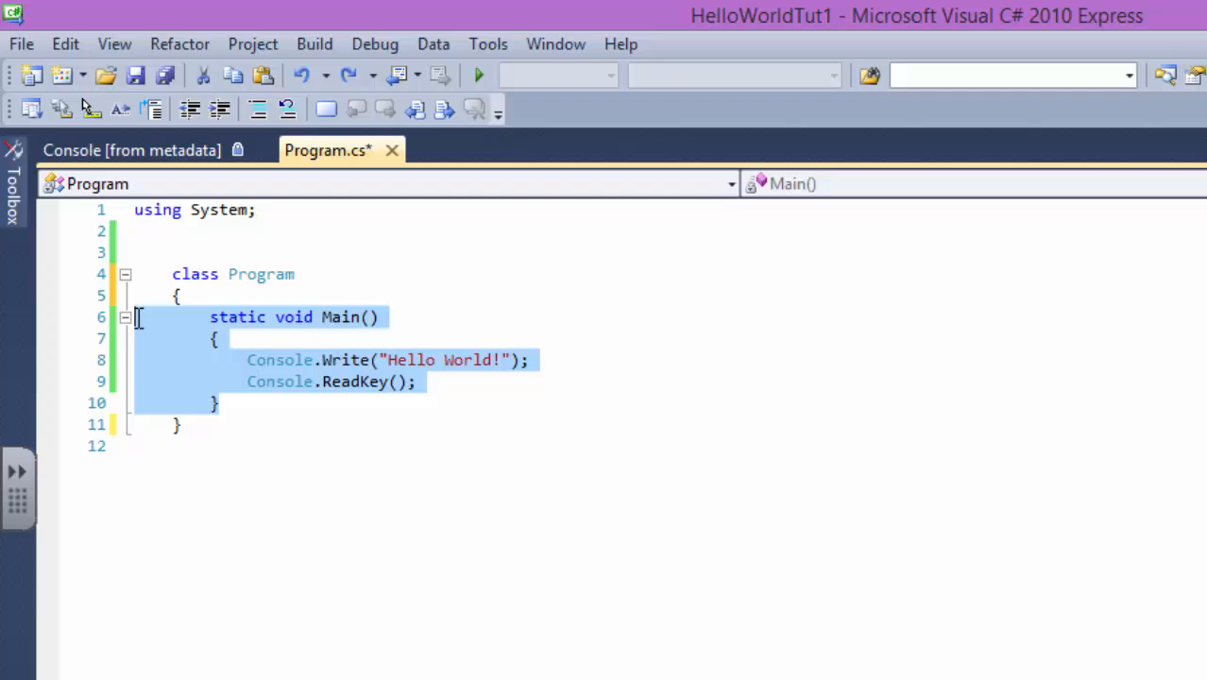
mouse_move(140, 325)
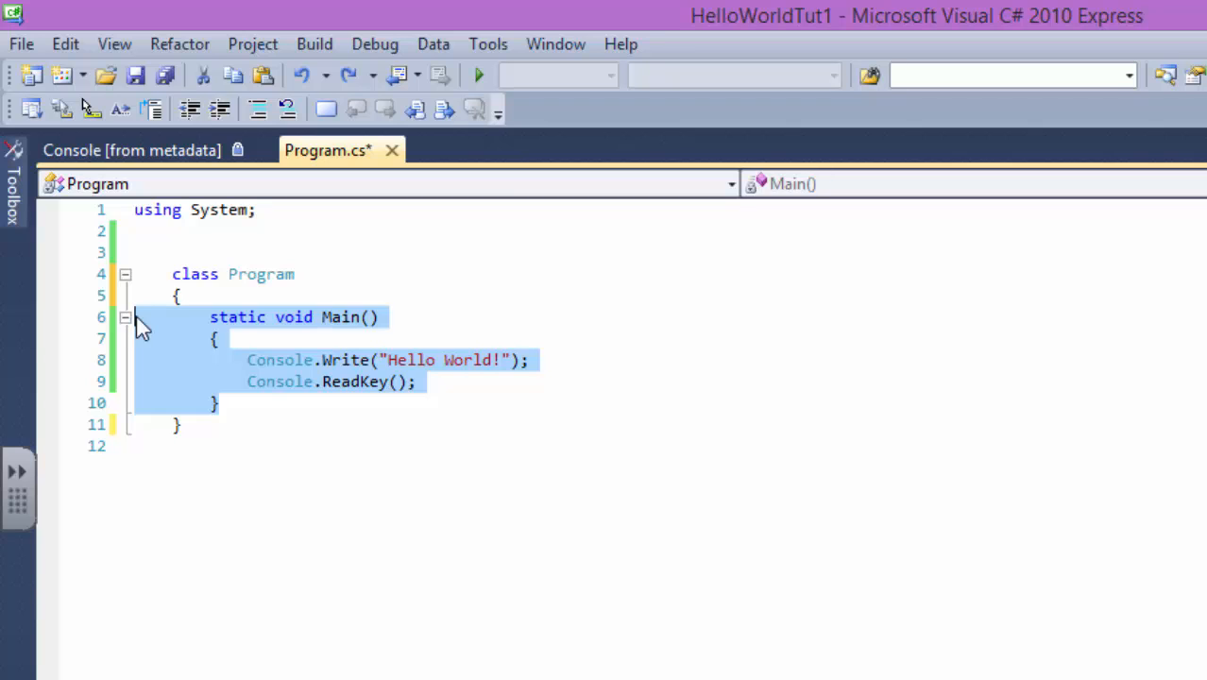
mouse_move(161, 333)
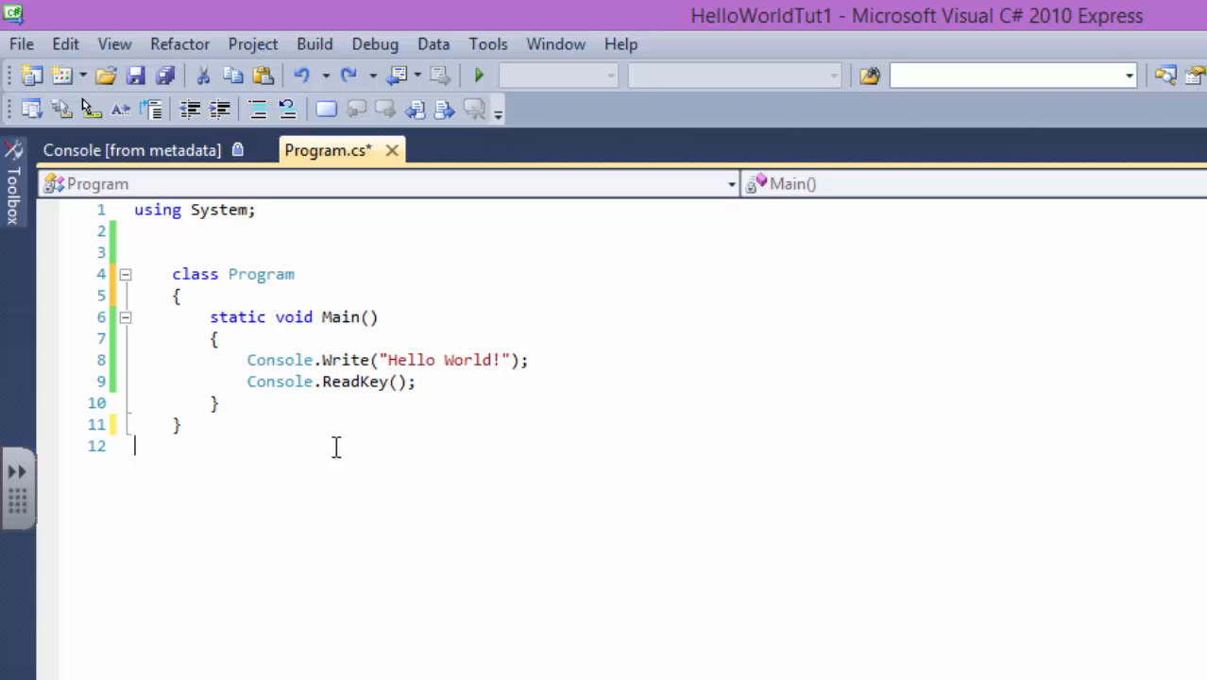
left_click_drag(209, 318, 220, 404)
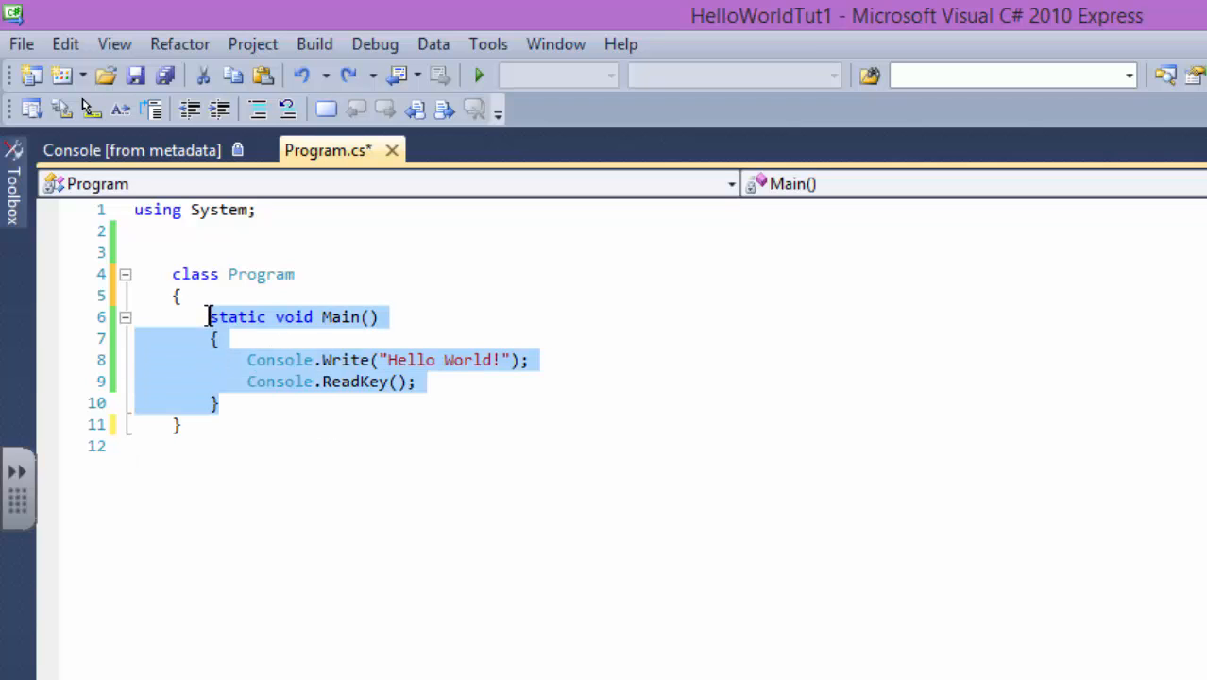
mouse_move(348, 321)
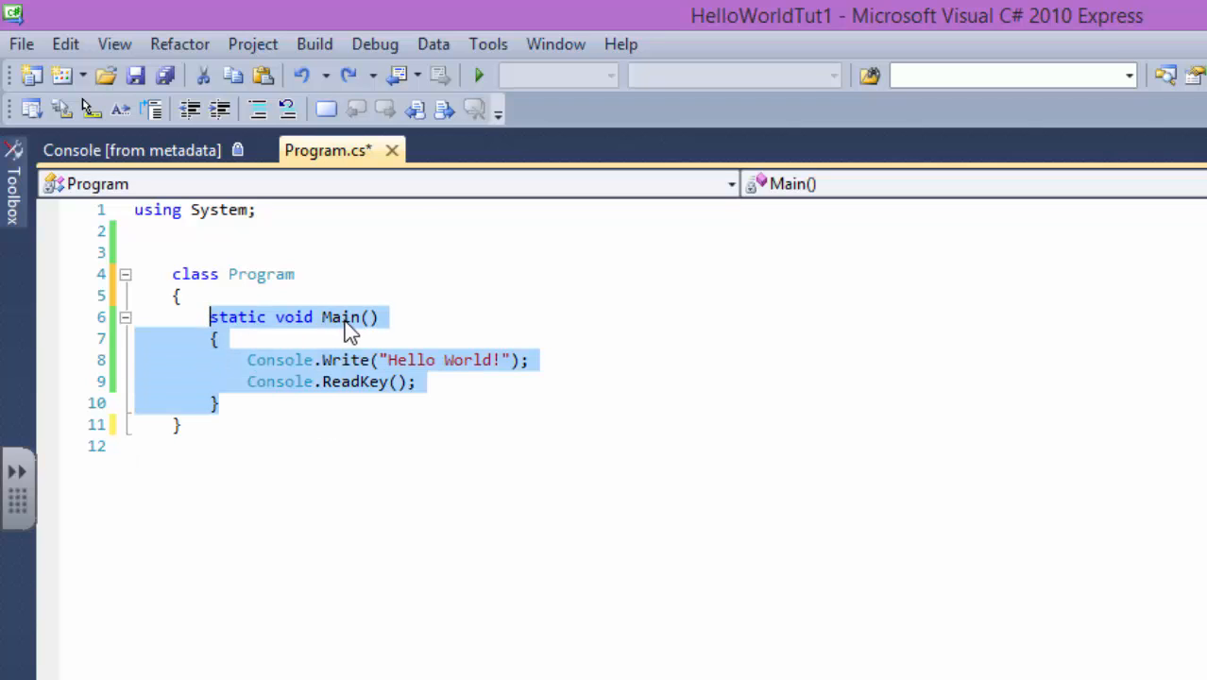
double_click(238, 317)
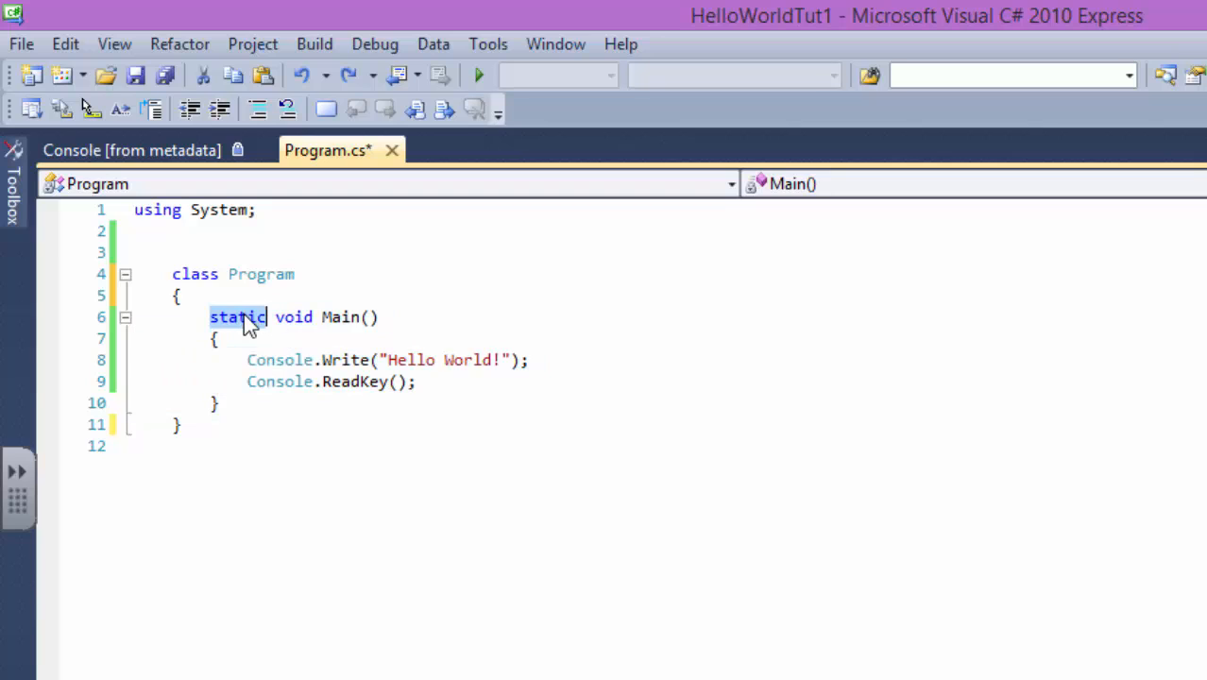
mouse_move(312, 318)
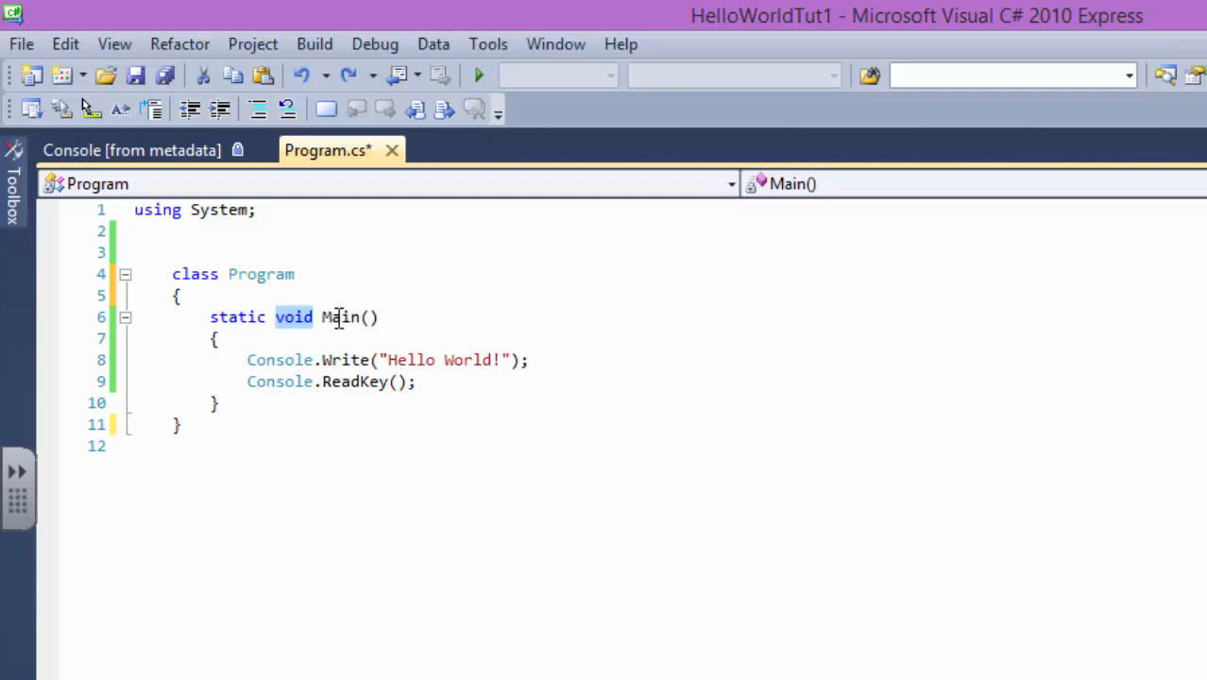
double_click(340, 317)
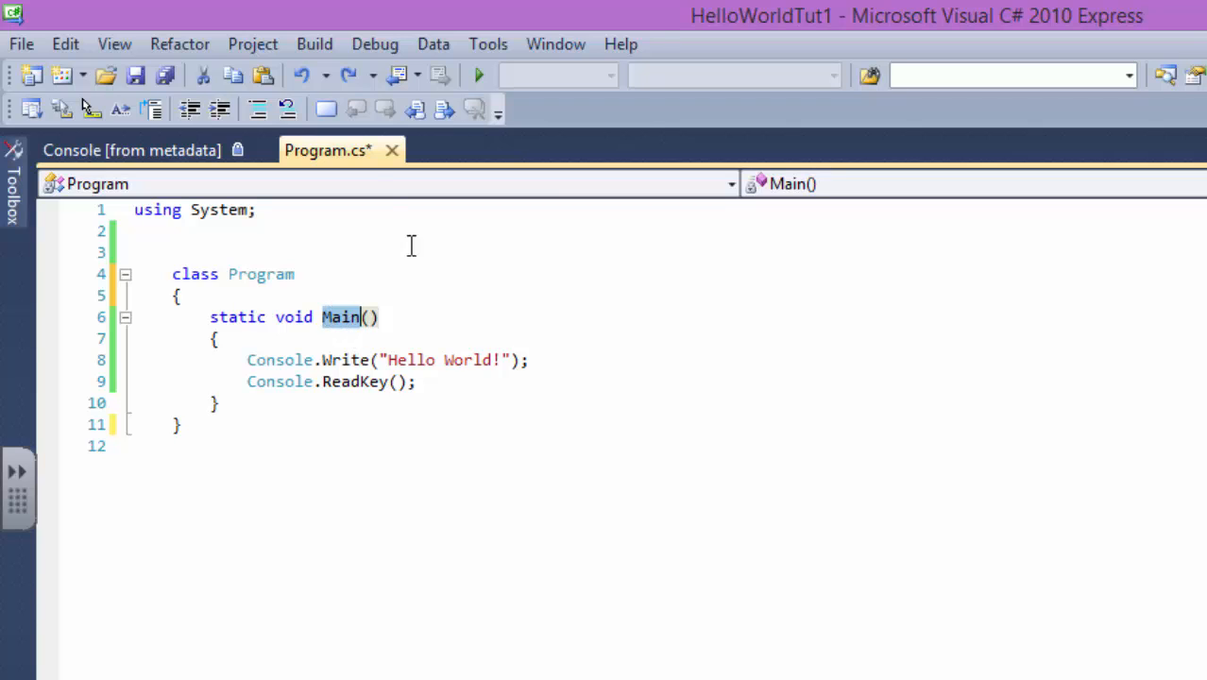
mouse_move(480, 76)
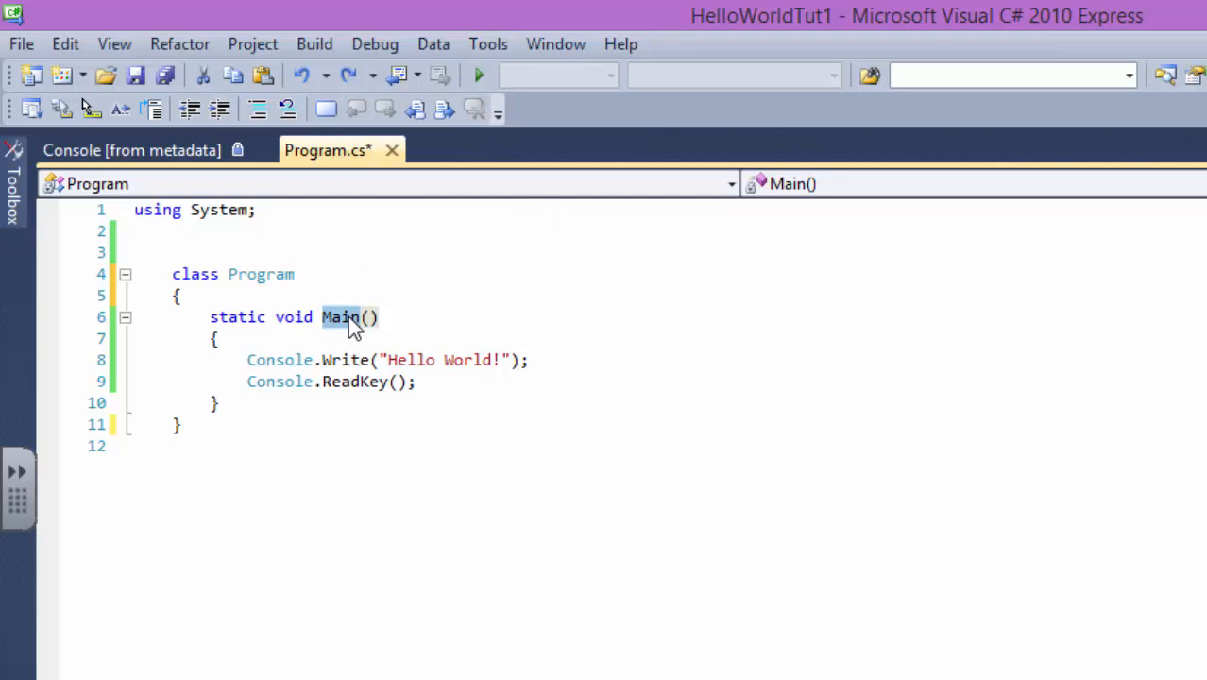
type("Welco")
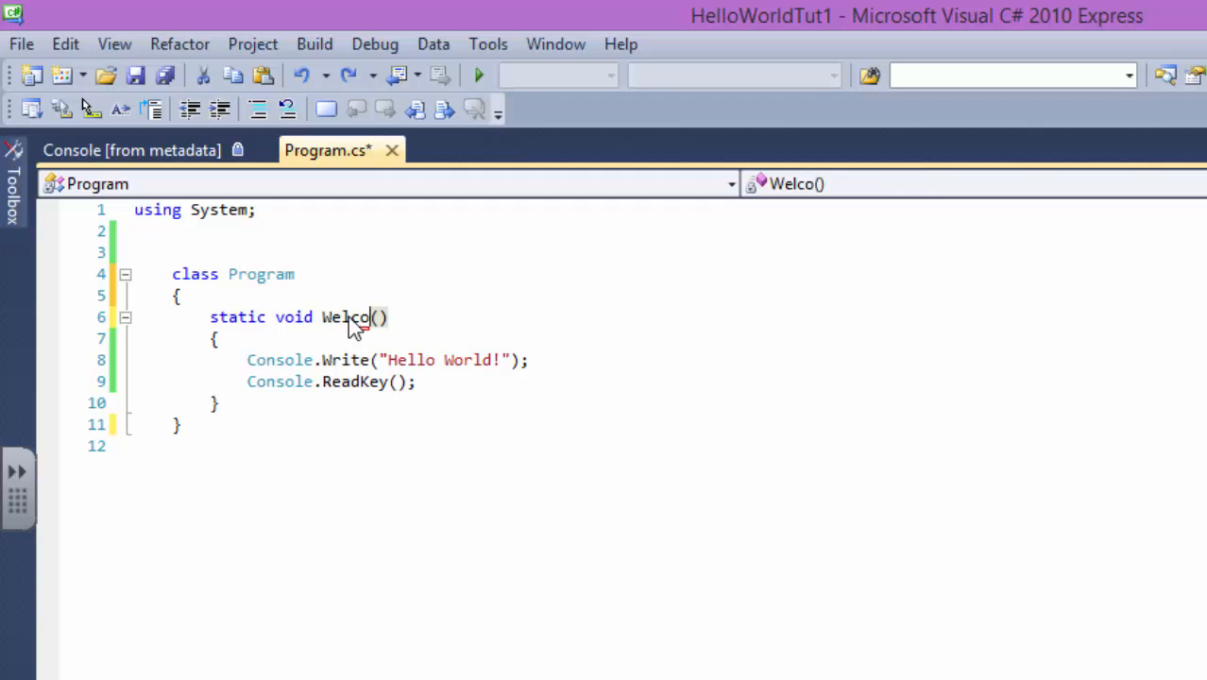
type("me")
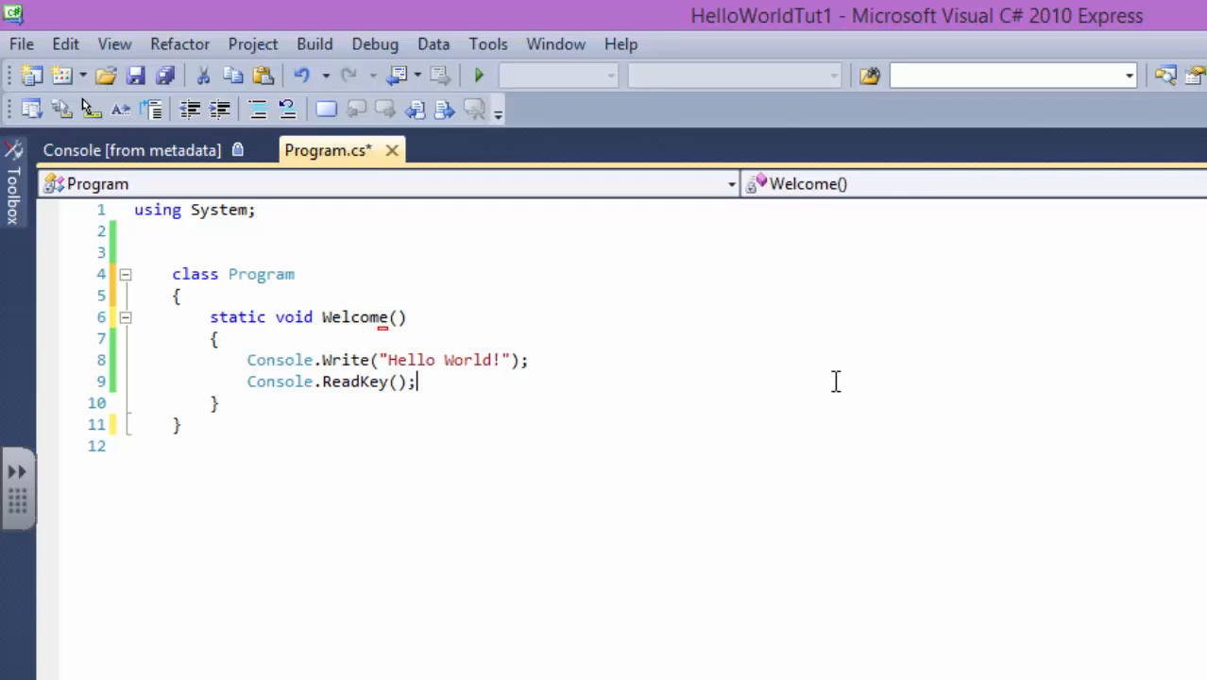
mouse_move(476, 75)
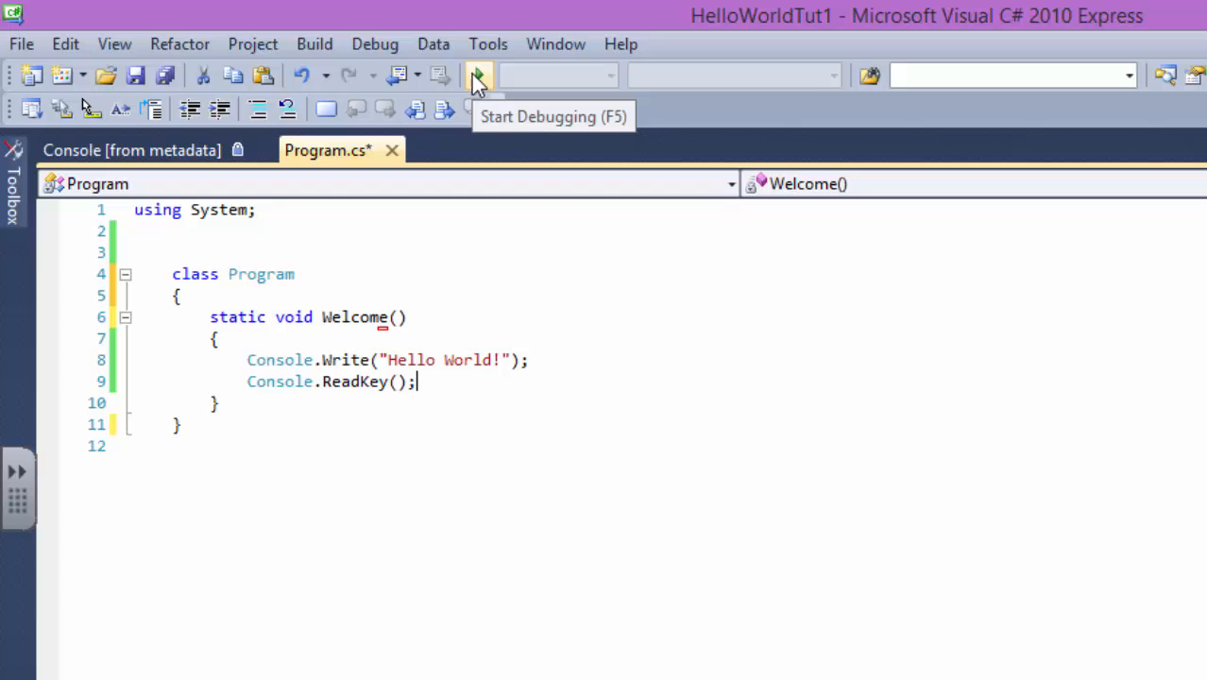
left_click(476, 76)
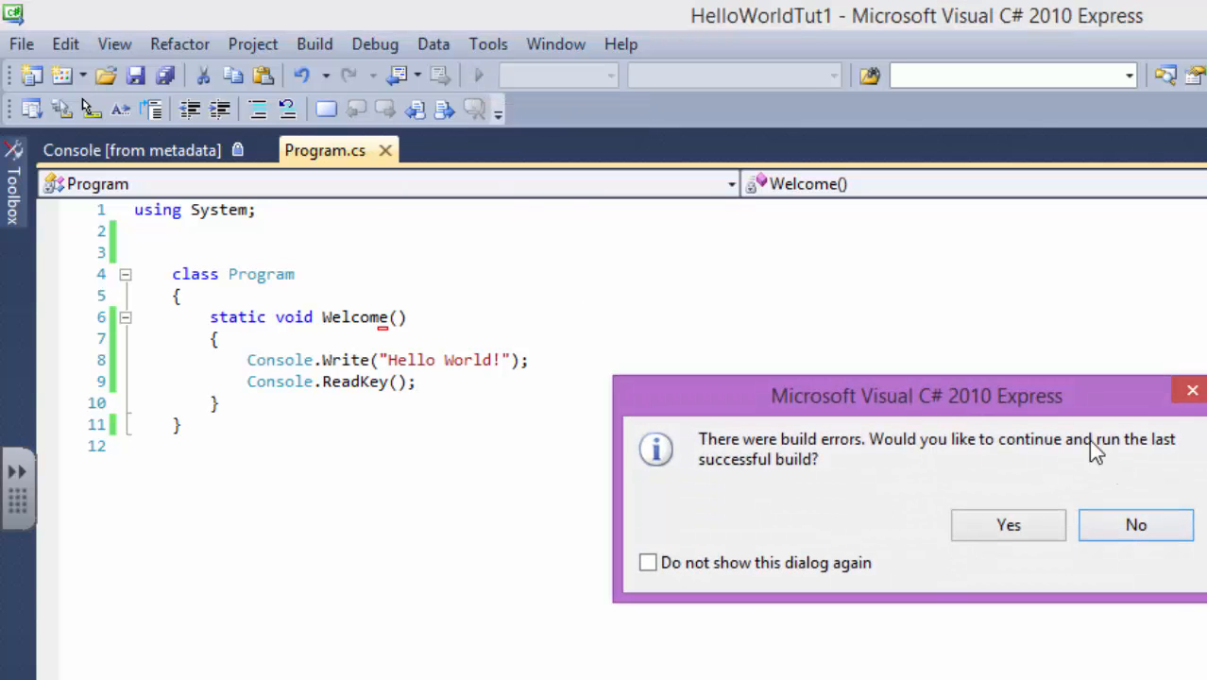
left_click(1136, 525)
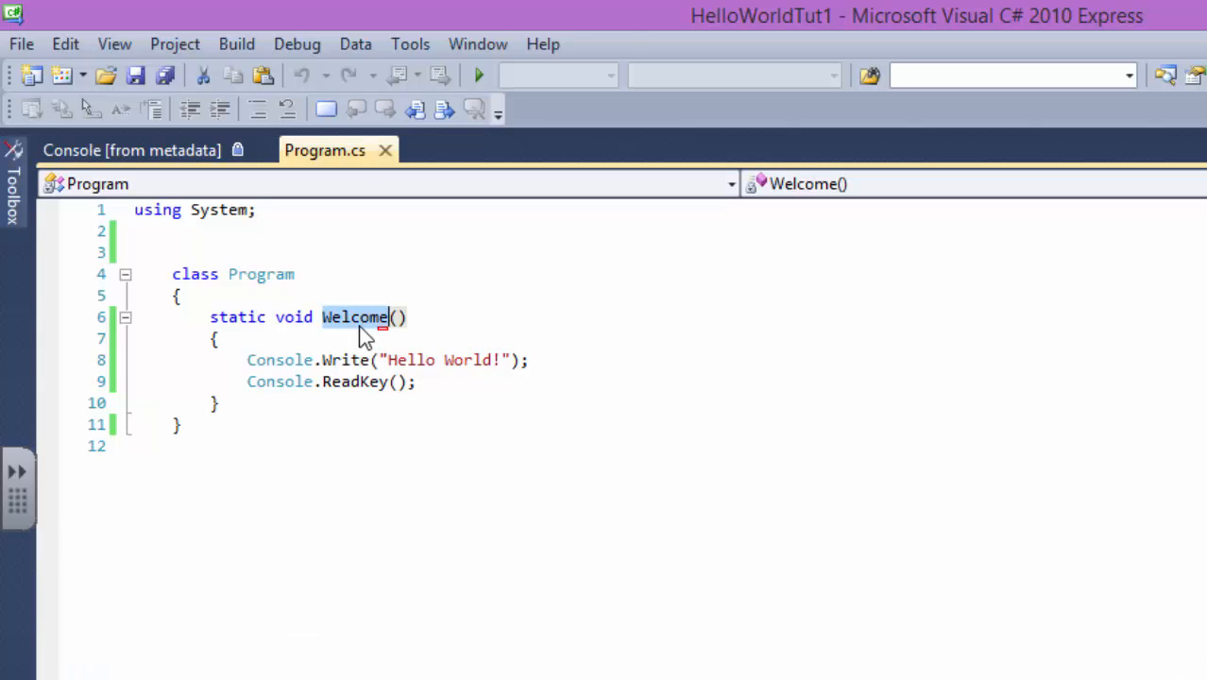
type("Na")
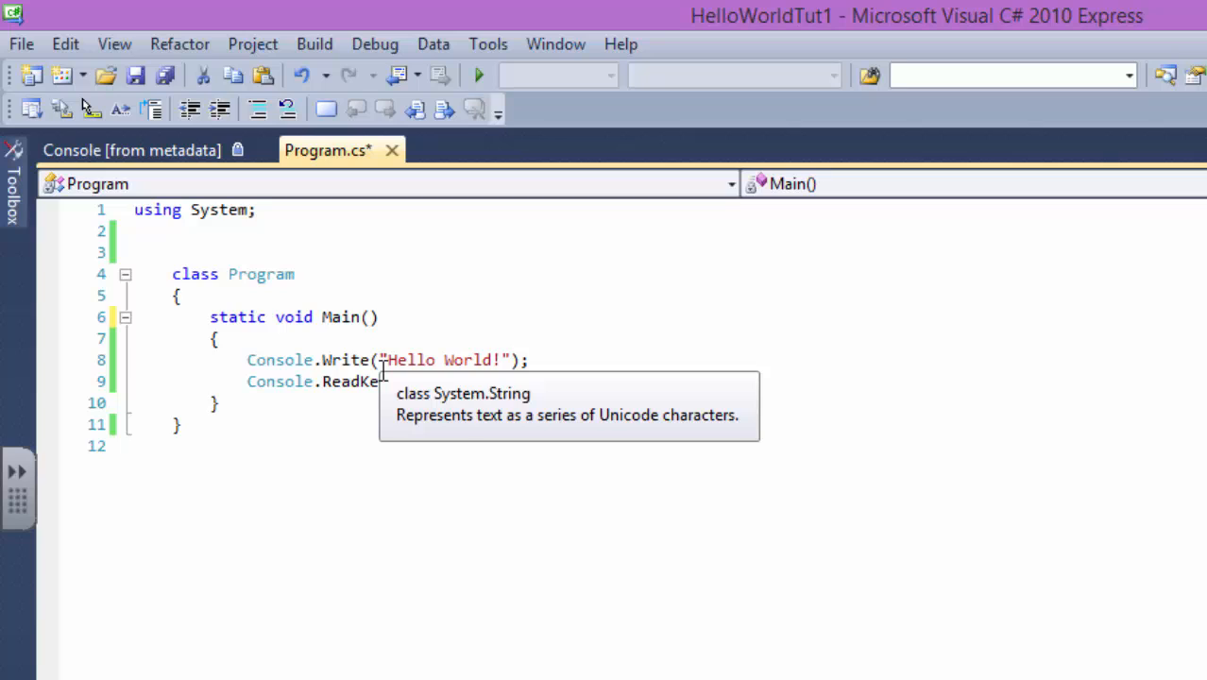
- Finish the ReadKey(); line and run the program to confirm it prints Hello World!
type("y();")
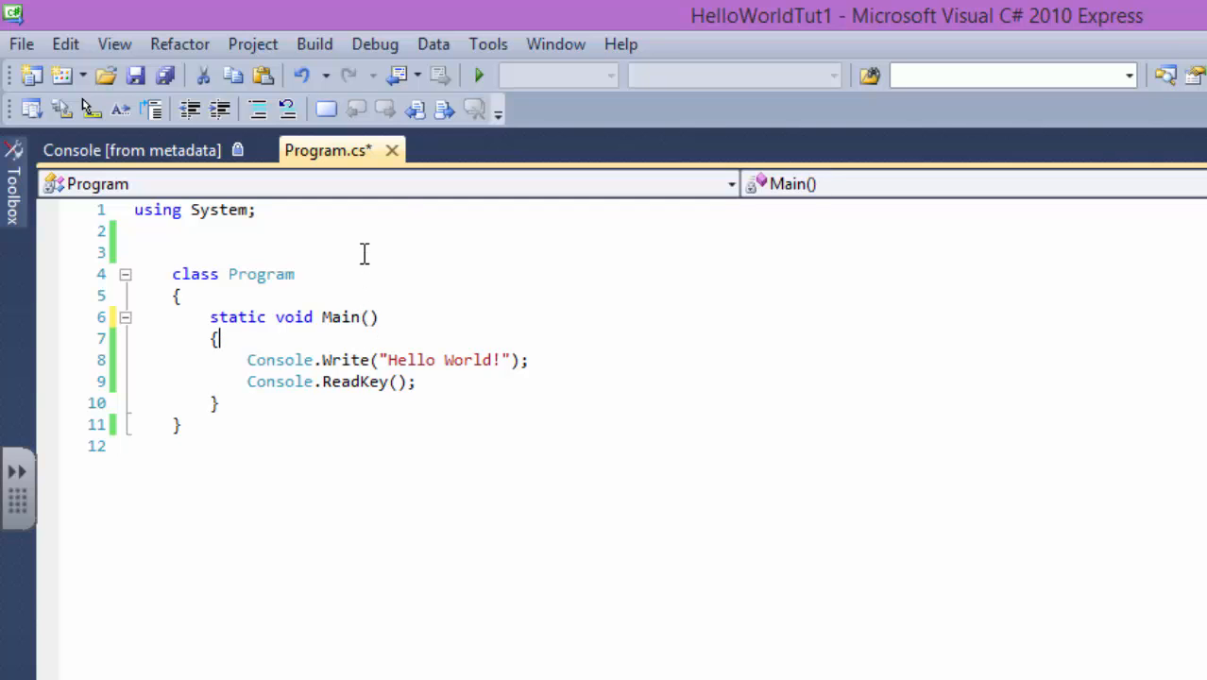
left_click(478, 76)
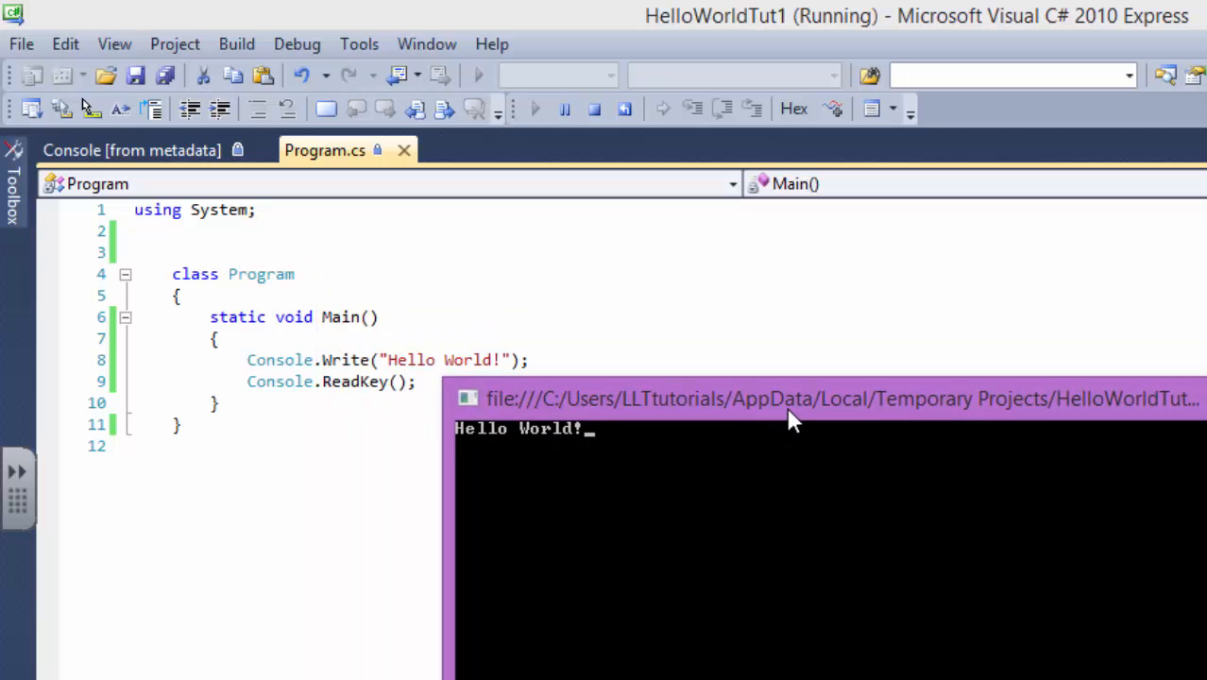
mouse_move(1153, 450)
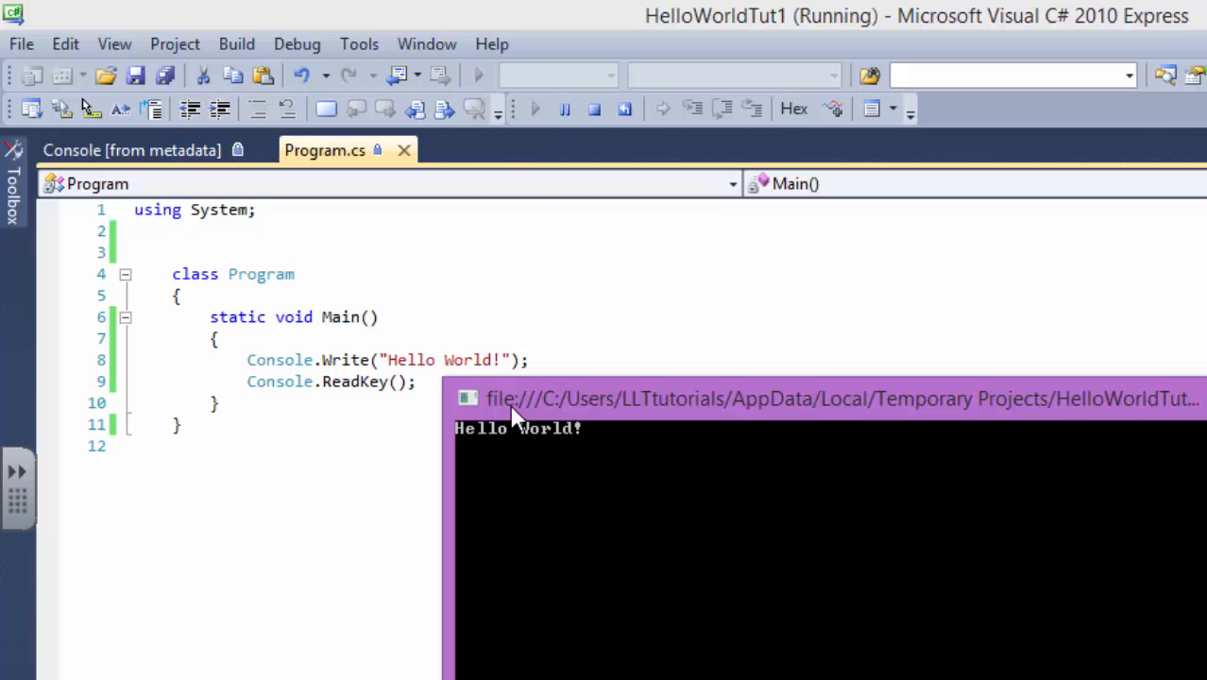
mouse_move(521, 418)
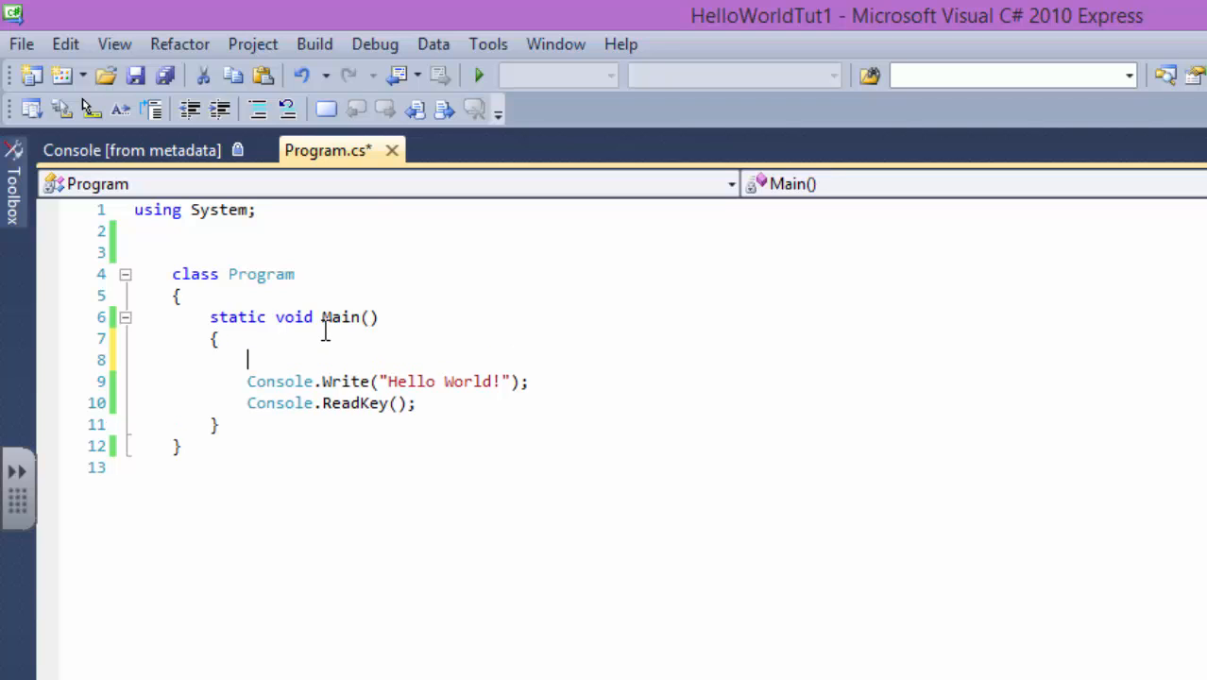
- Add a comment line opening Main and run to confirm Hello World! still prints
type("//")
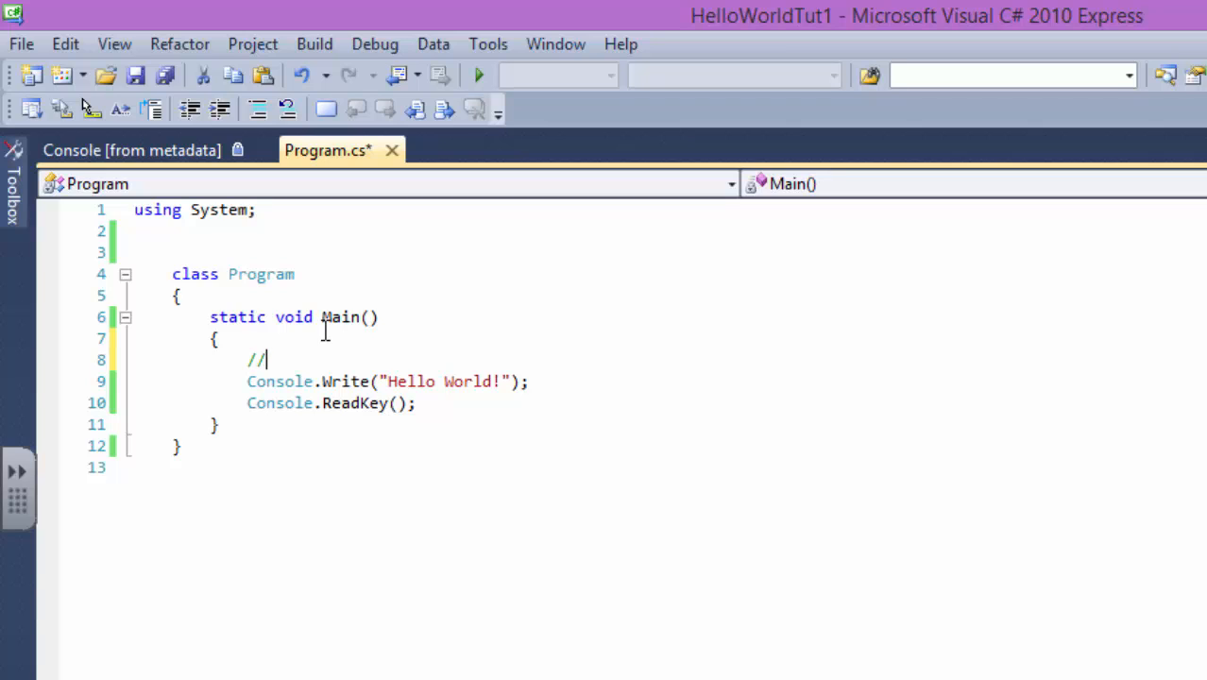
mouse_move(1081, 329)
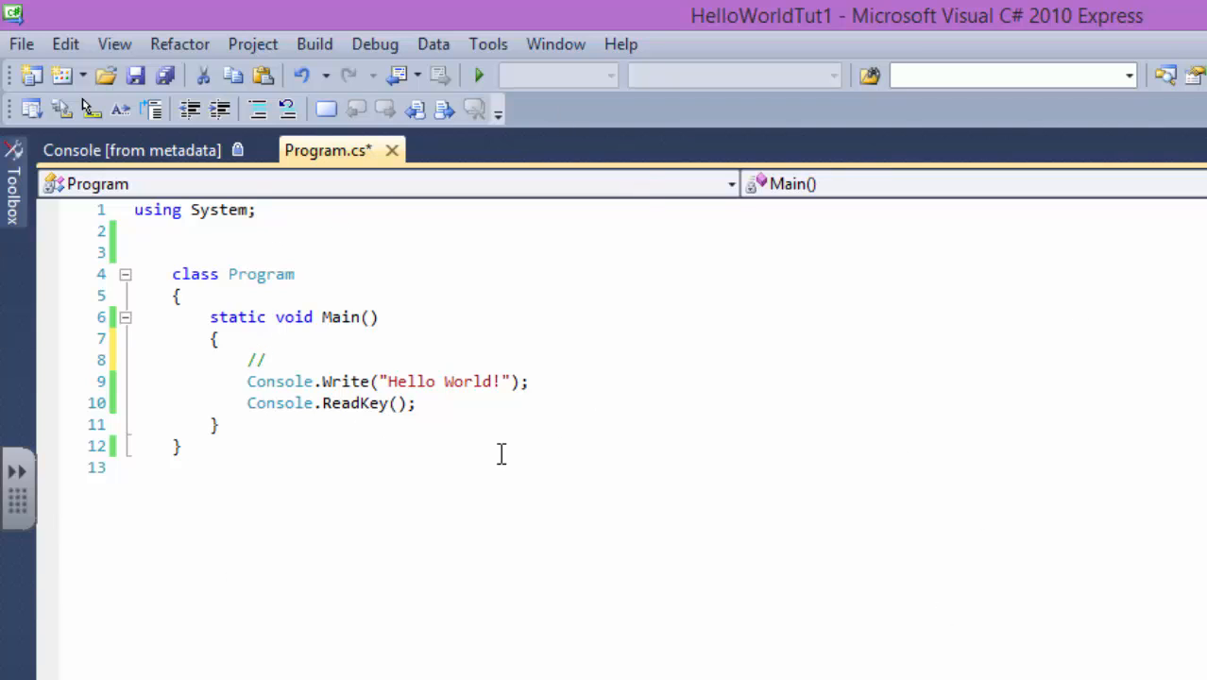
type("s")
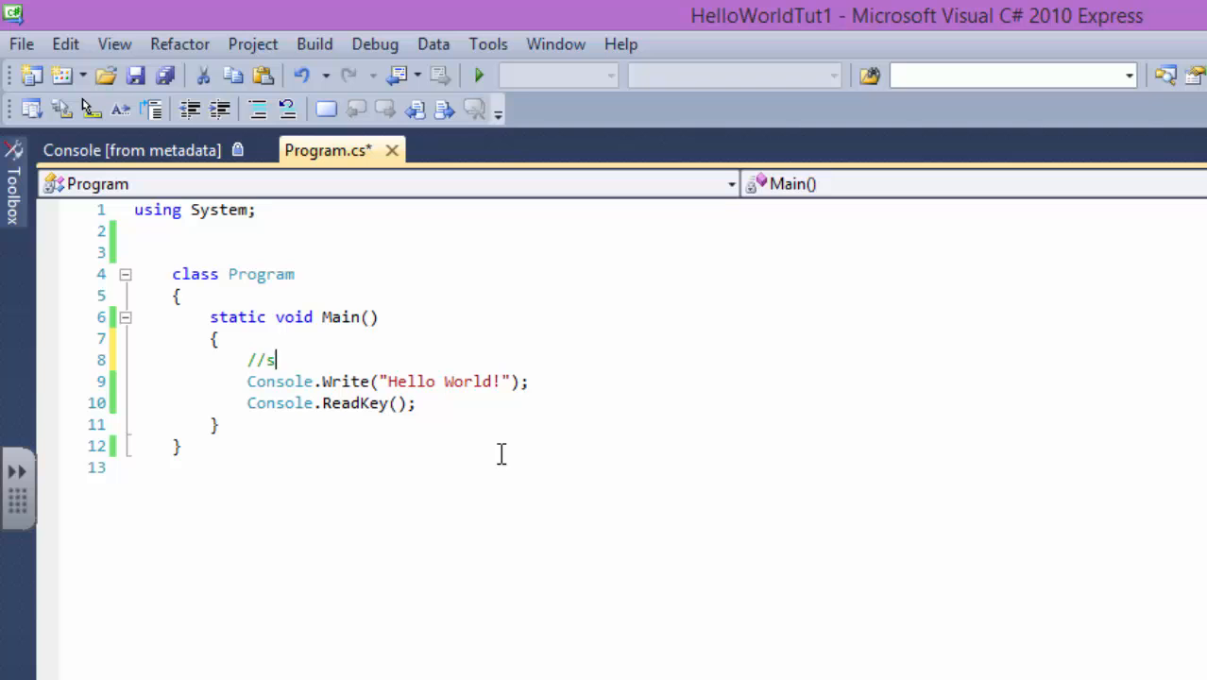
left_click(478, 75)
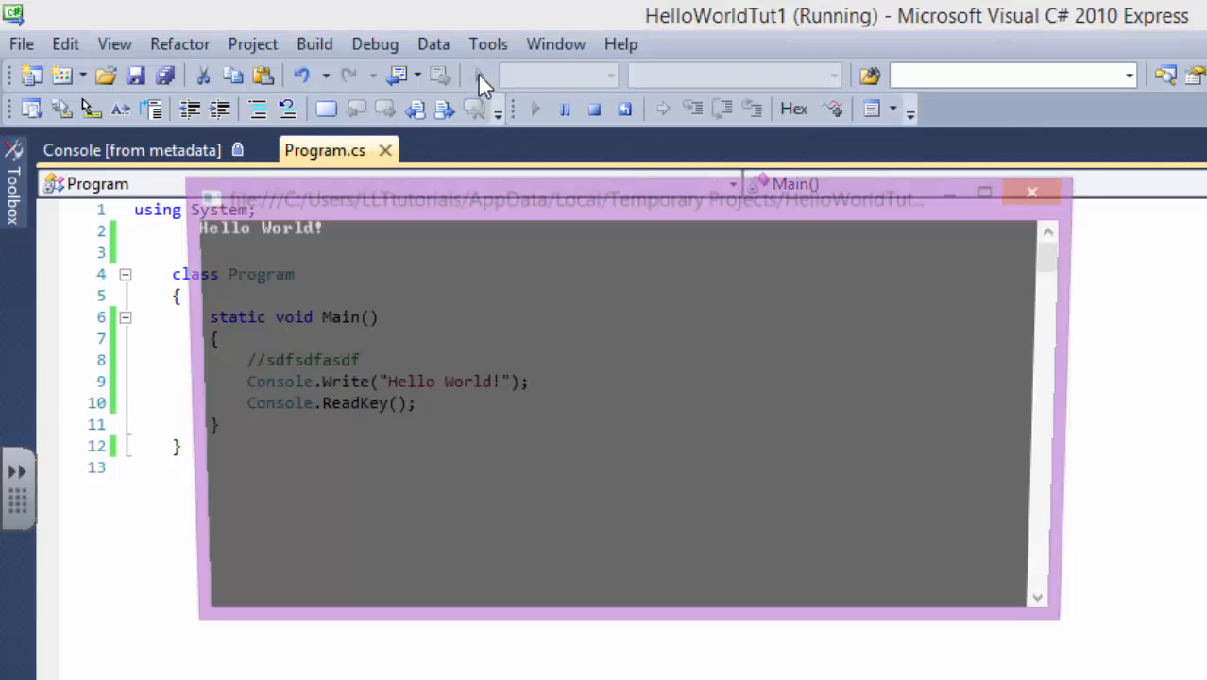
left_click(593, 107)
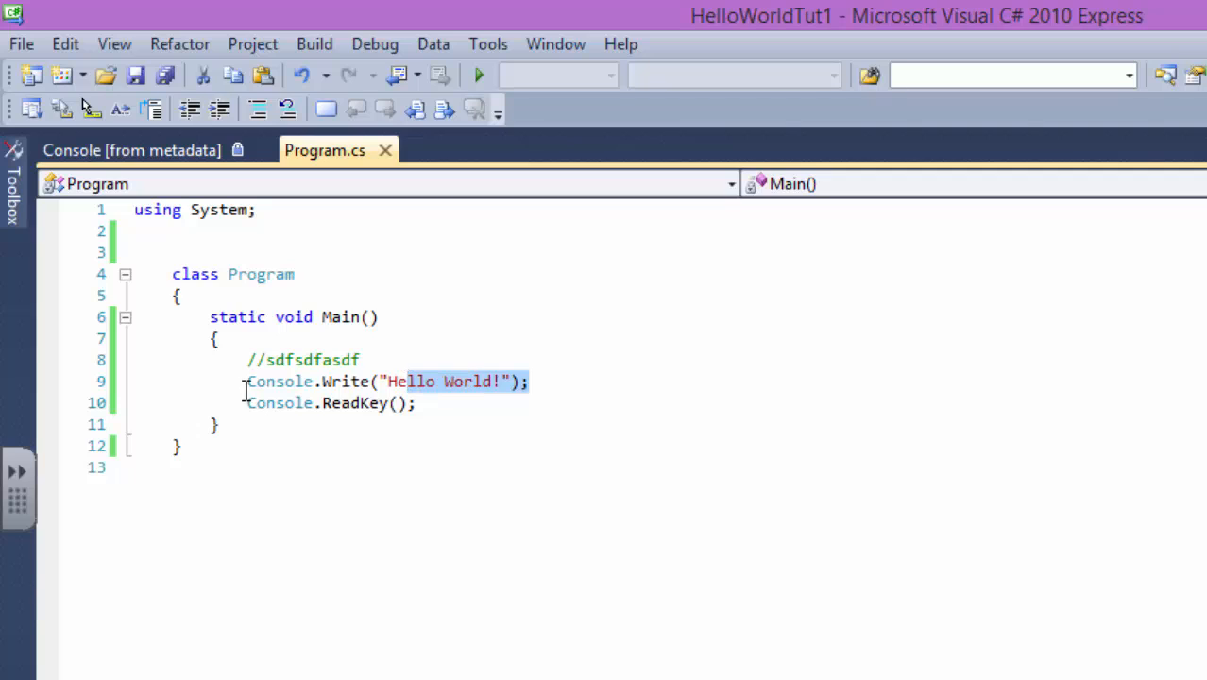
- Restore the Console.Write line and delete the placeholder text after // on line 8
type("//")
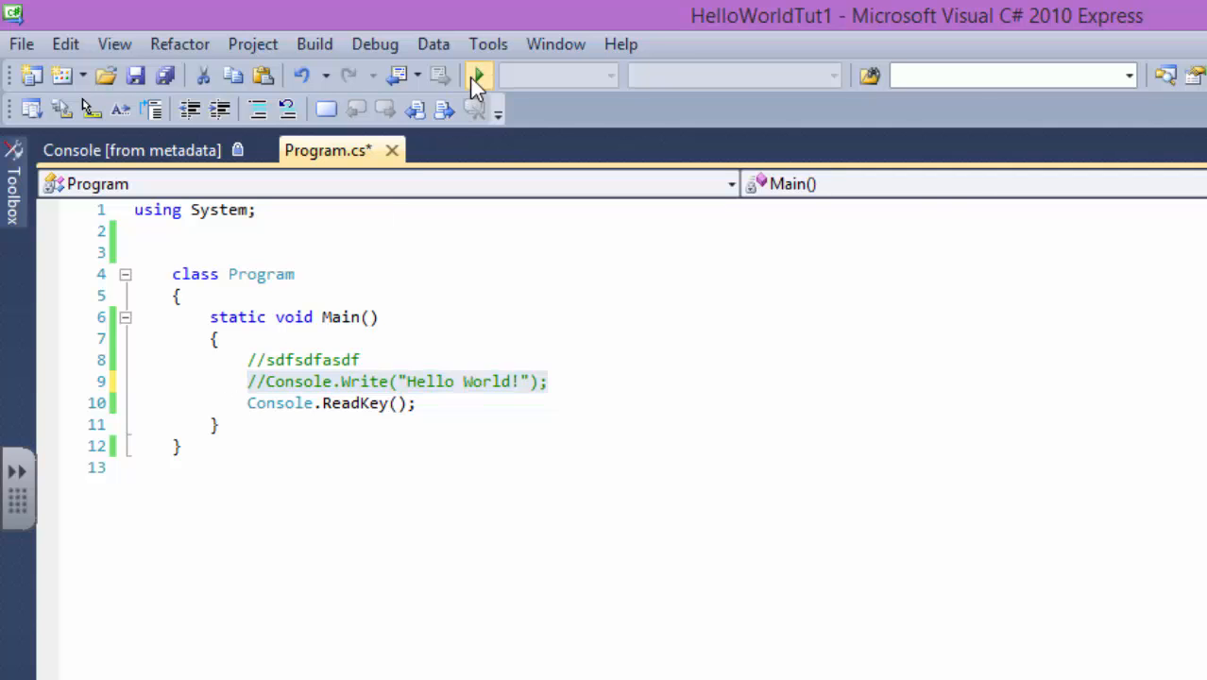
left_click(478, 75)
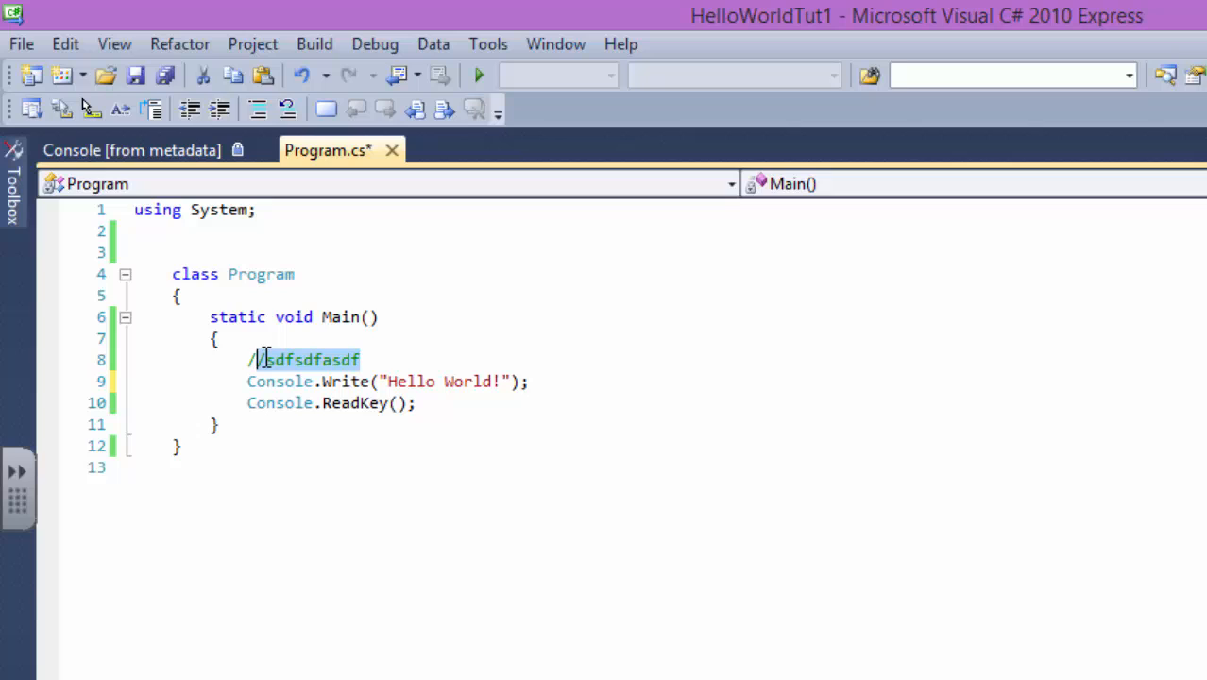
key("Delete")
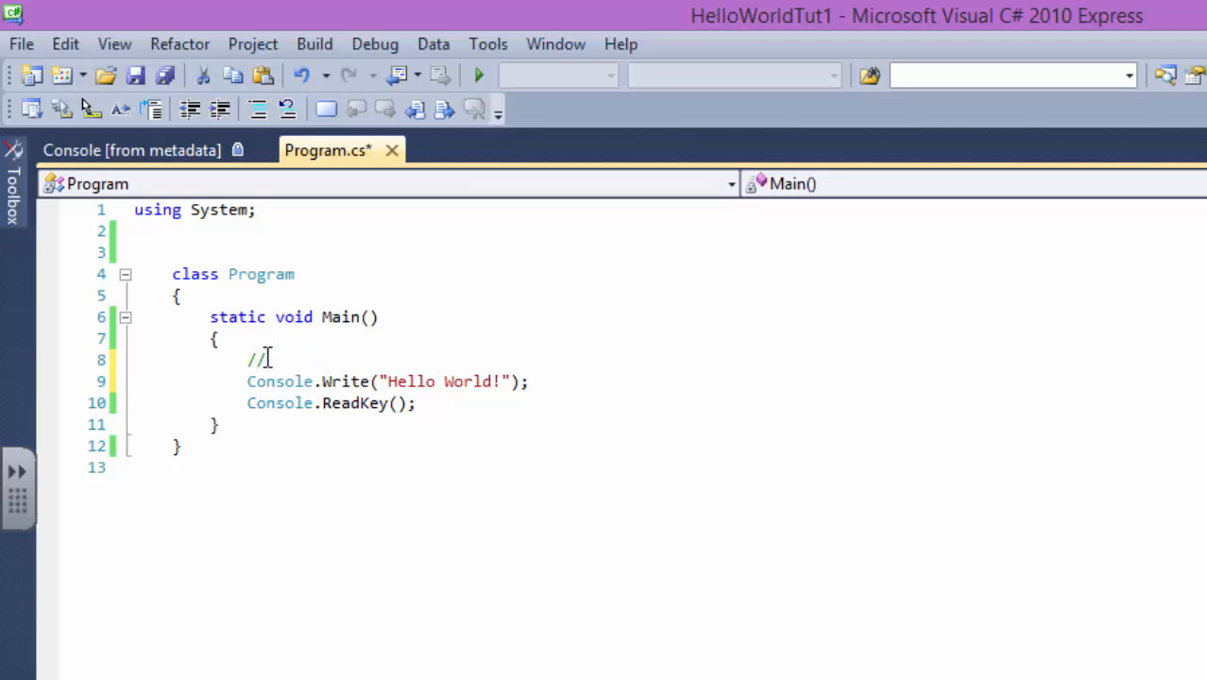
- Add a //Console Formatting comment and set Console.Title to "LLTtutorials #1"
type("Console For")
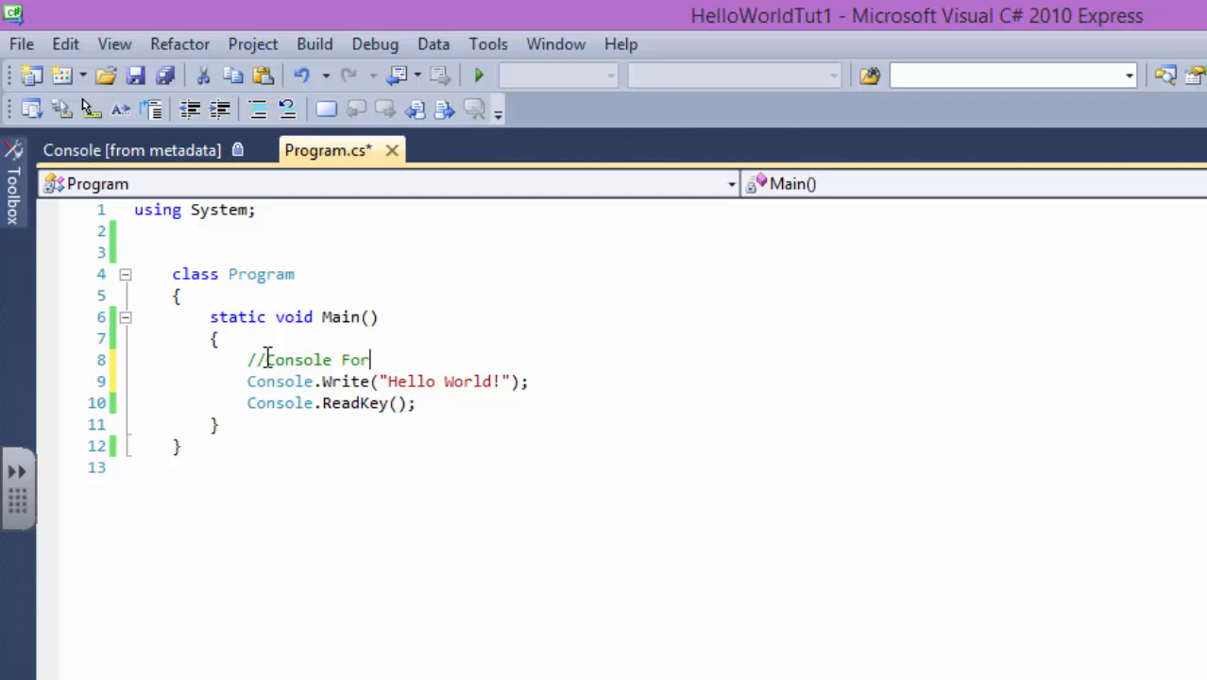
type("mattig")
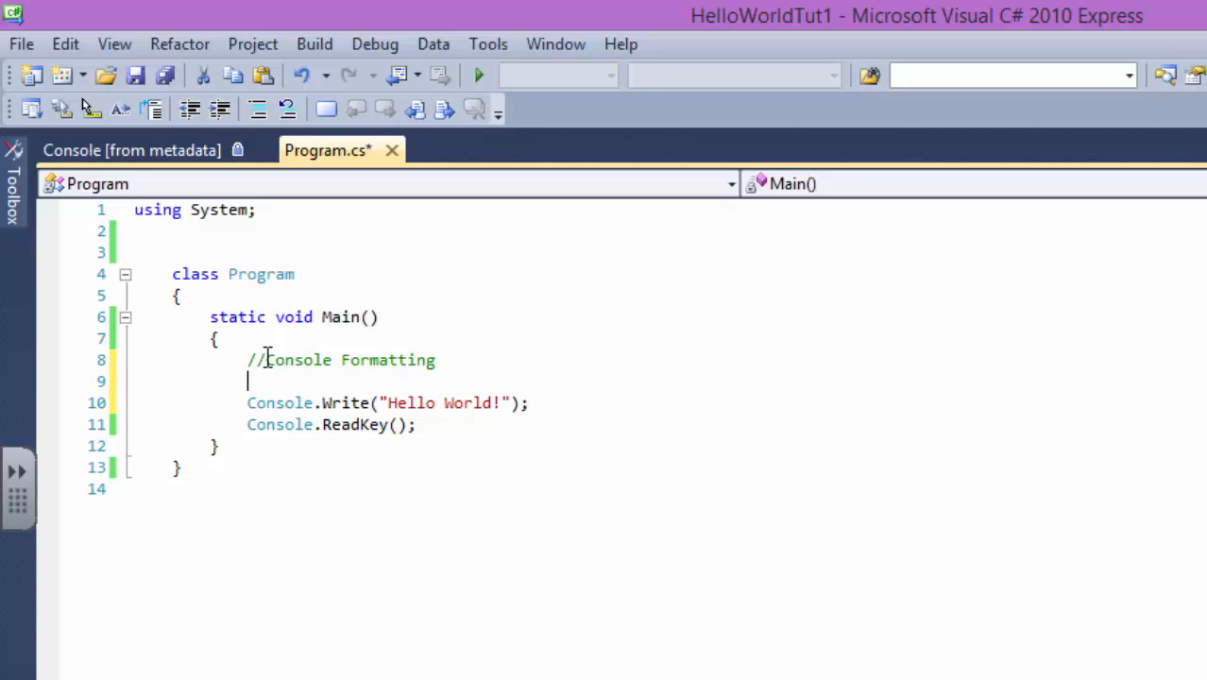
type("co")
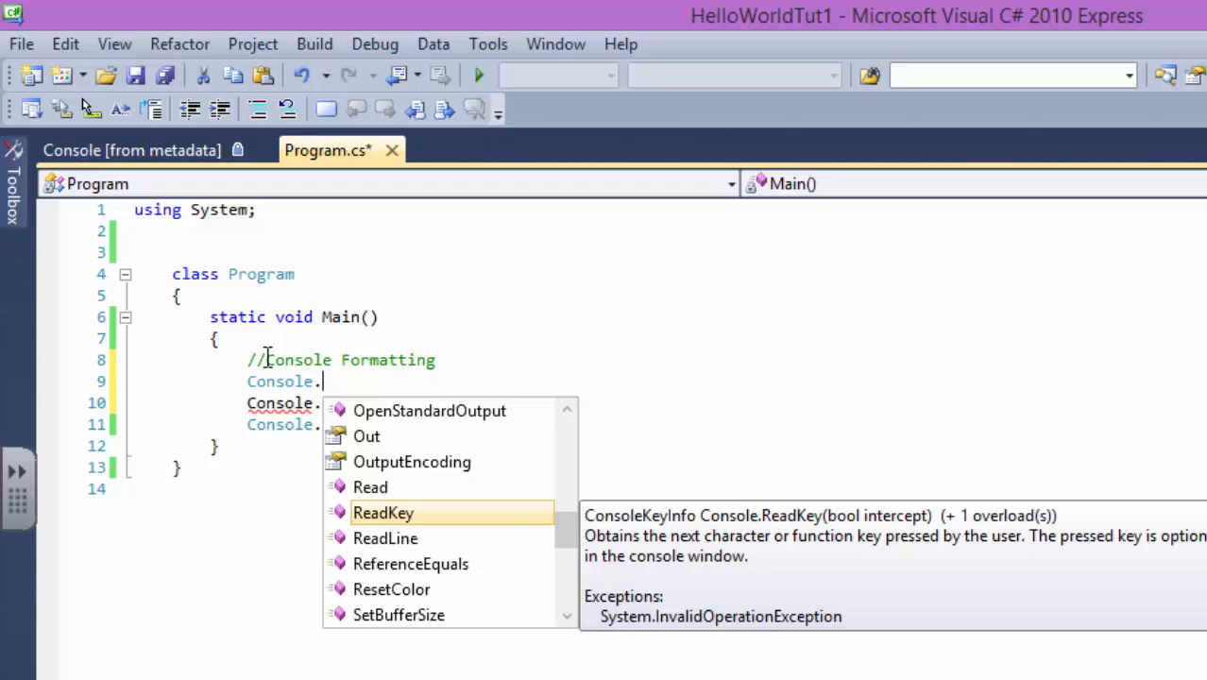
type("Title=\"")
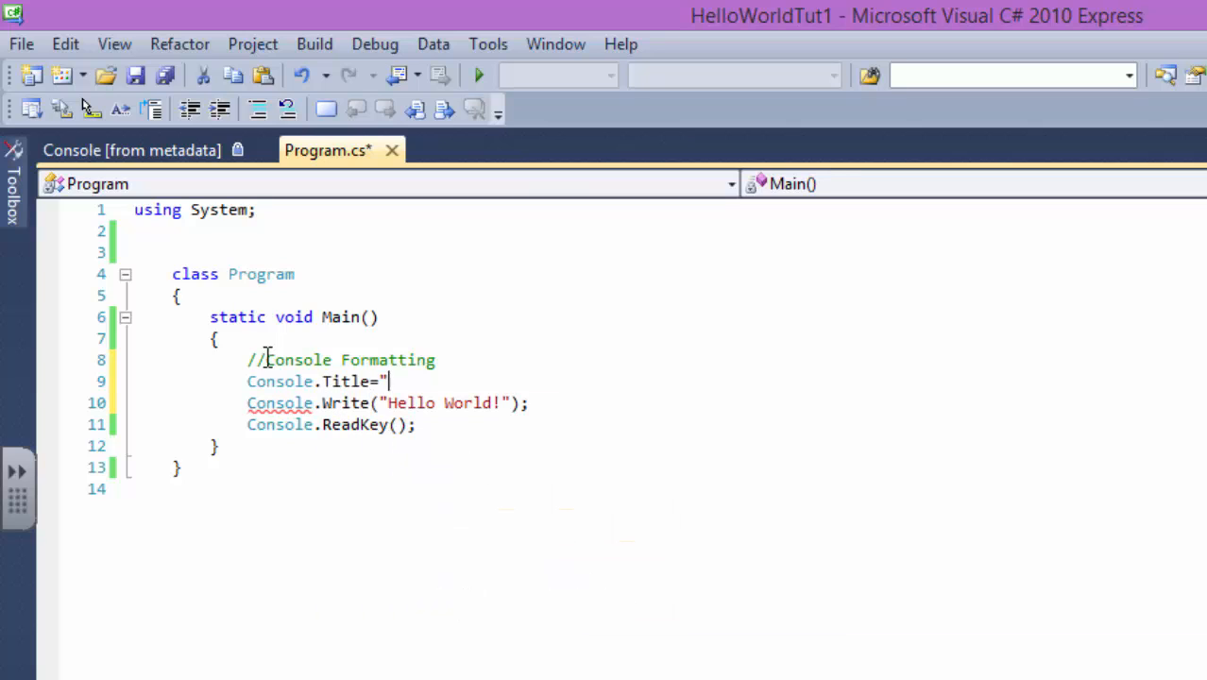
type("W")
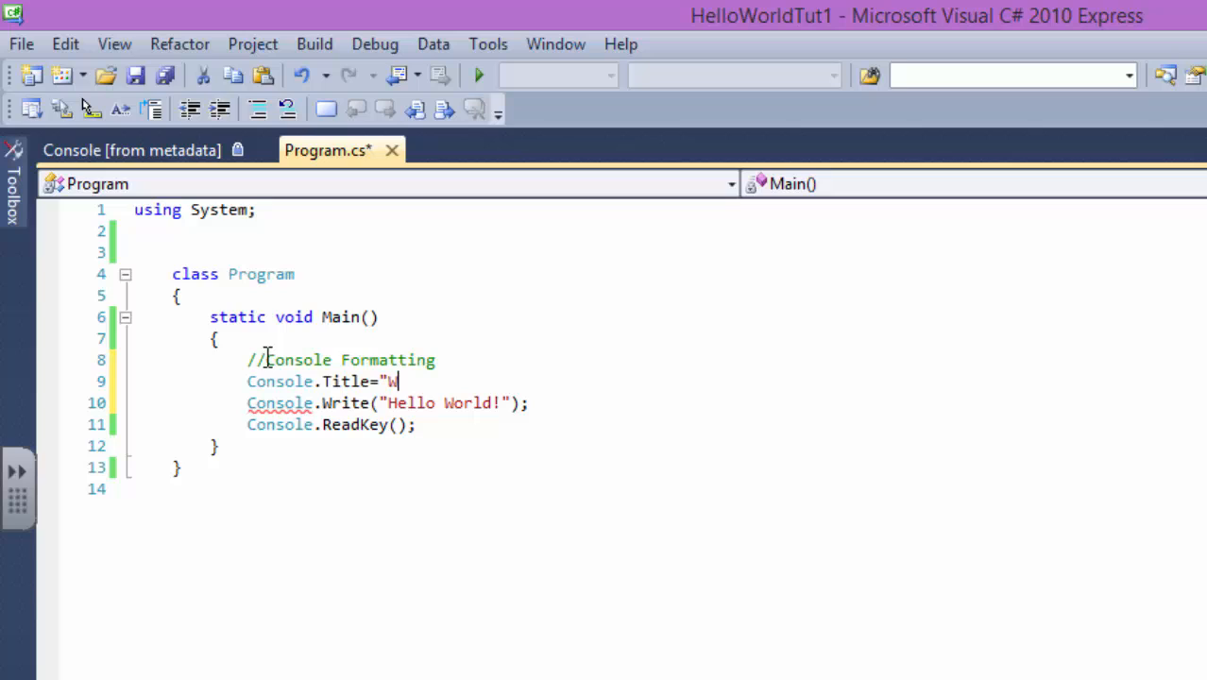
type("LLT")
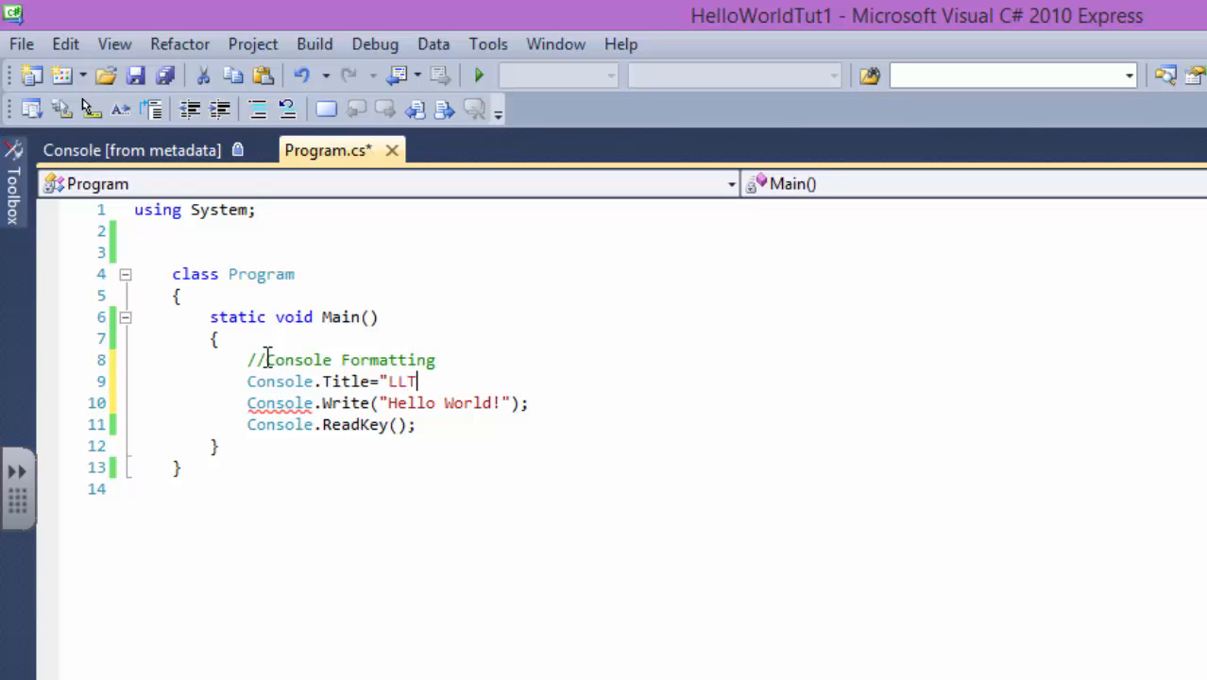
type("tutorials")
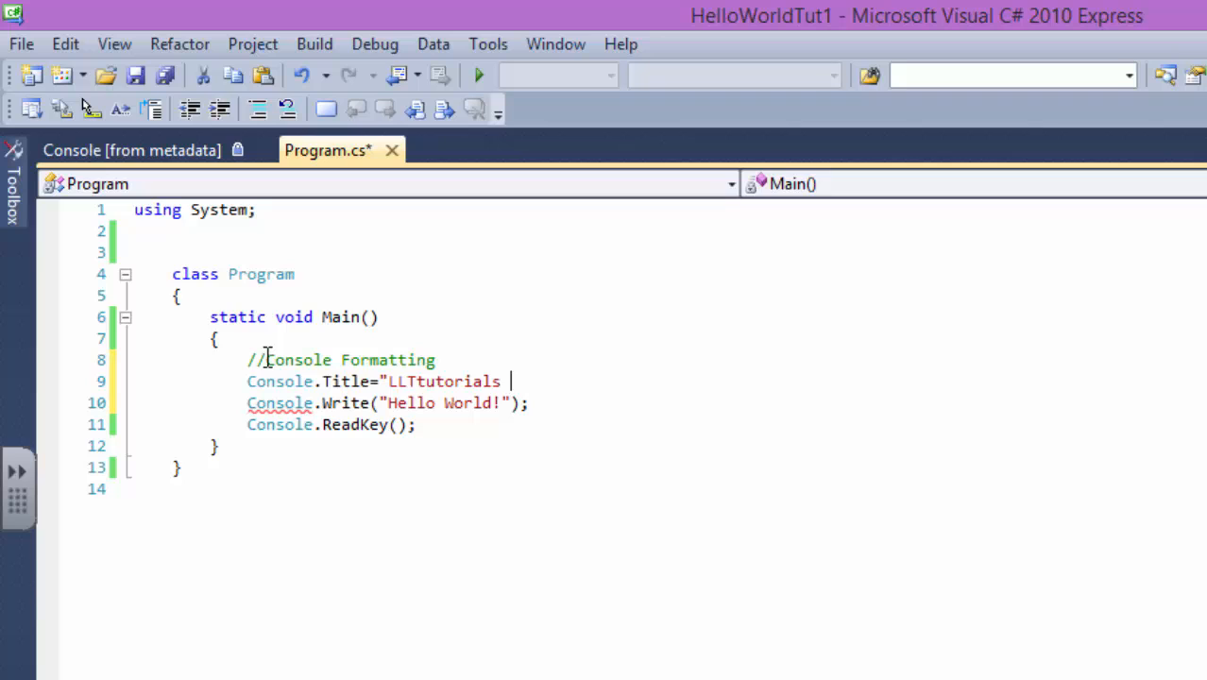
type("#1 \";")
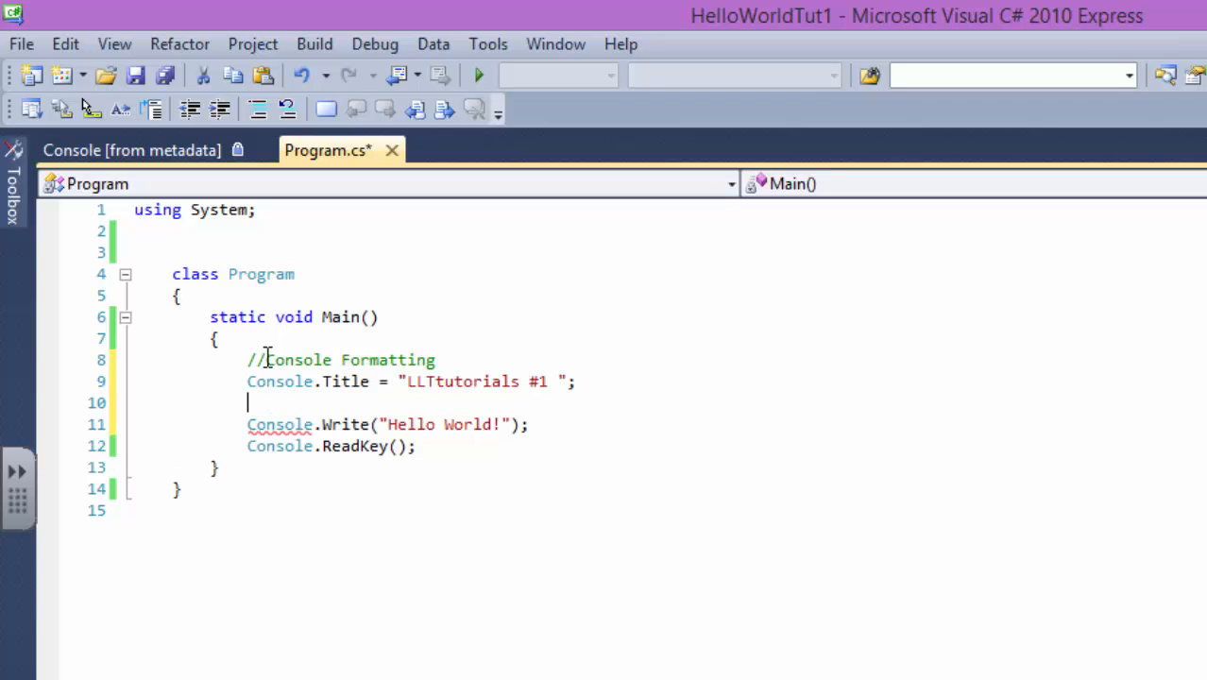
- Set Console.BackgroundColor to ConsoleColor.Blue
type("Console.")
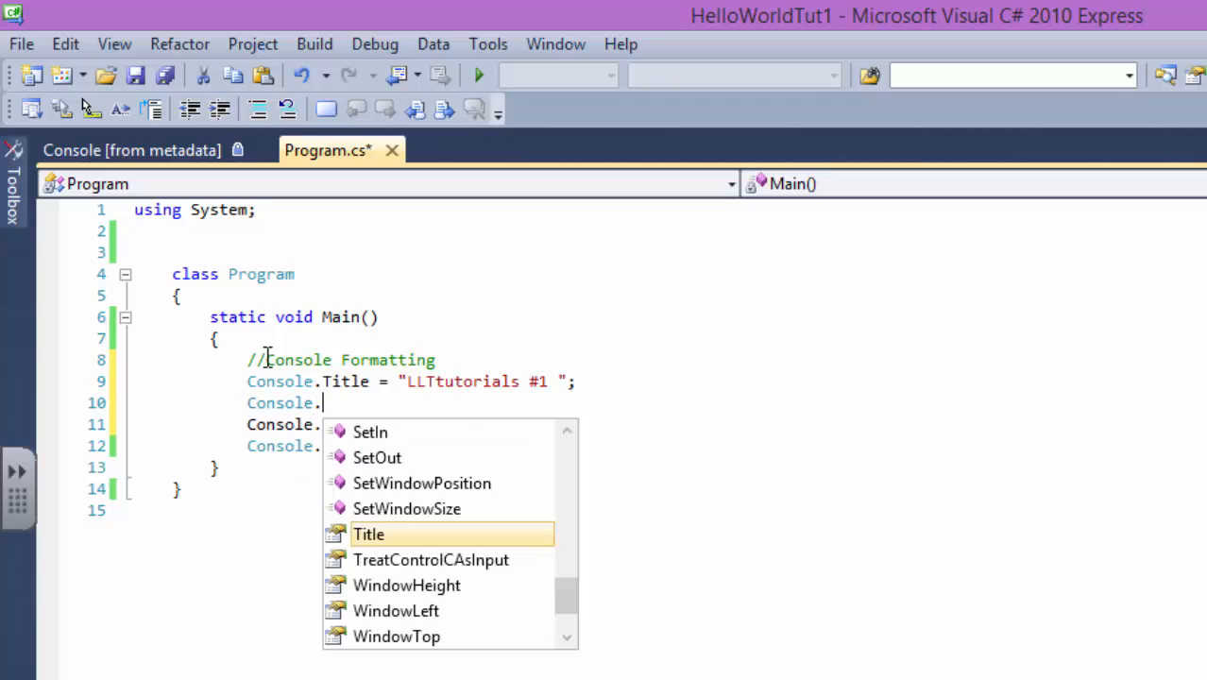
type("BackgroundColor")
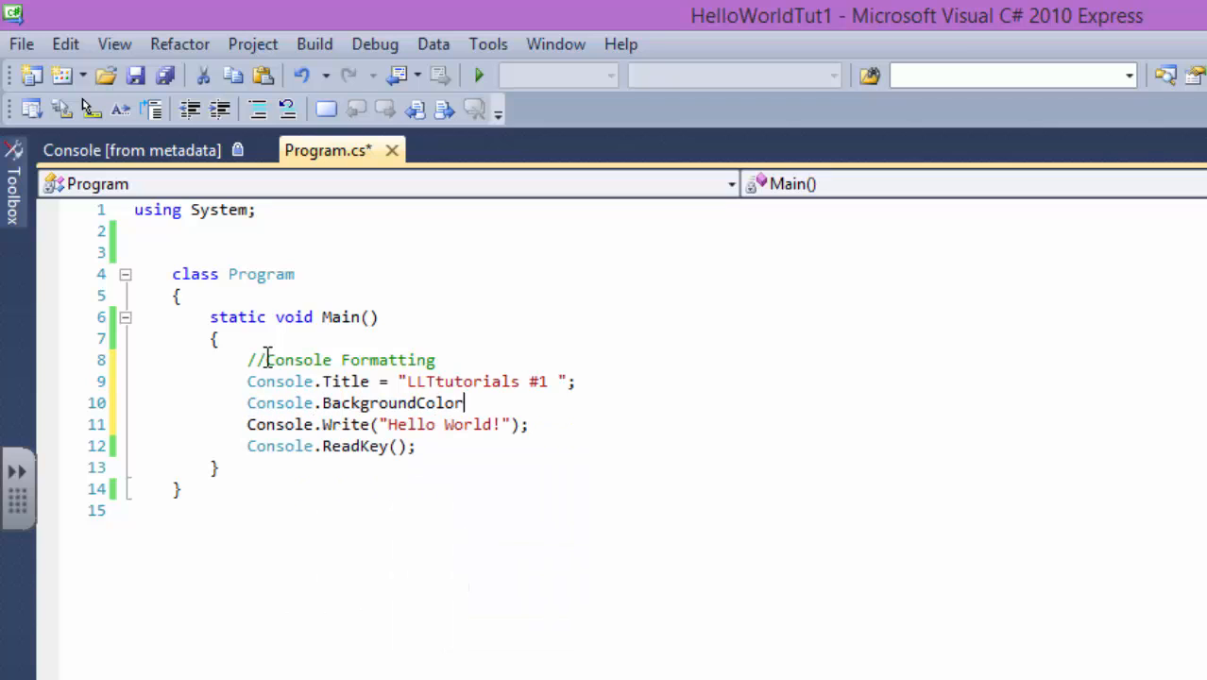
type("=colo")
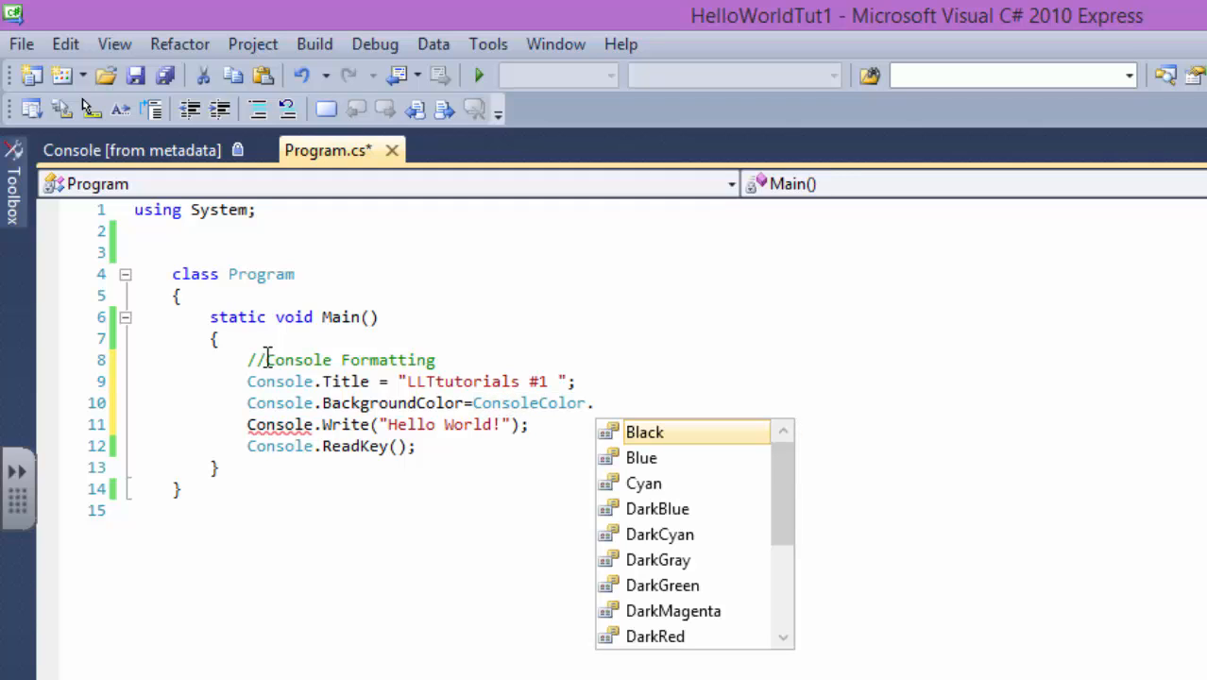
type("Blue;")
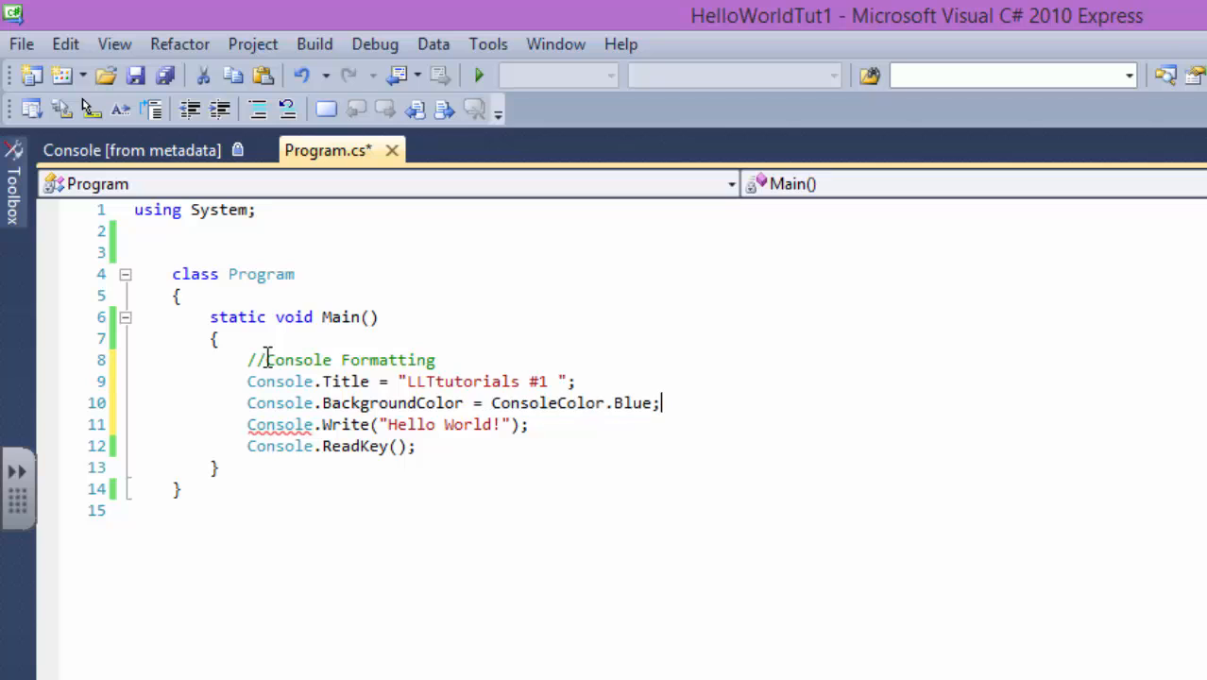
- Set Console.ForegroundColor to ConsoleColor.Yellow
type("conso")
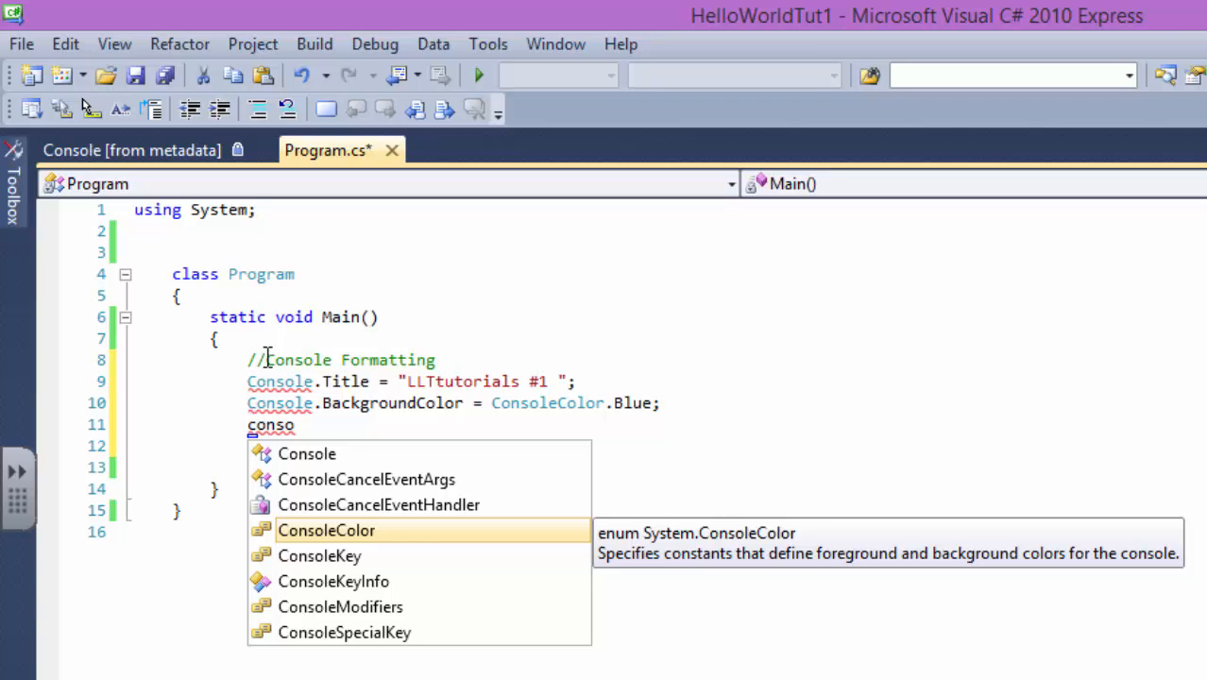
type(".fo")
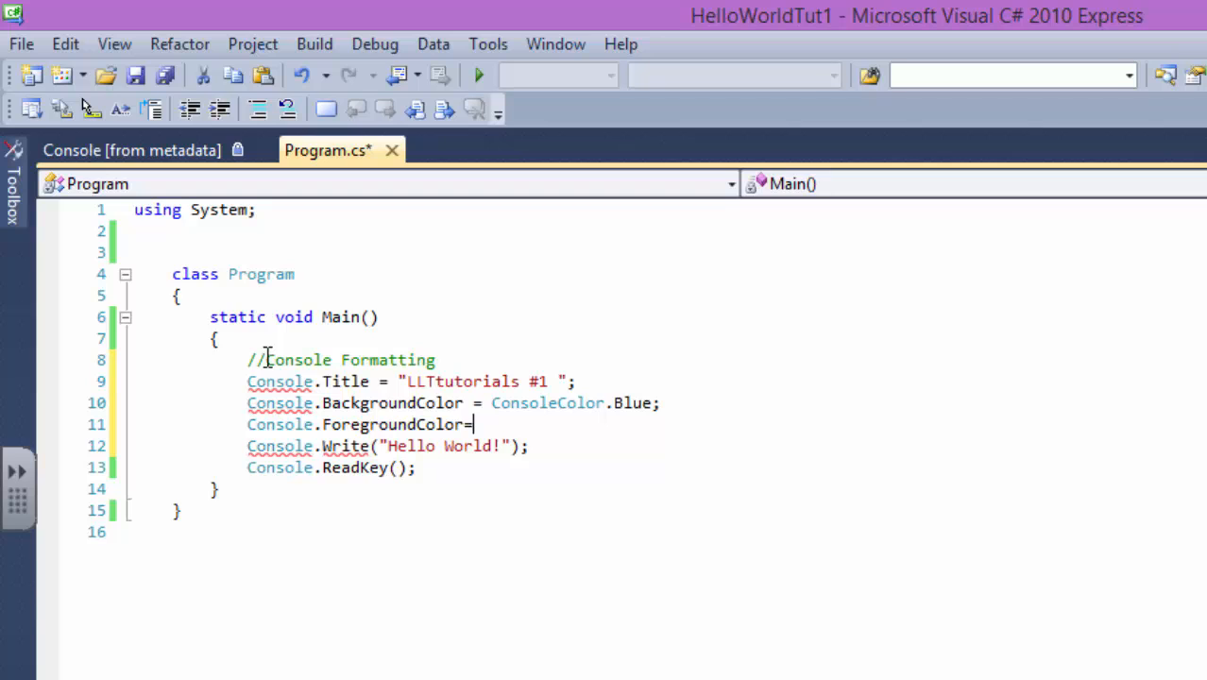
type("Console")
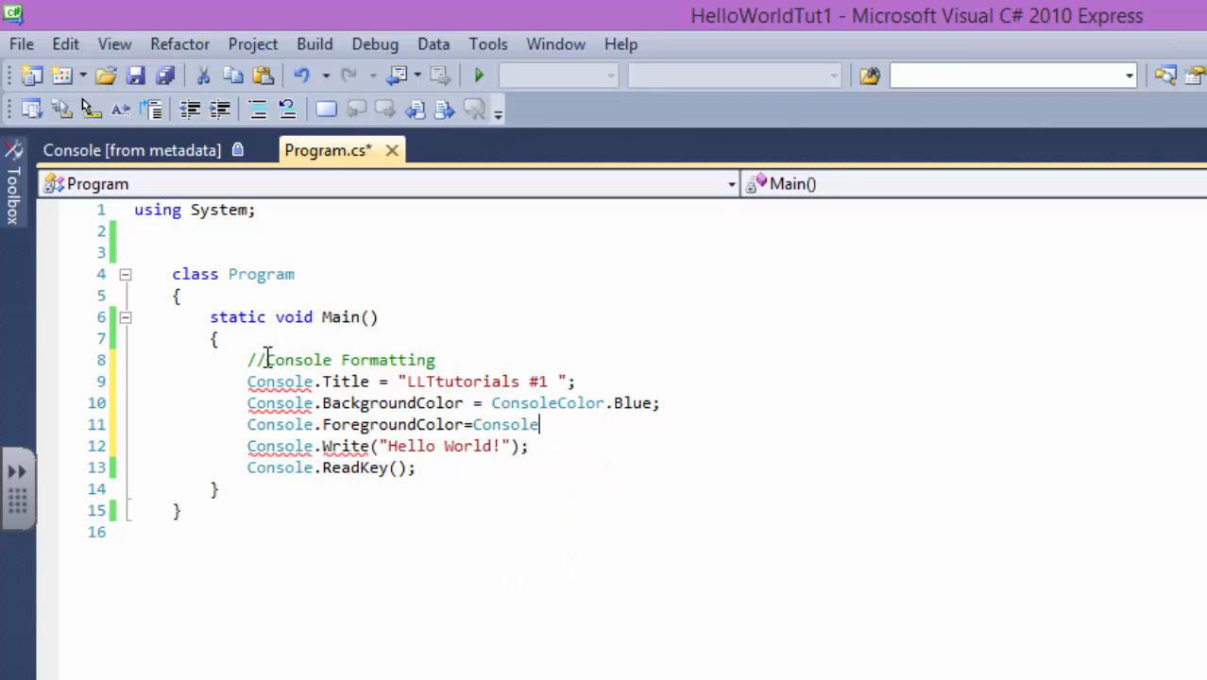
type("c")
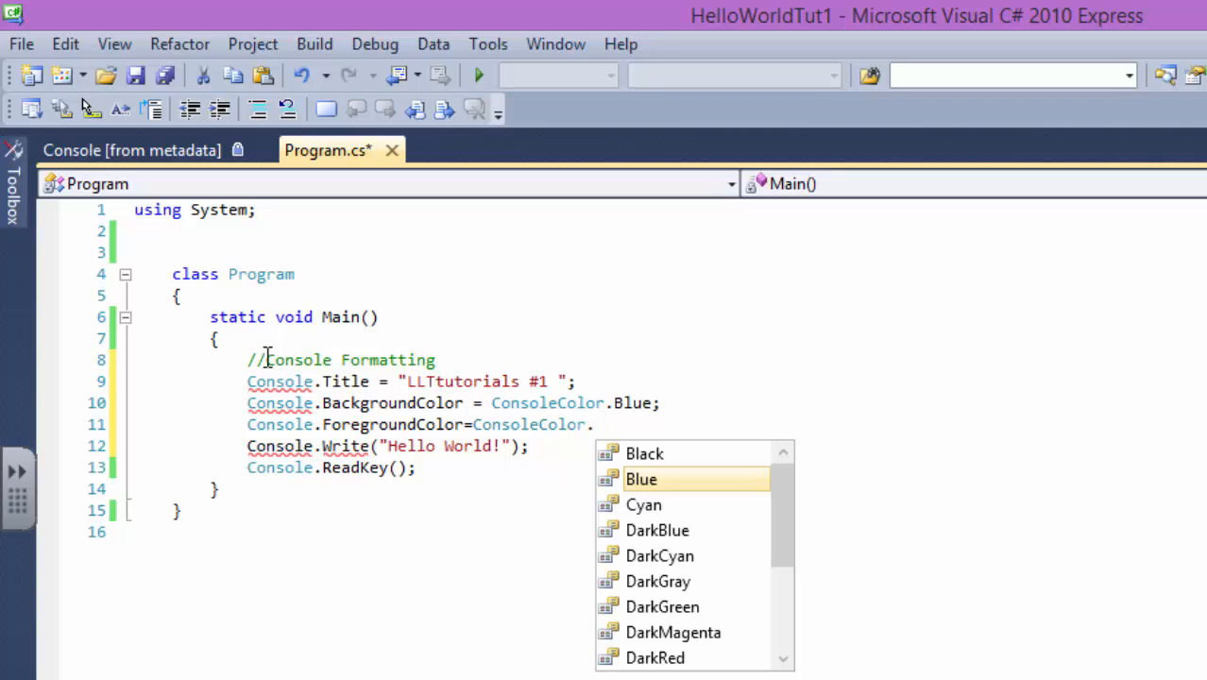
type("Yellow;")
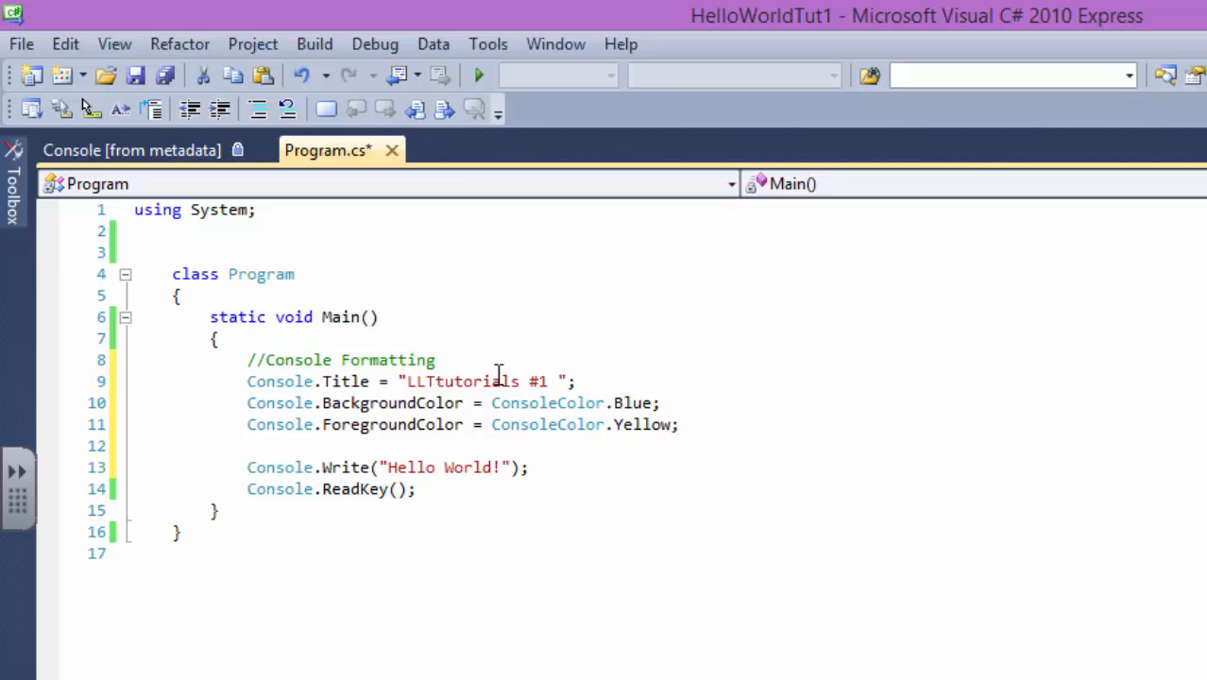
- Run to see the LLTtutorials #1 console with yellow-on-blue Hello World!, remove a stray letter, and rerun
left_click(478, 75)
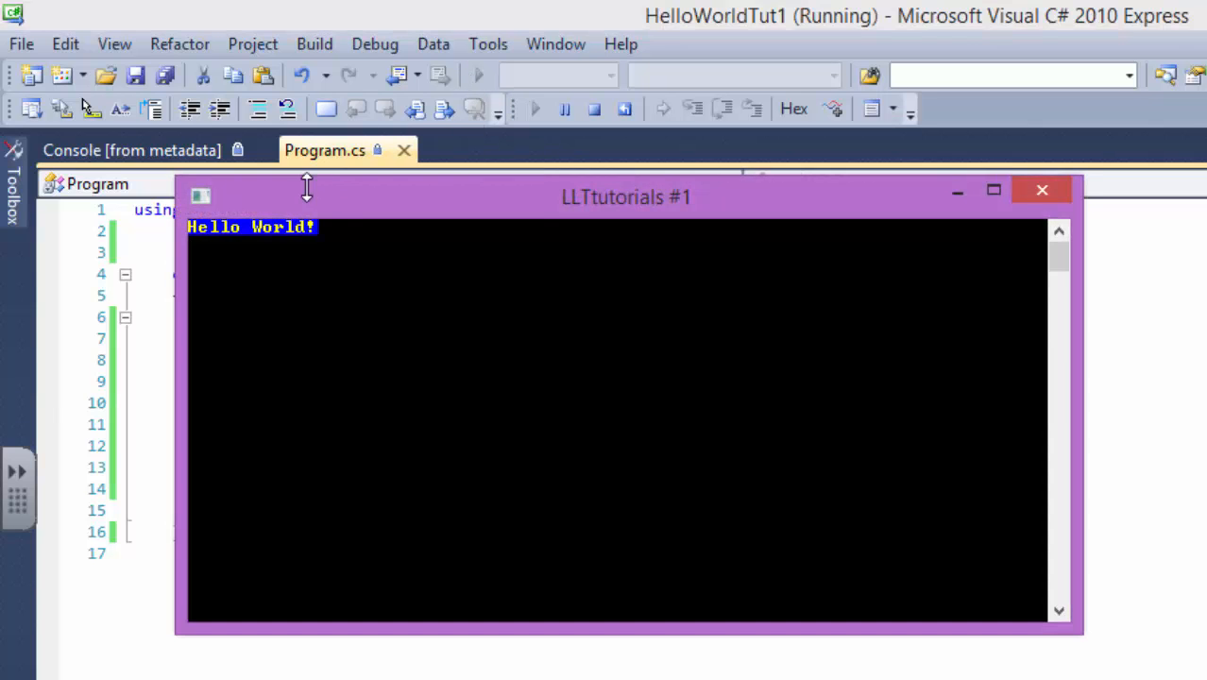
left_click_drag(628, 197, 1011, 361)
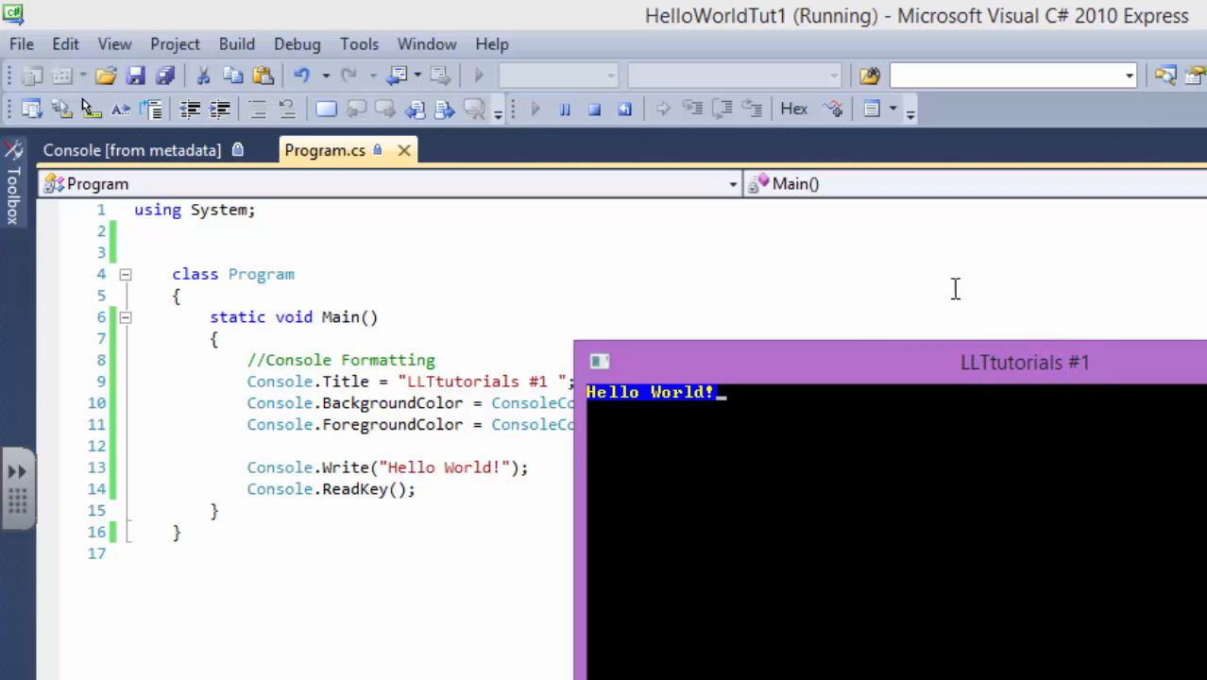
mouse_move(808, 620)
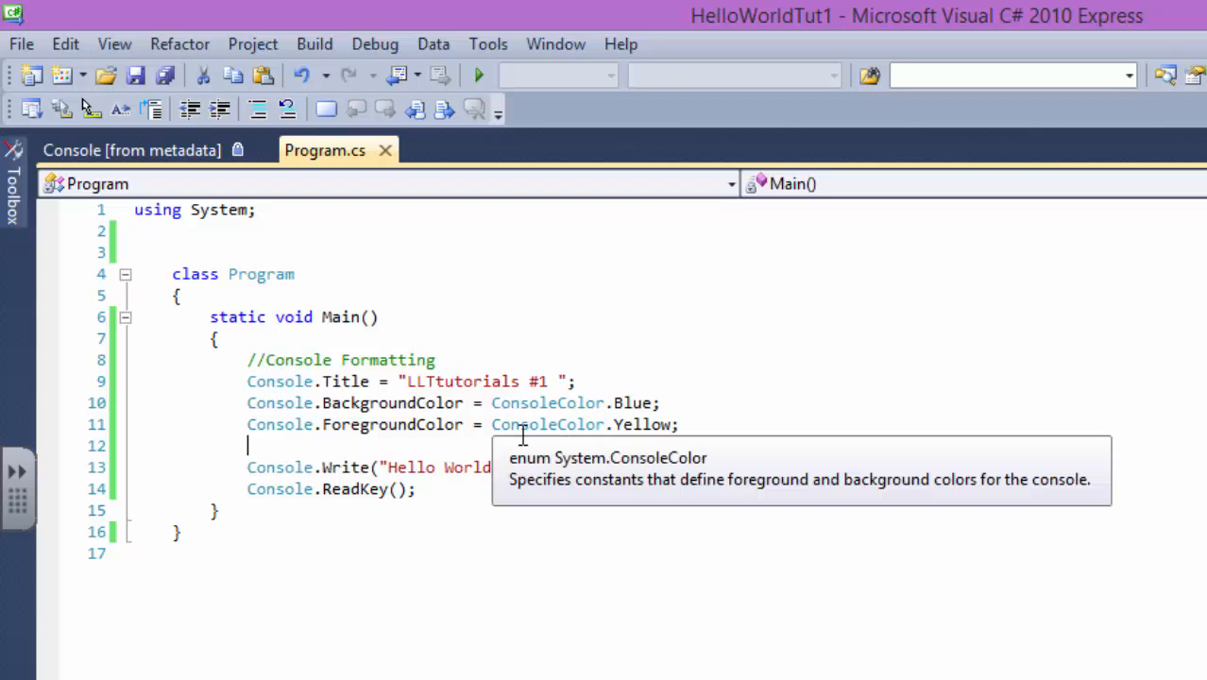
type("c")
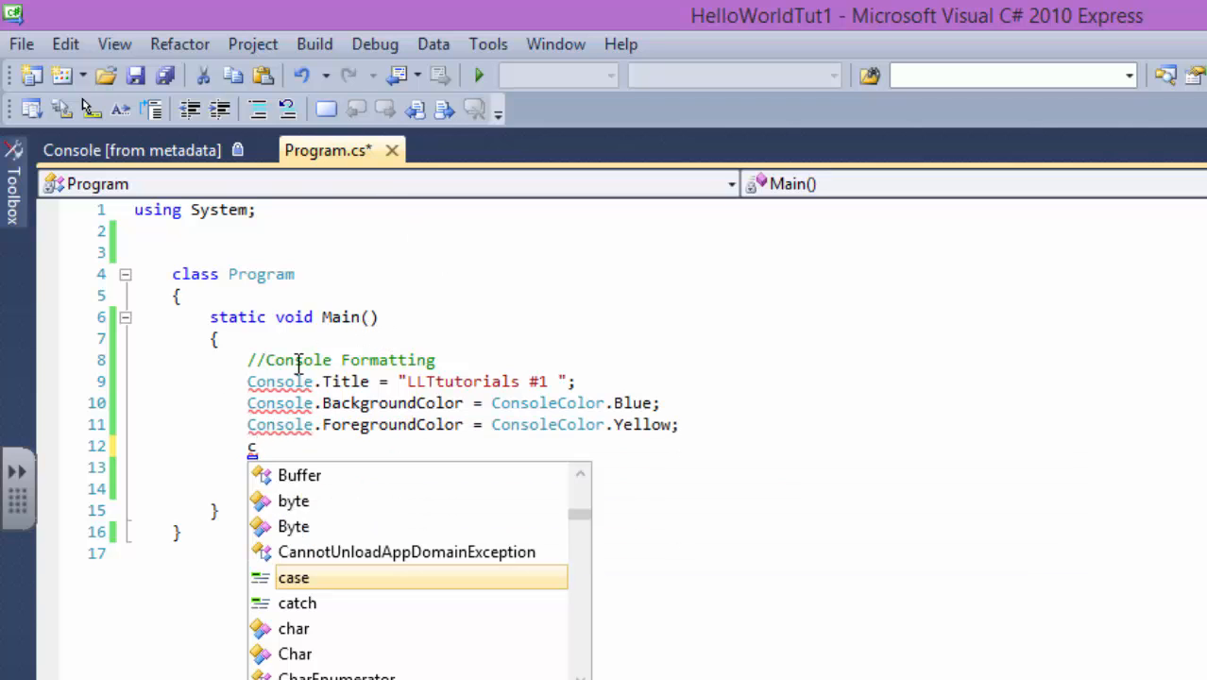
mouse_move(408, 426)
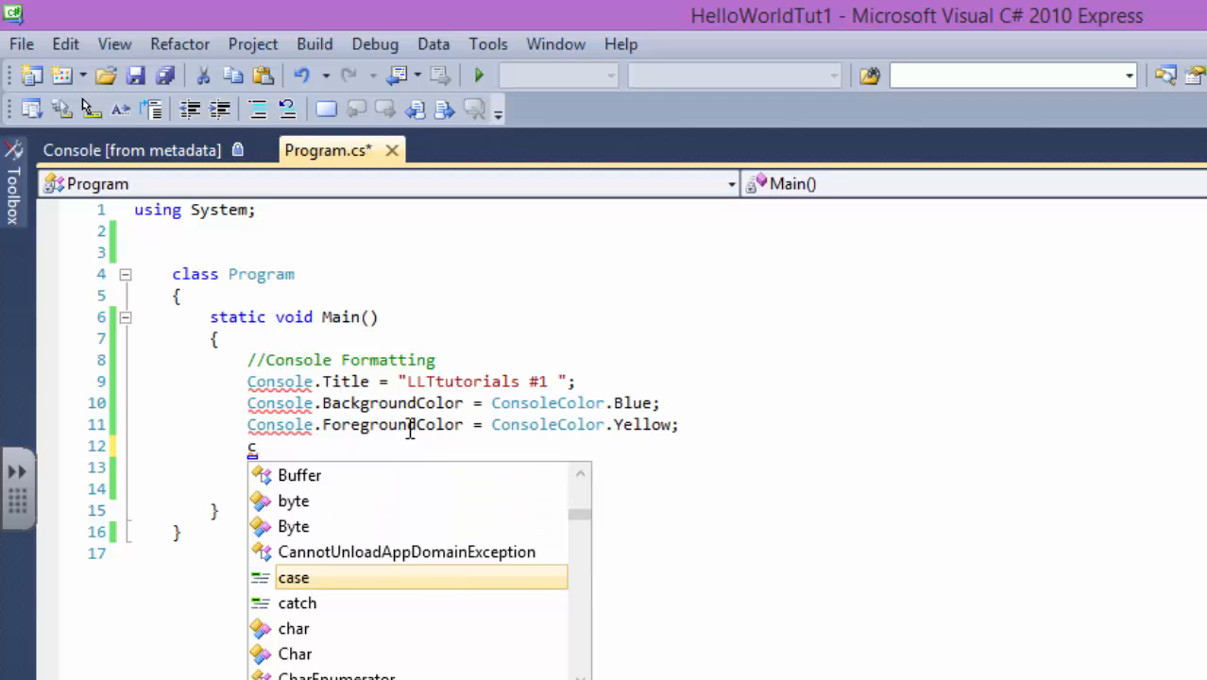
mouse_move(636, 491)
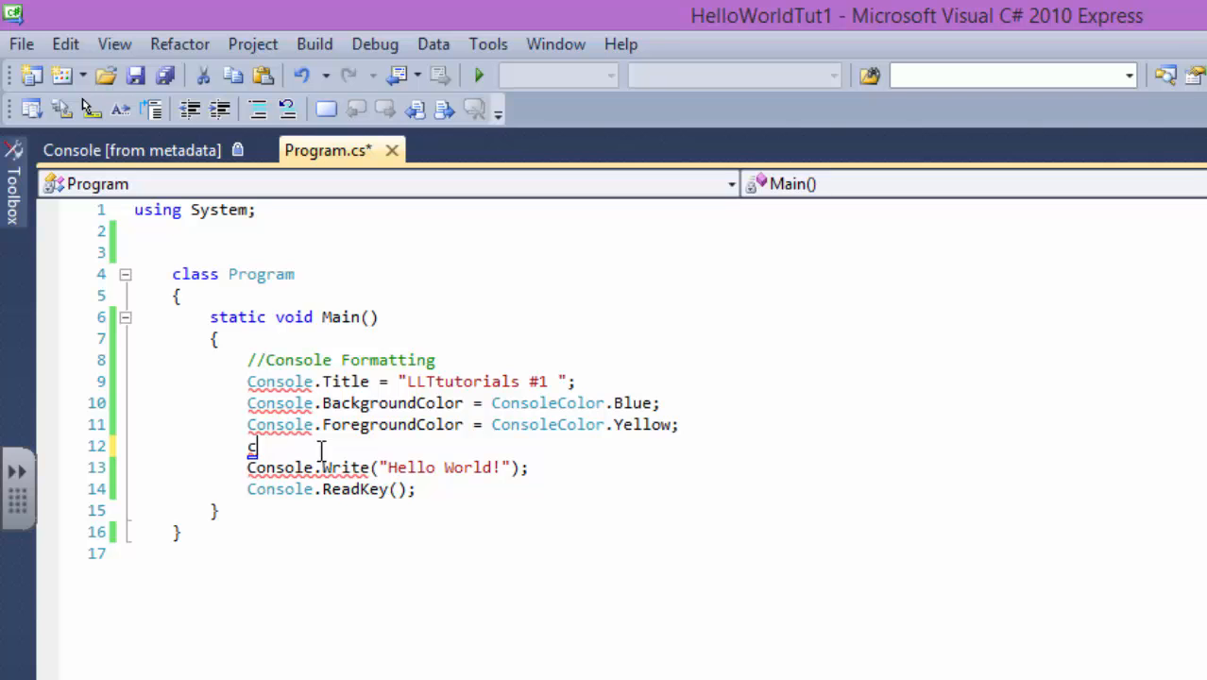
key("backspace")
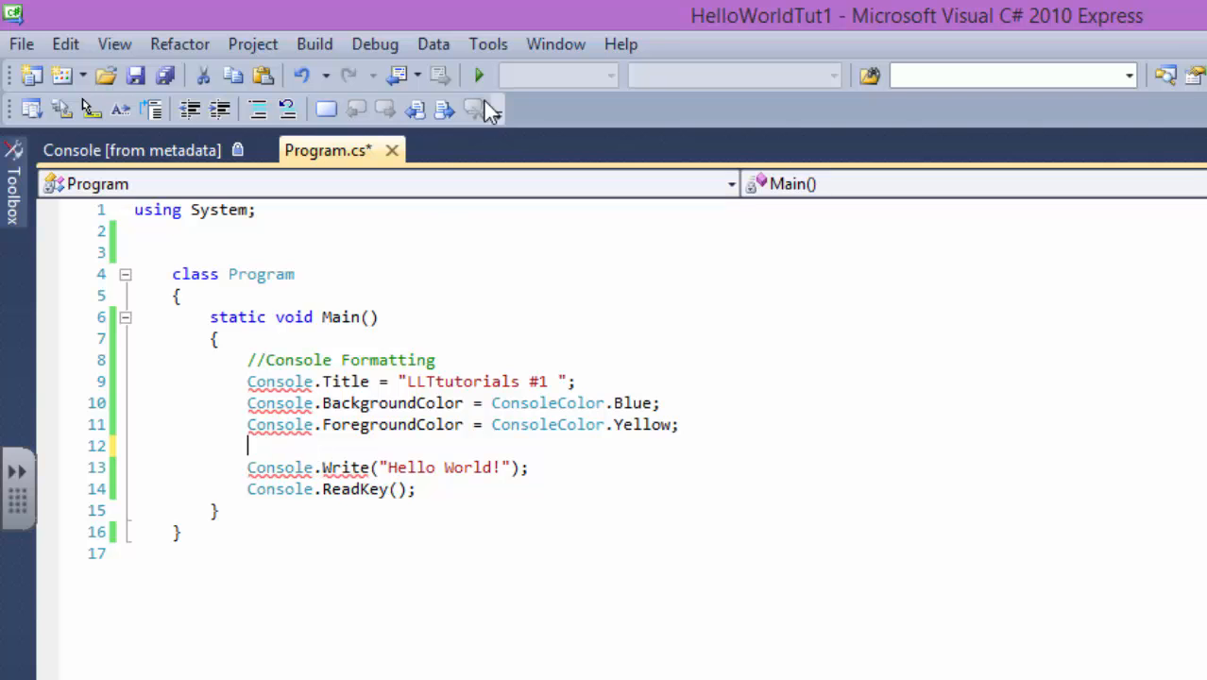
left_click(478, 75)
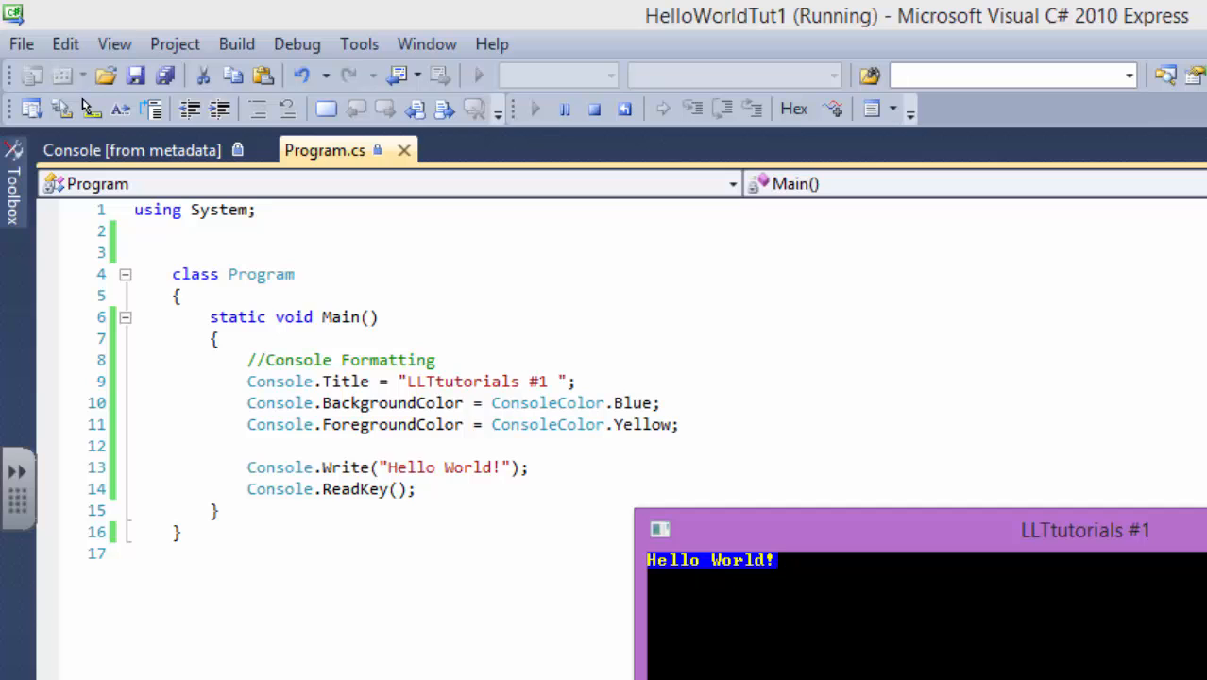
left_click(593, 108)
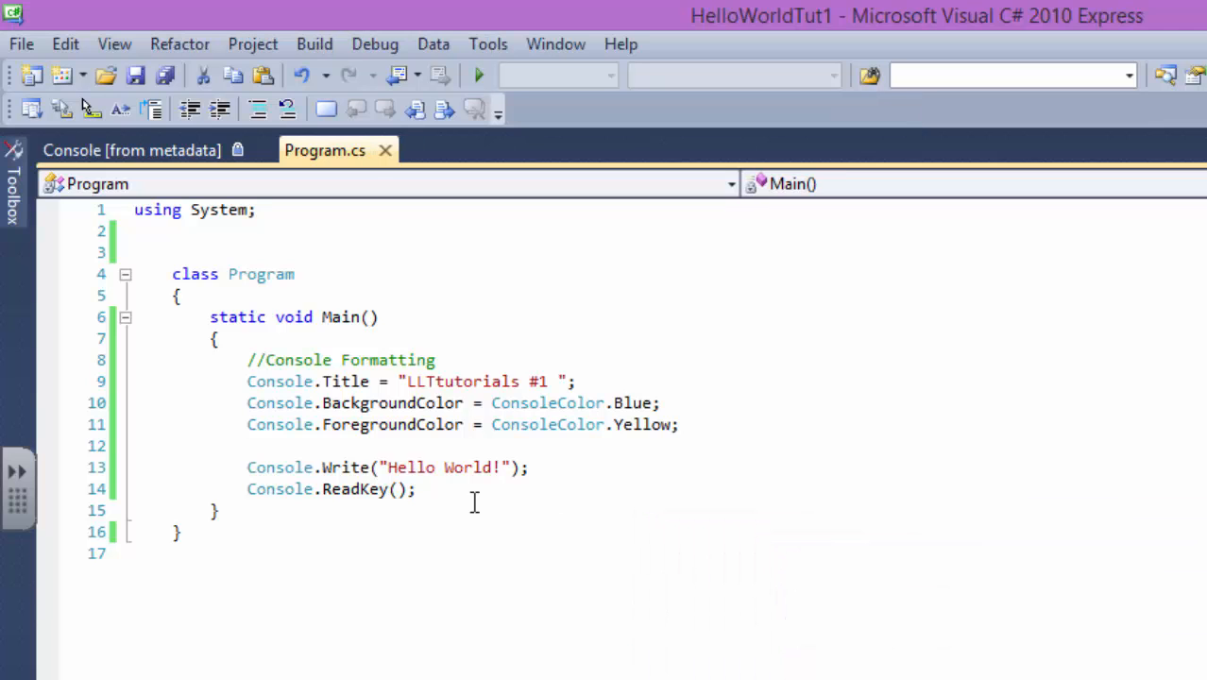
- Add Console.Clear(); after the ForegroundColor line and run so the whole console turns blue
type("Console.")
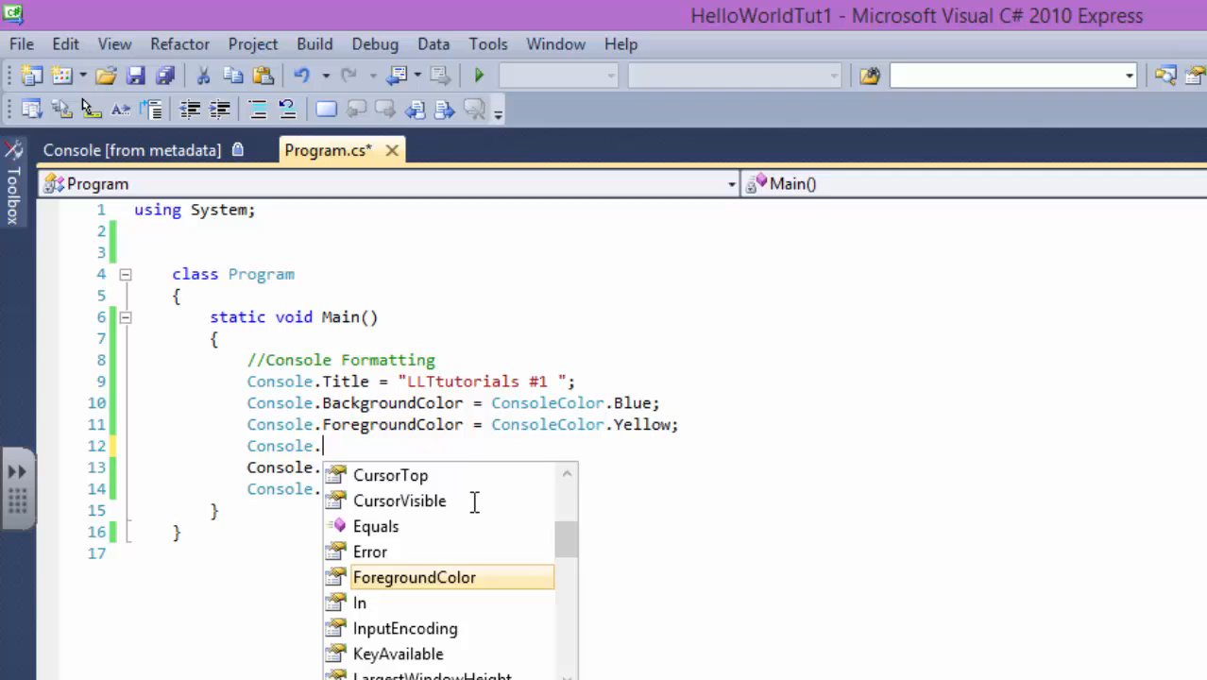
type("Clear()")
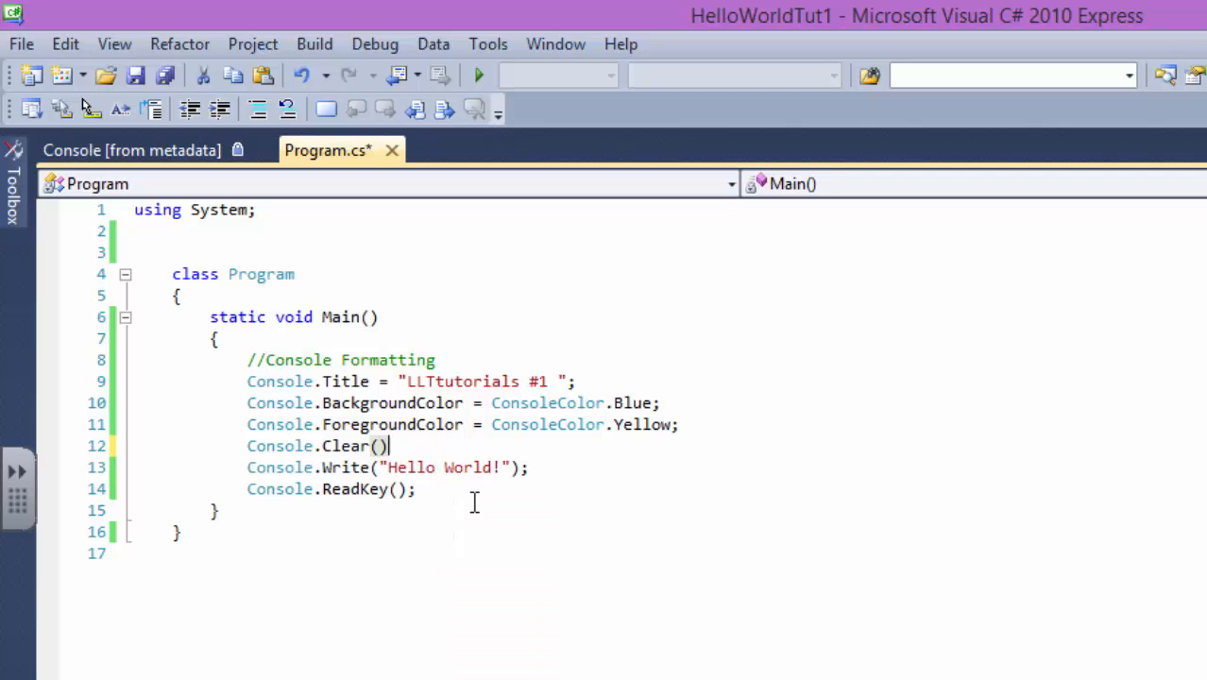
type(";")
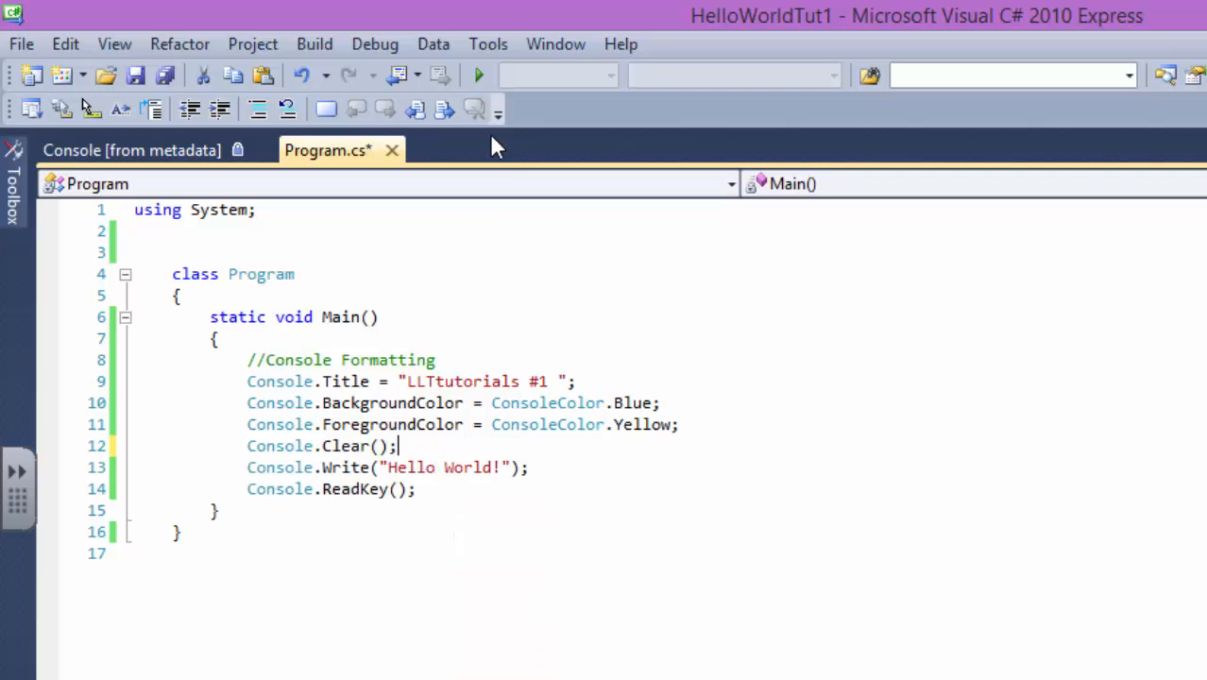
left_click(478, 75)
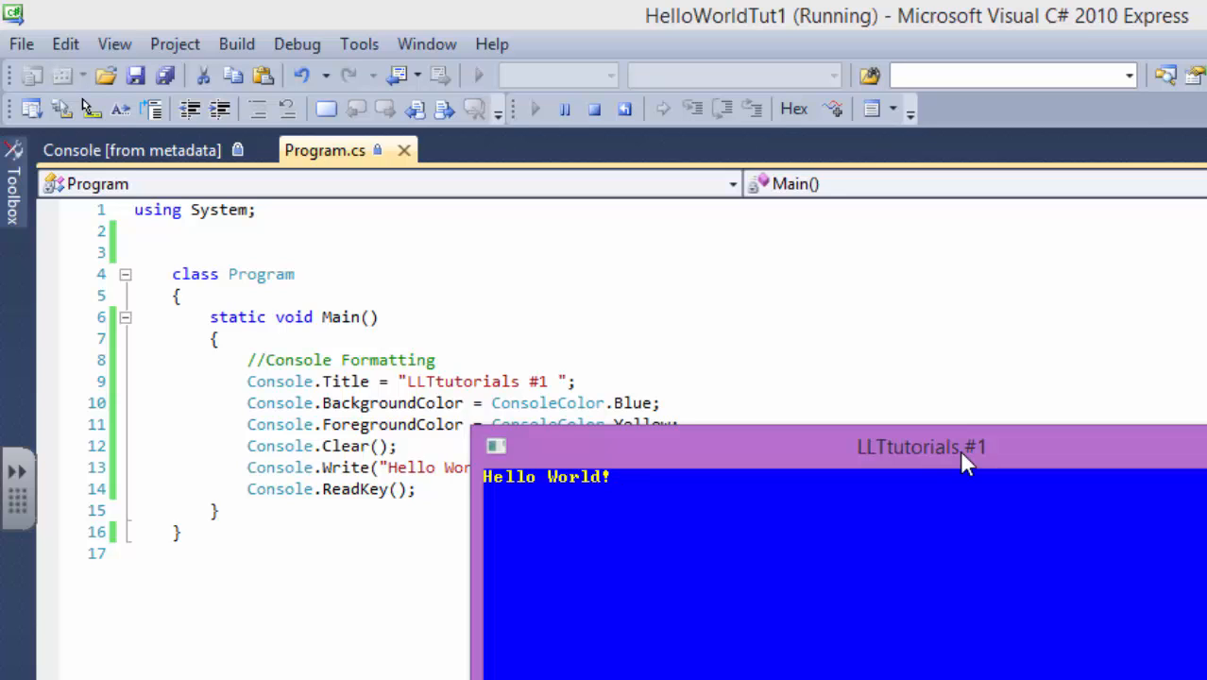
mouse_move(869, 510)
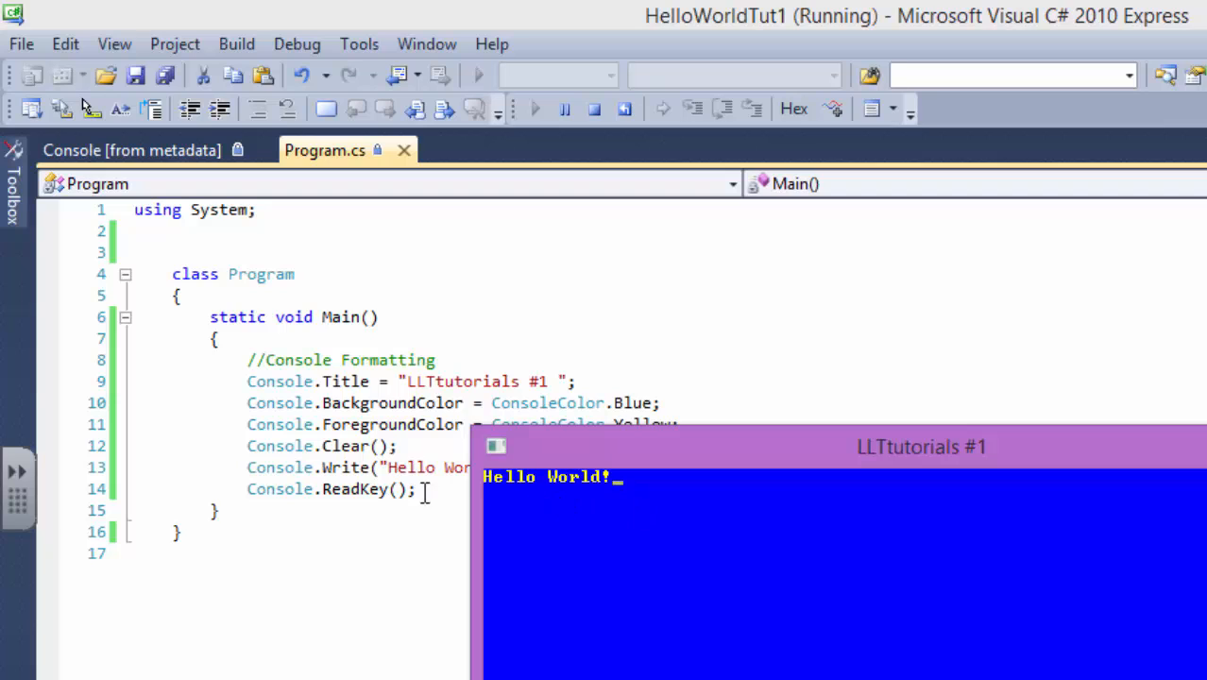
mouse_move(576, 499)
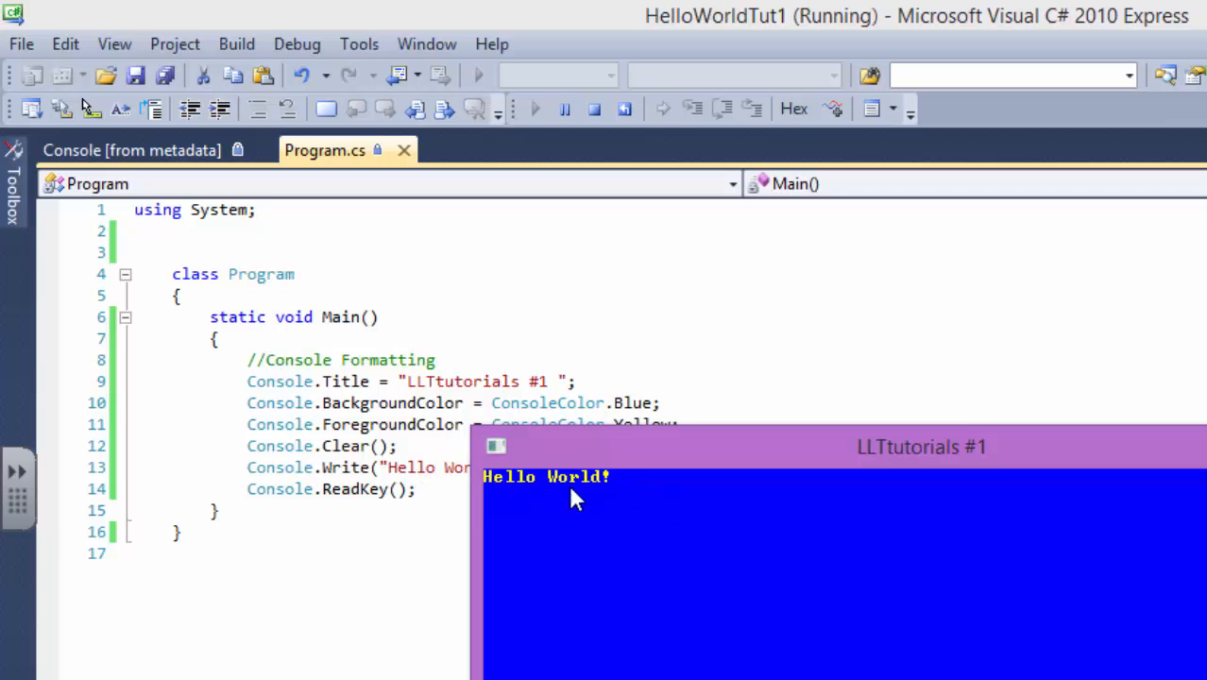
mouse_move(610, 540)
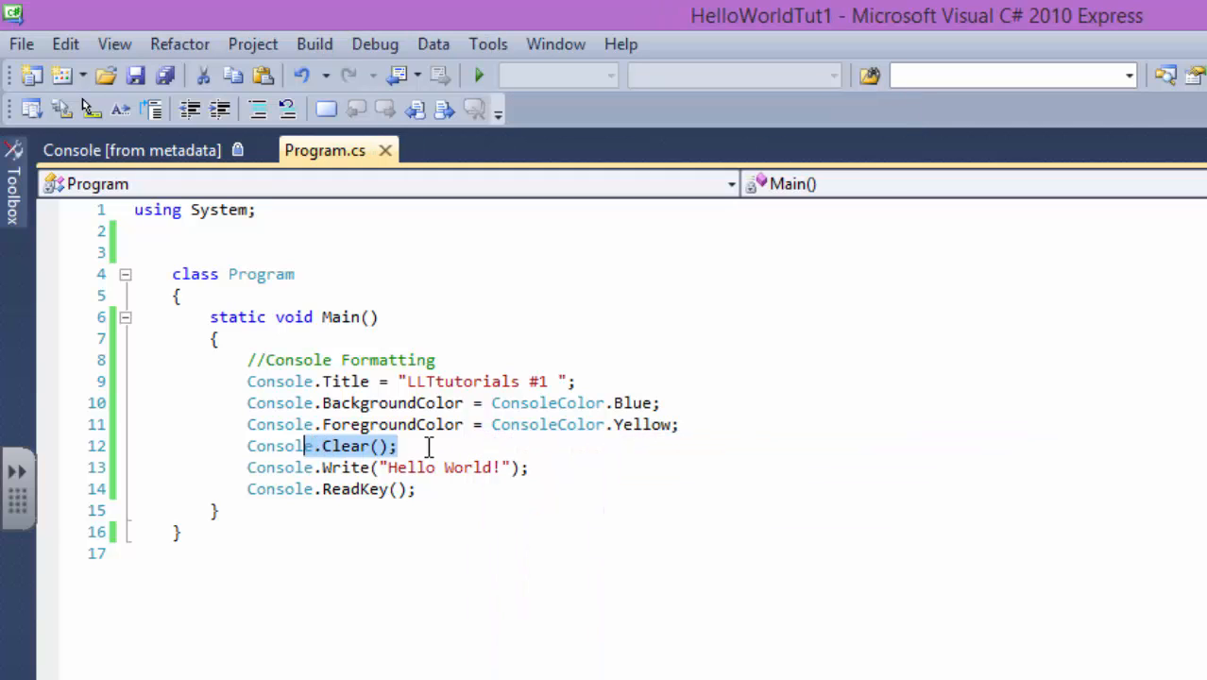
- Add an //End of Console Formatting comment below Console.Clear()
type("//End of")
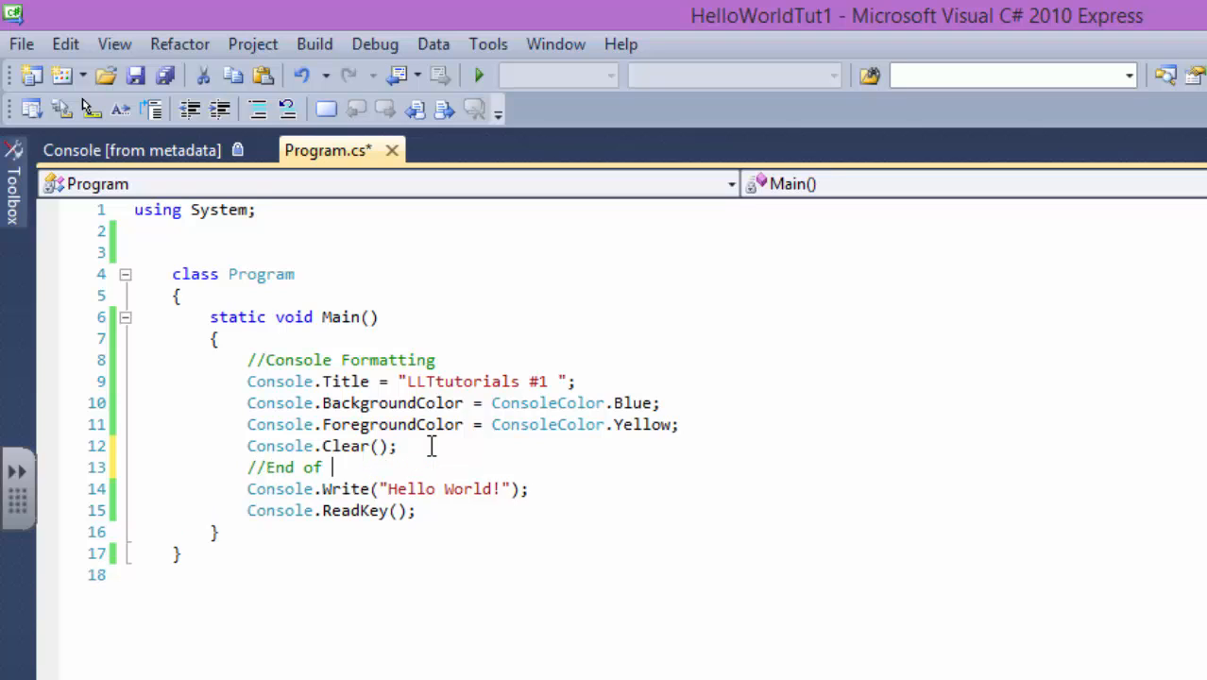
type("Console F")
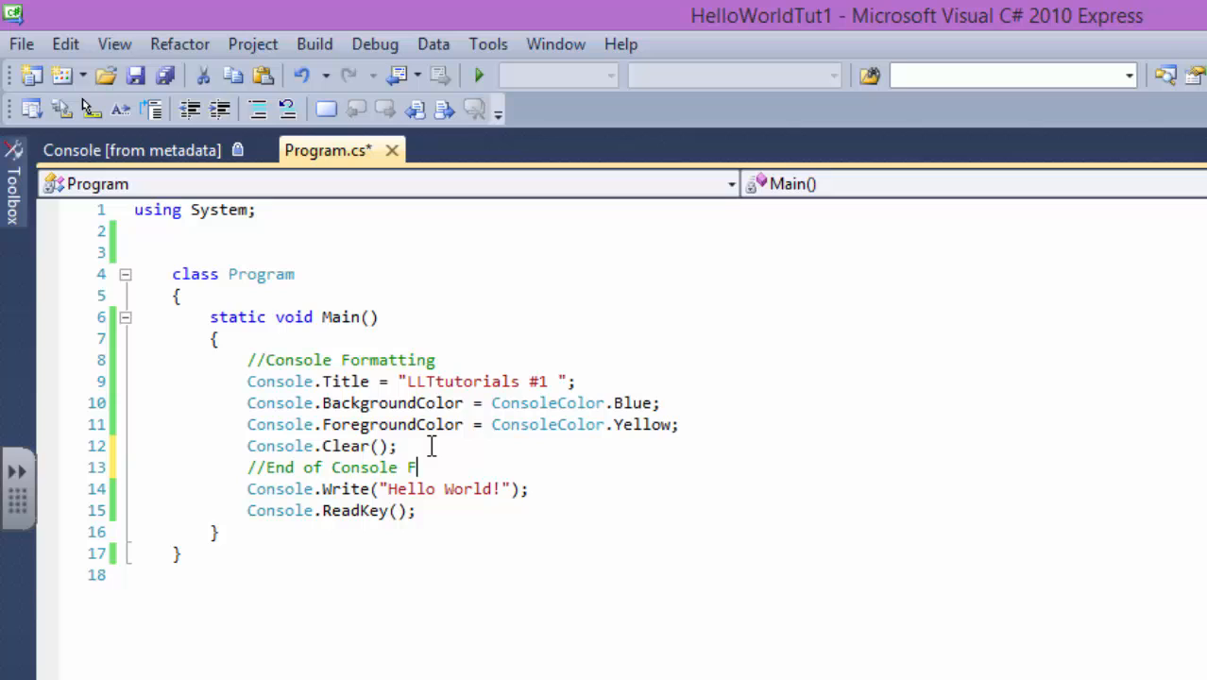
type("ormatting")
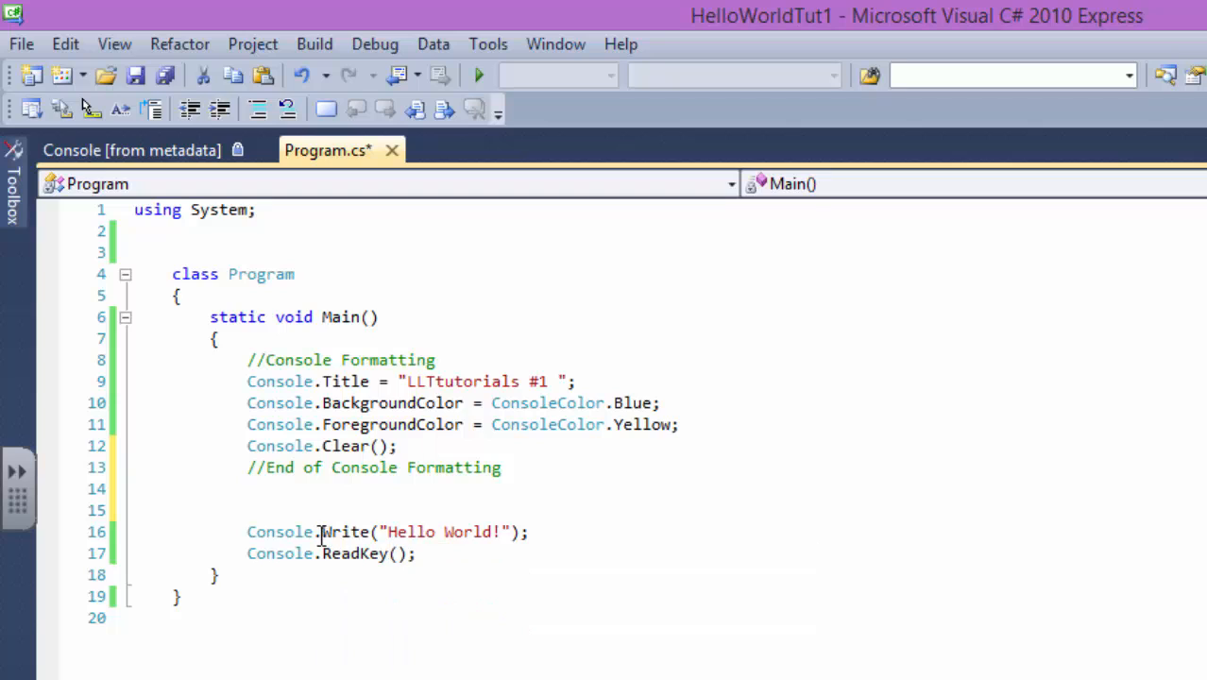
- Add Console.WriteLine("Another World!"); under the Hello World Write line
double_click(348, 532)
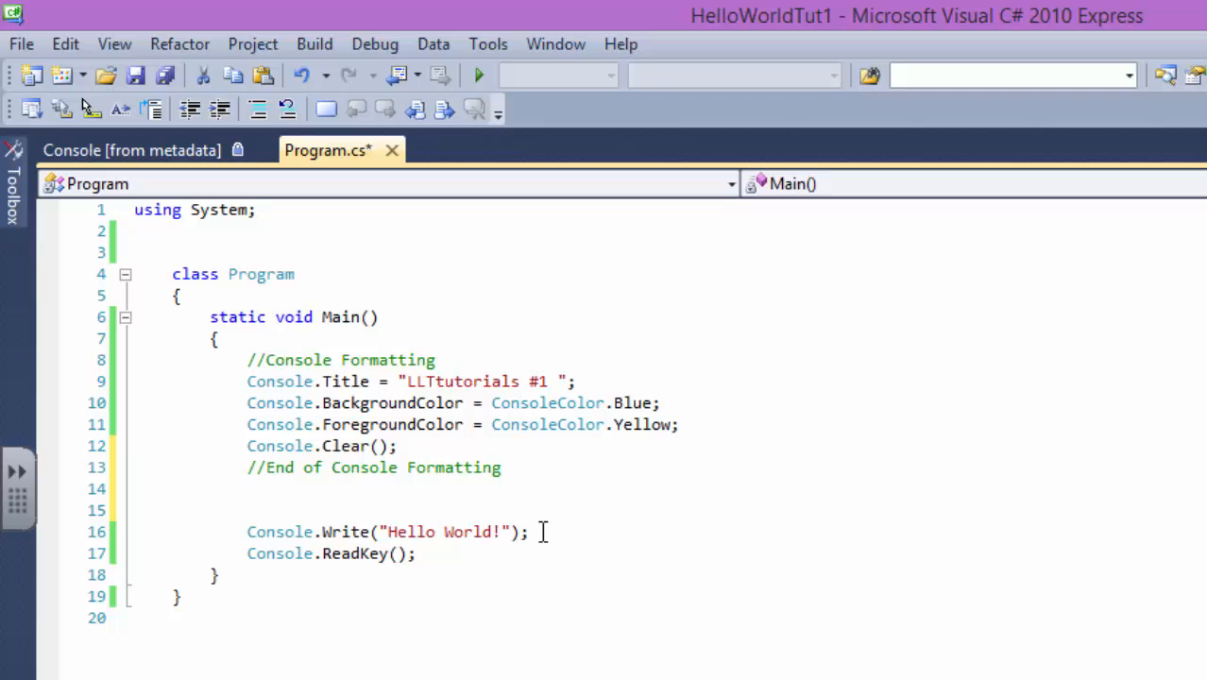
type("c")
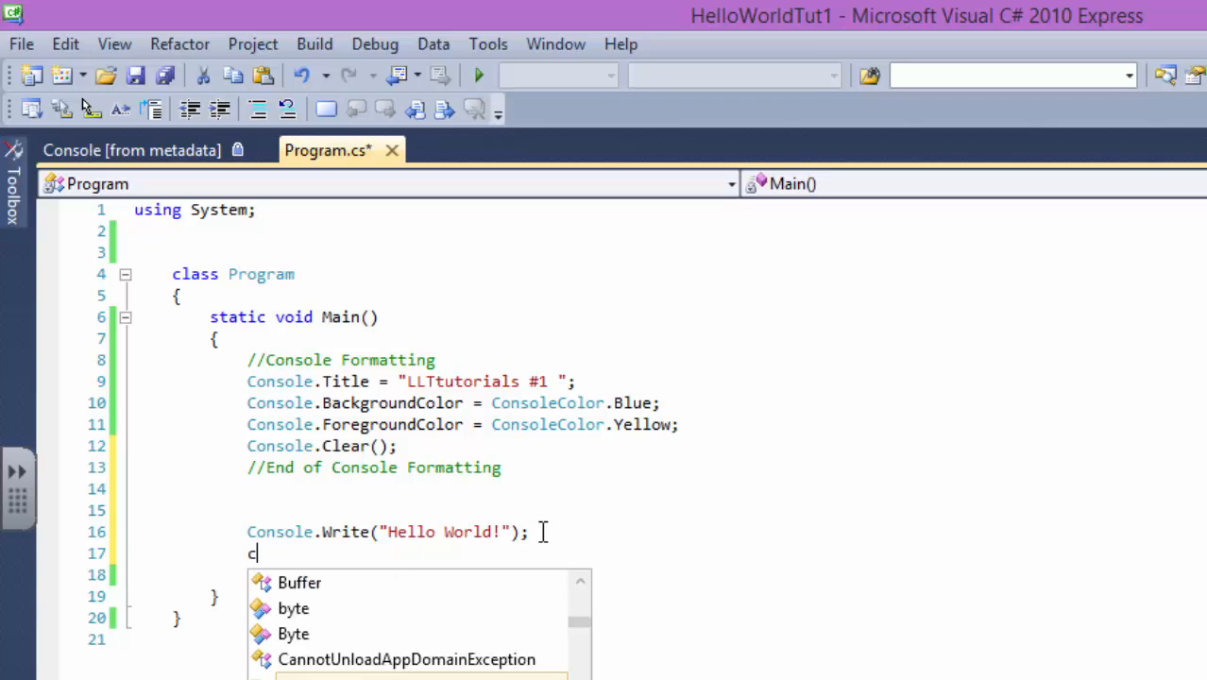
type("onsole.wr")
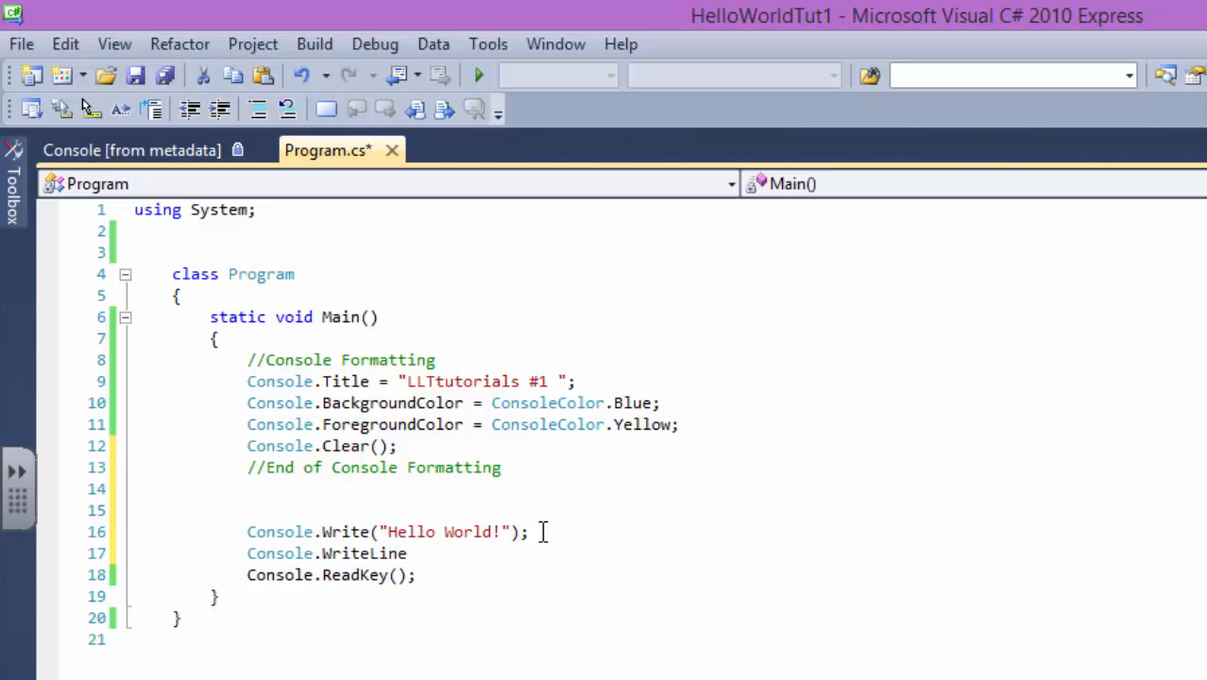
type("(\"H")
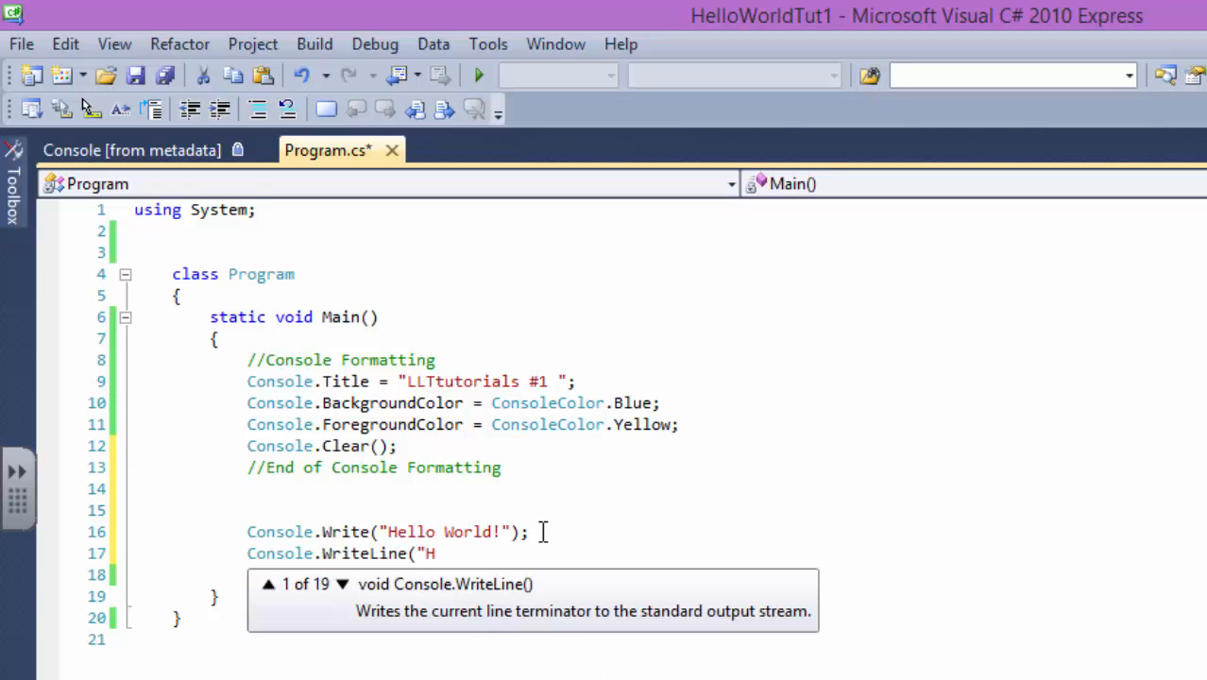
type("Another")
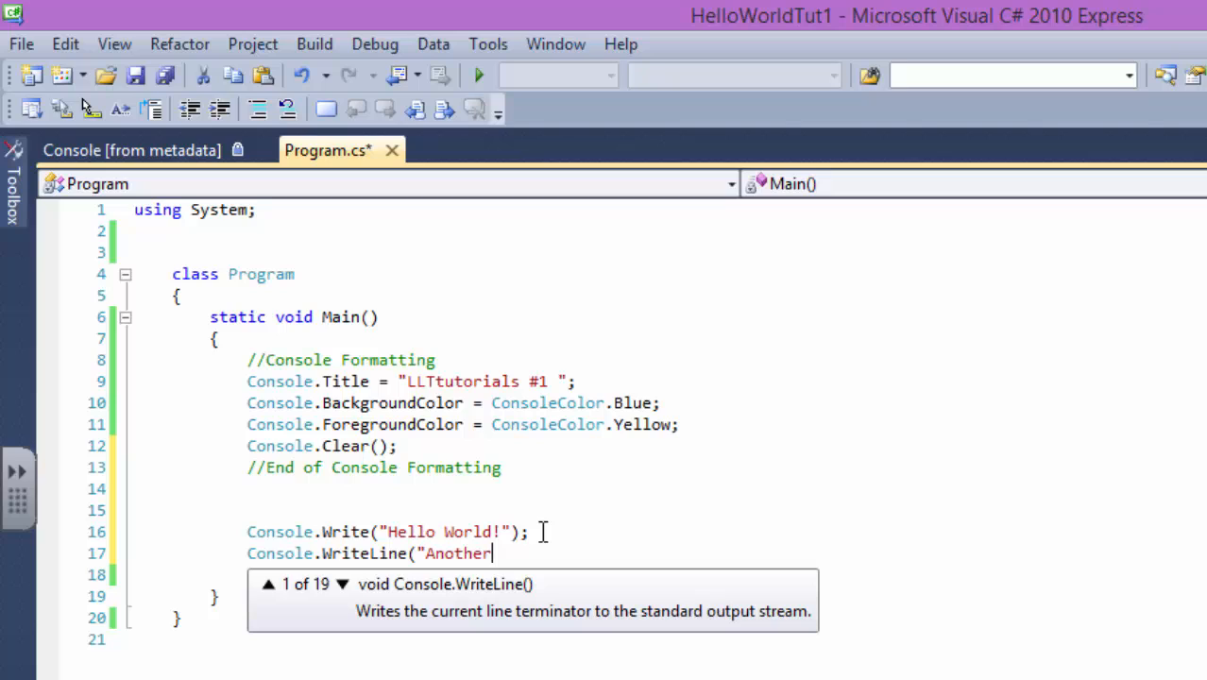
type("World!\");")
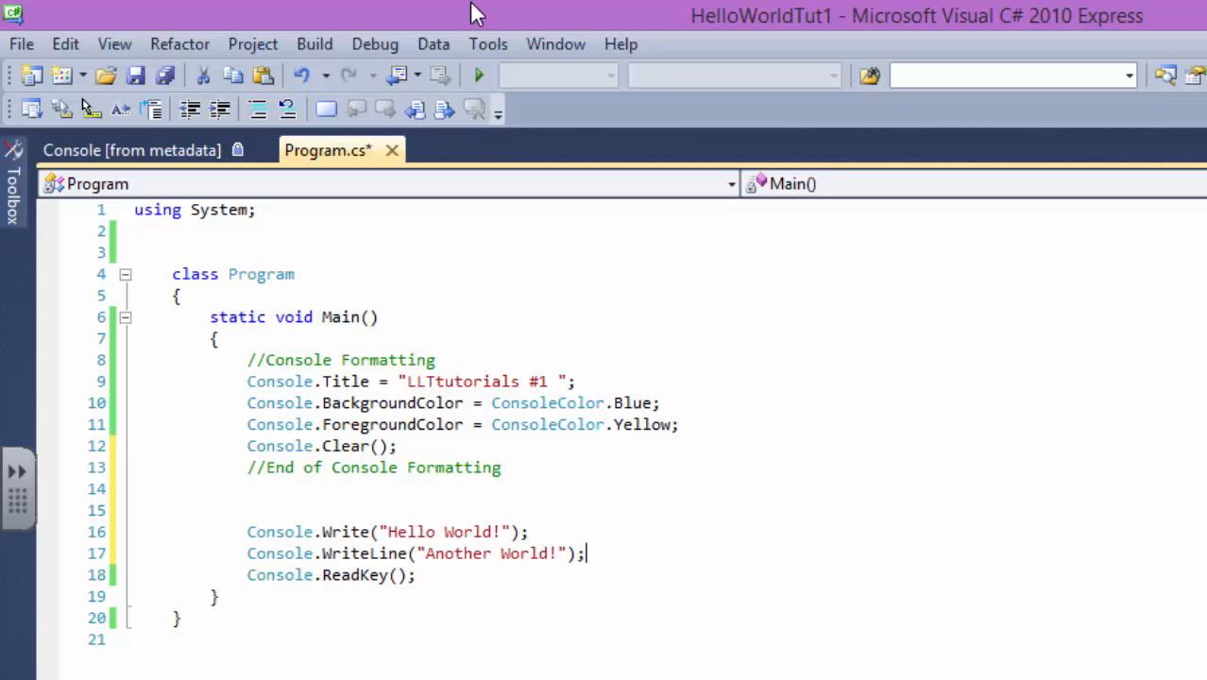
- Move the WriteLine above the Write and run to confirm Another World! prints above Hello World!
left_click(478, 76)
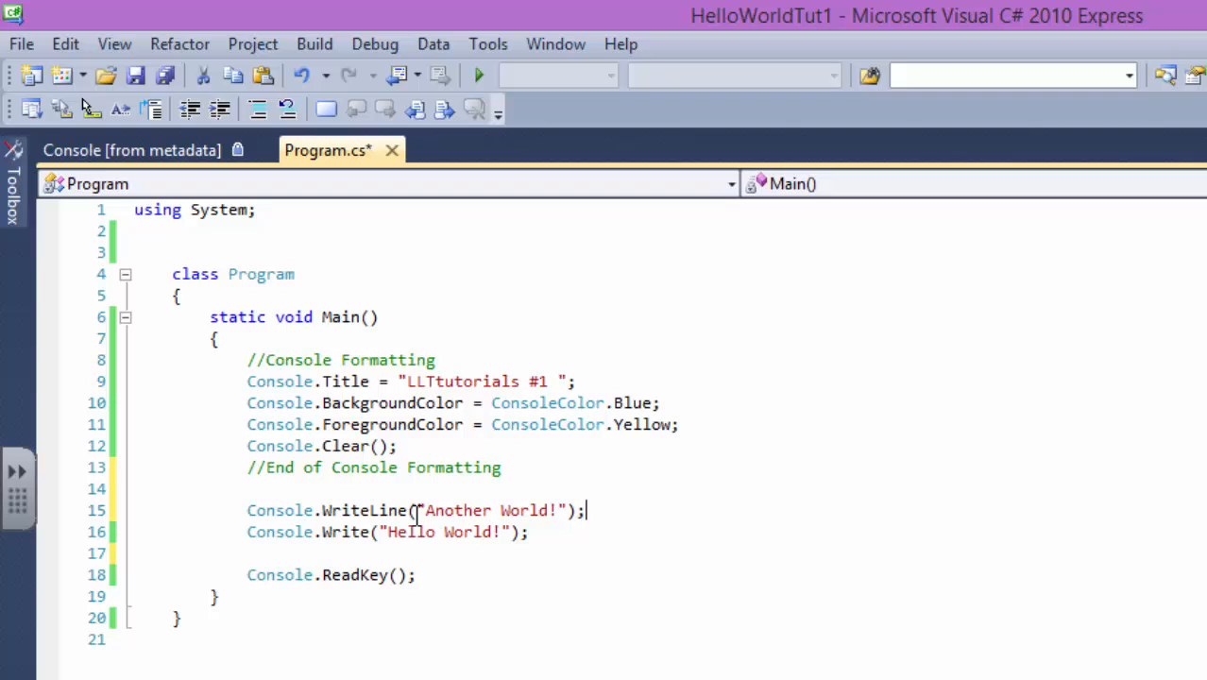
mouse_move(412, 533)
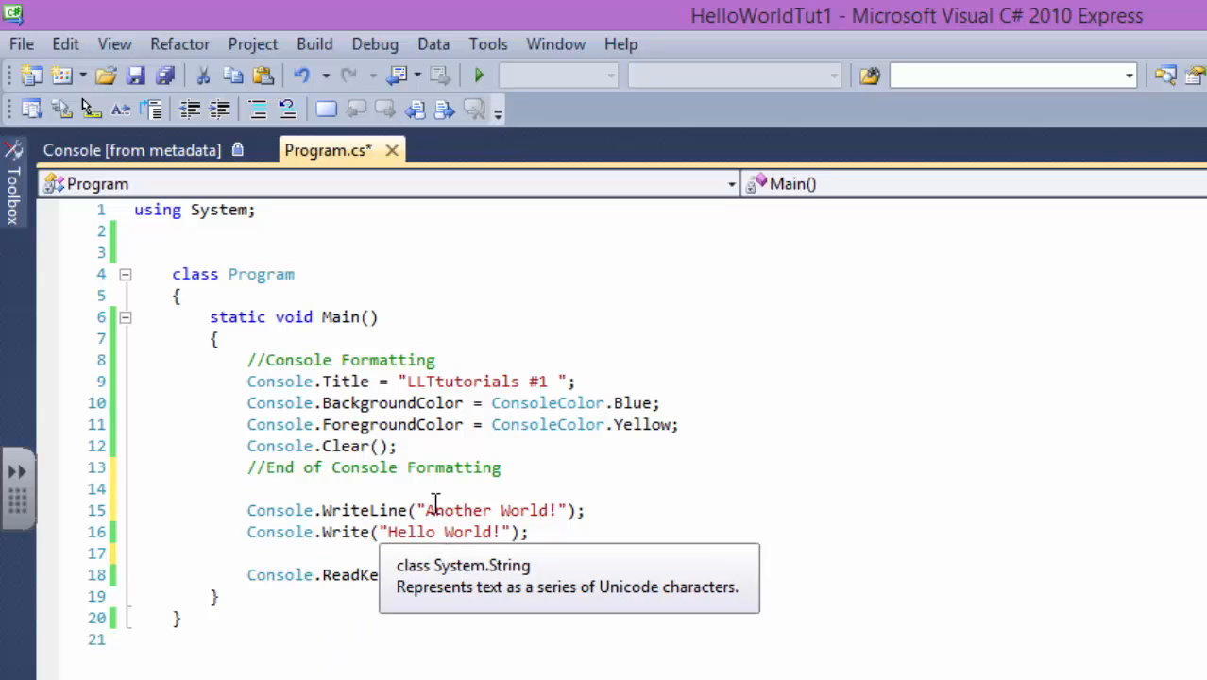
left_click(478, 75)
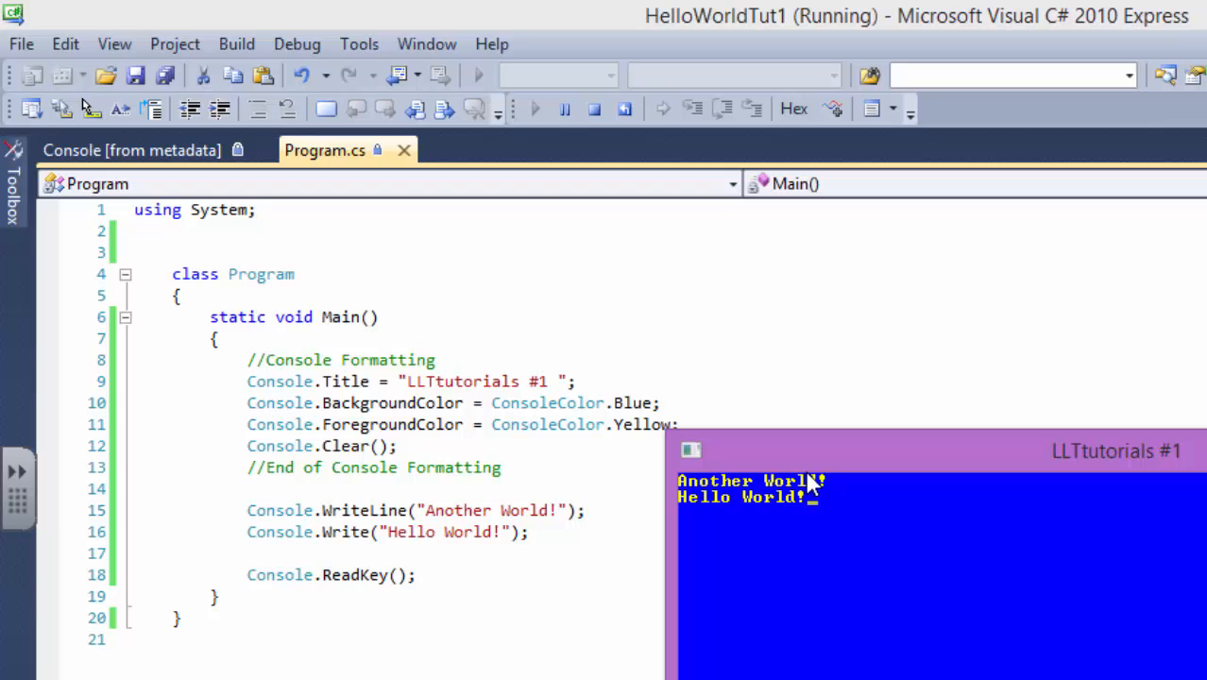
mouse_move(367, 510)
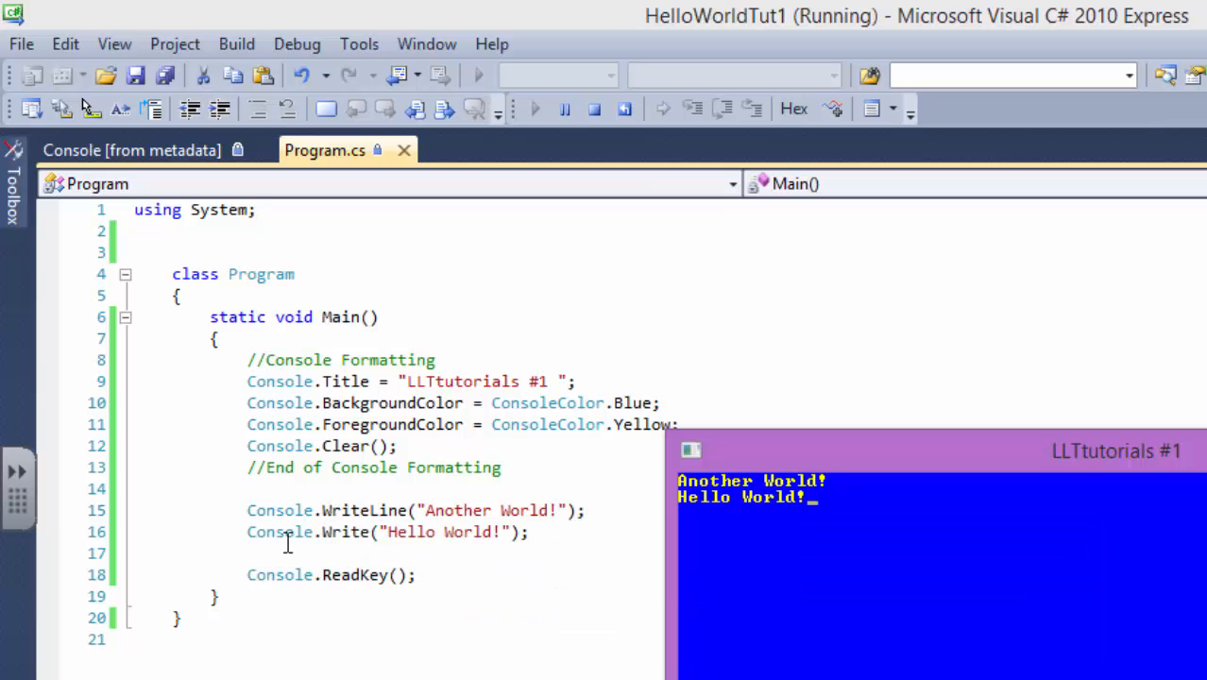
mouse_move(897, 493)
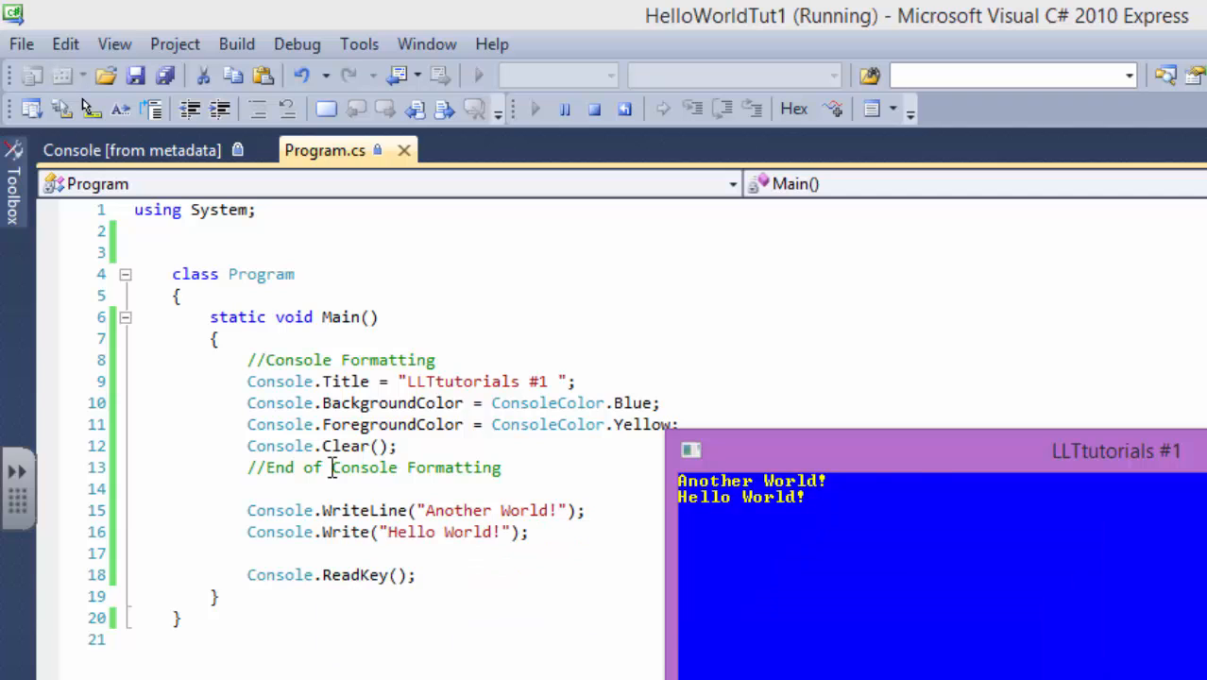
mouse_move(854, 501)
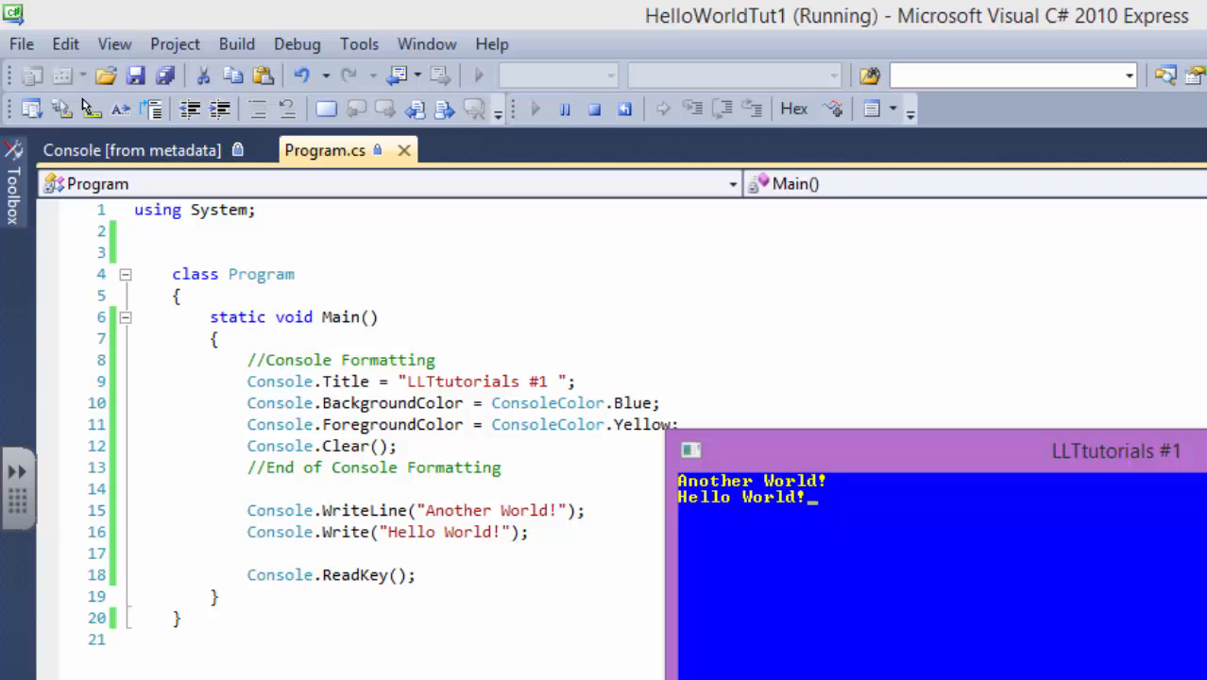
left_click(593, 108)
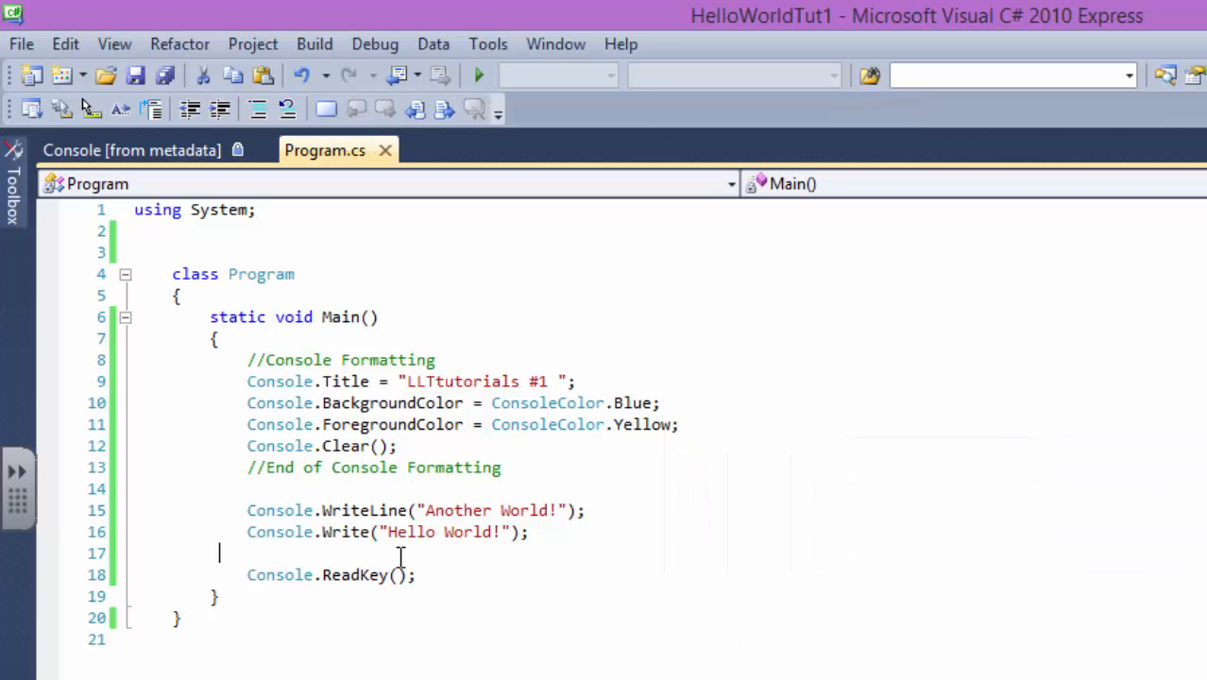